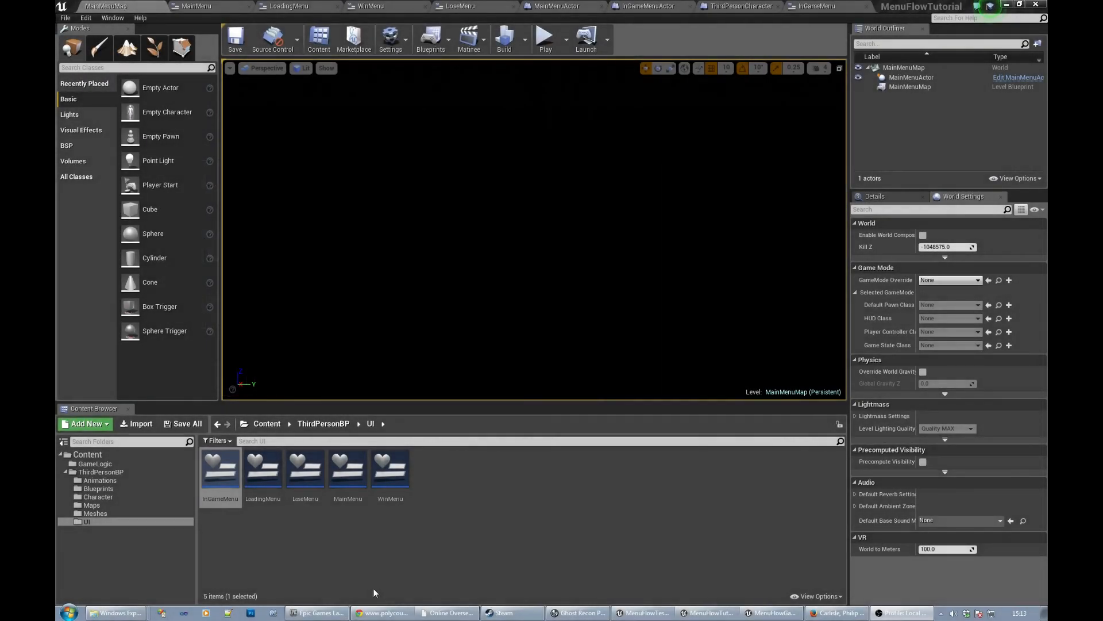
pyautogui.moveTo(219, 467)
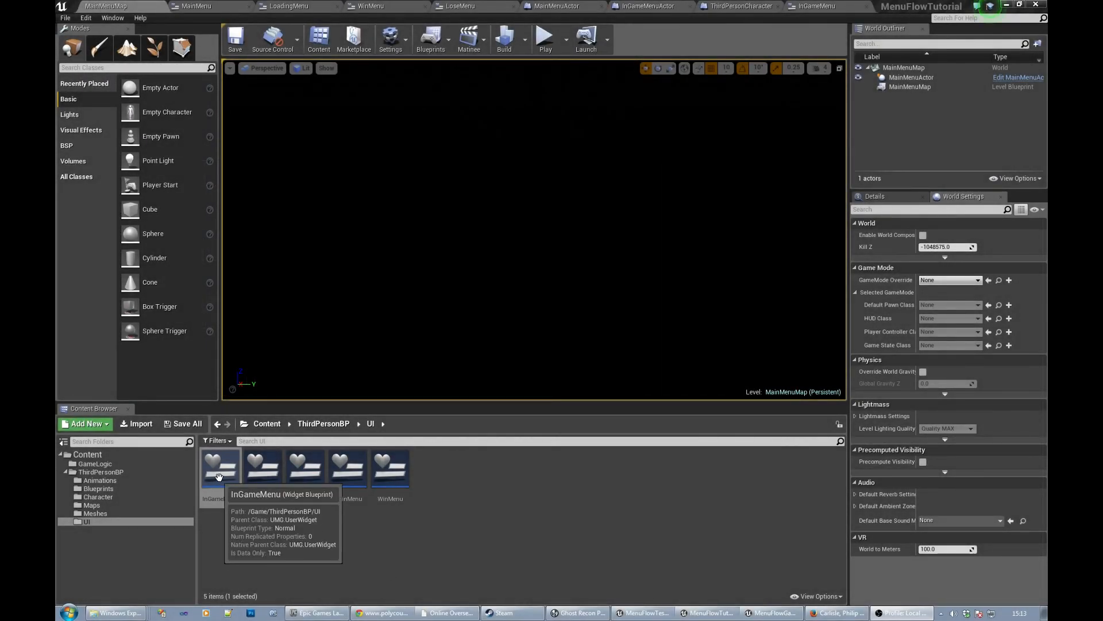
# Step: In the InGameMenu widget, add a centre-justified 'In Game' text at the top centre
pyautogui.doubleClick(219, 467)
pyautogui.write('In Game')
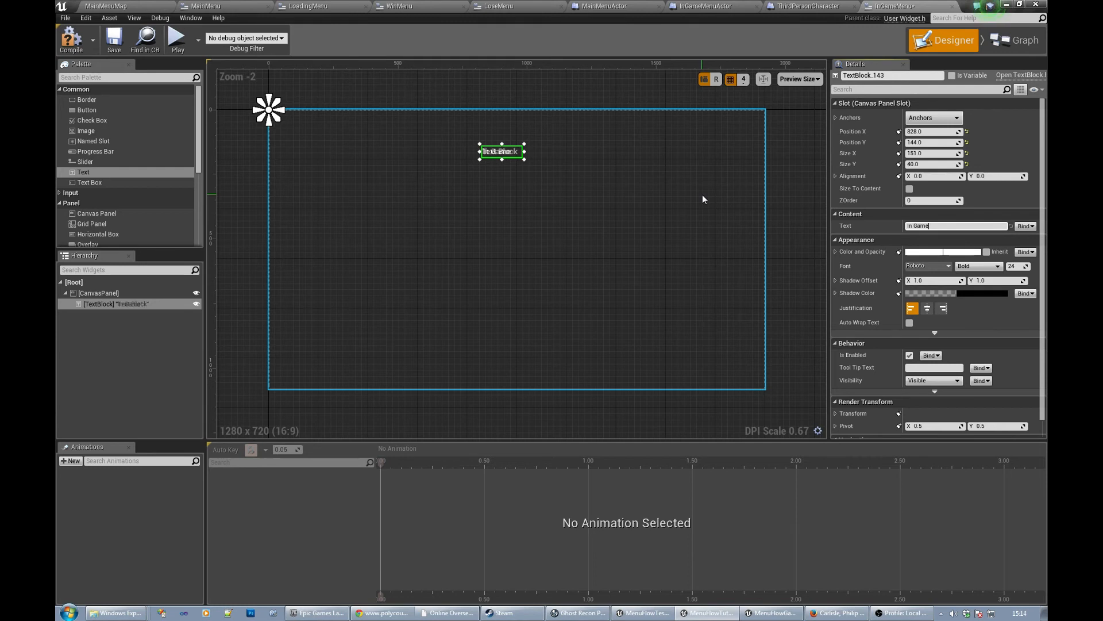
pyautogui.click(928, 308)
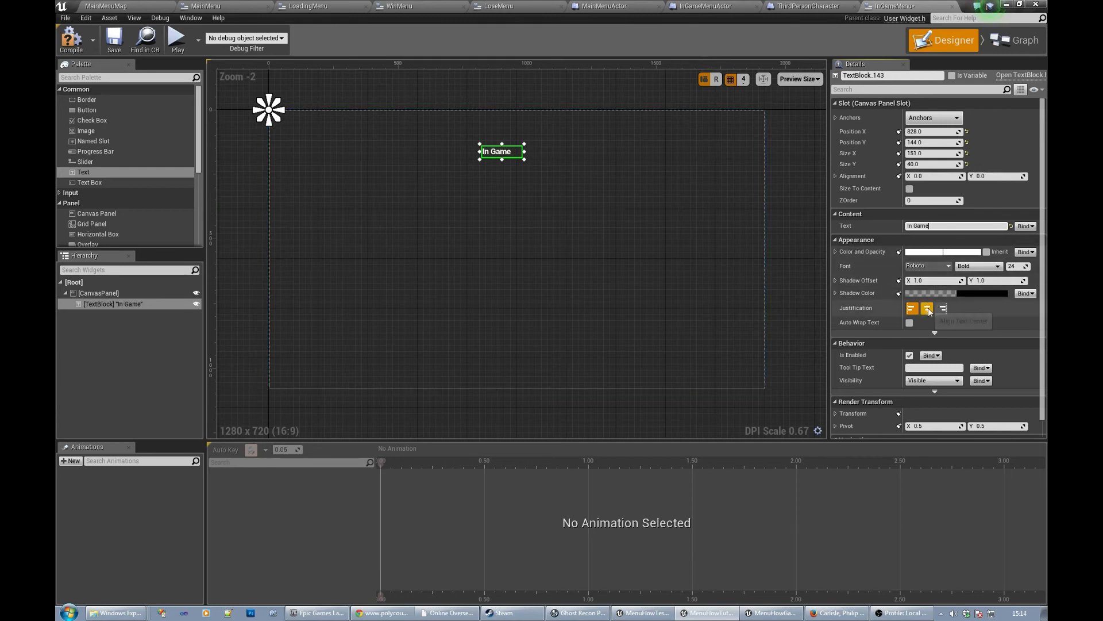
pyautogui.click(927, 308)
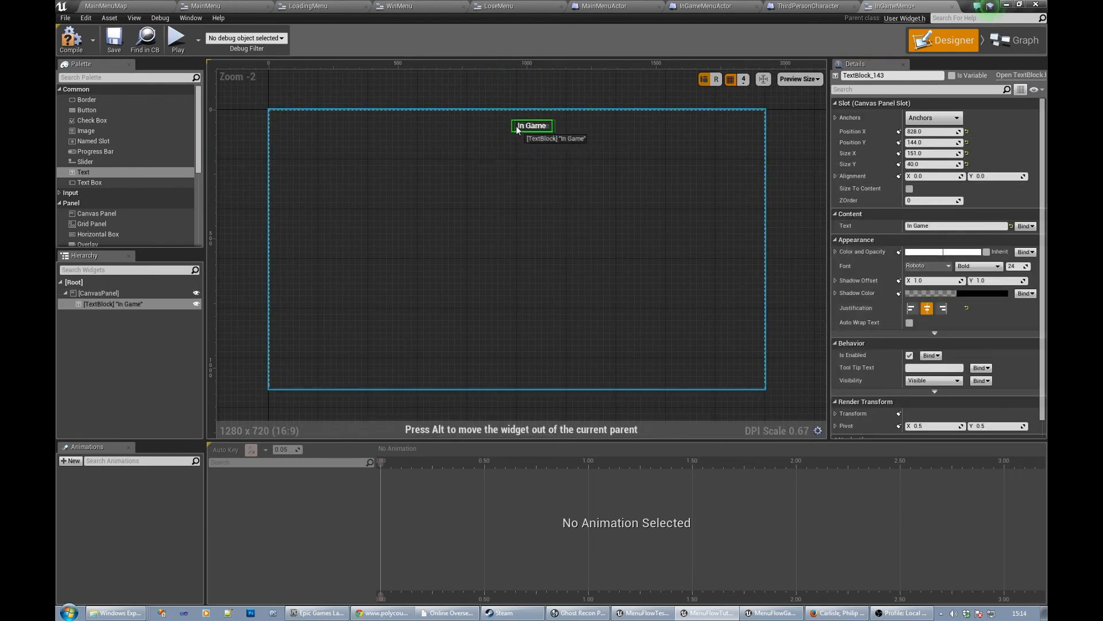
pyautogui.click(97, 293)
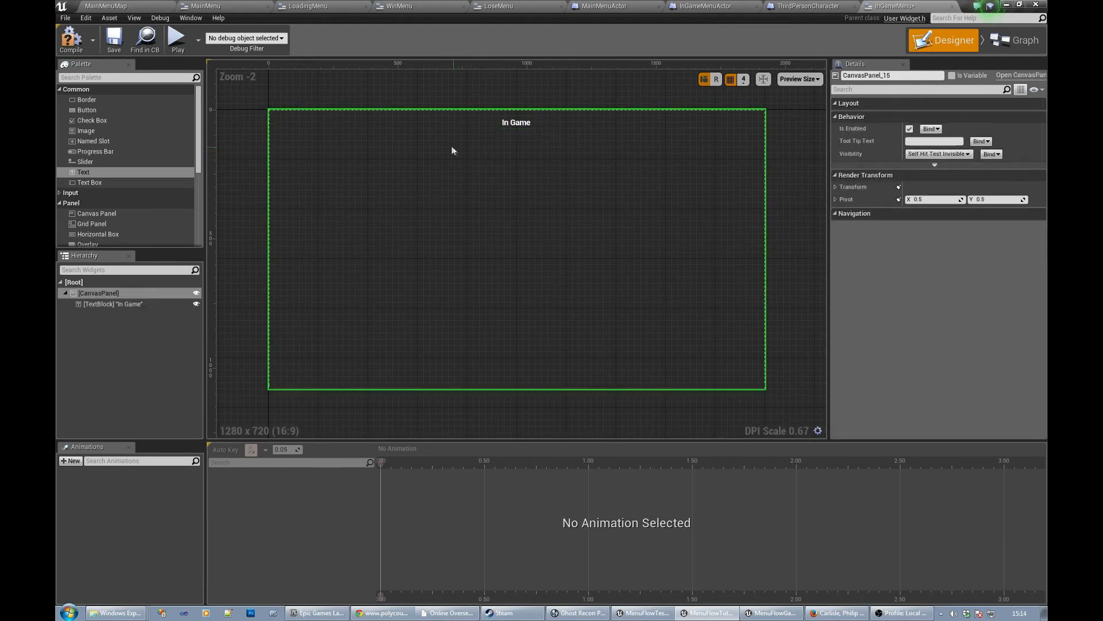
pyautogui.moveTo(71, 40)
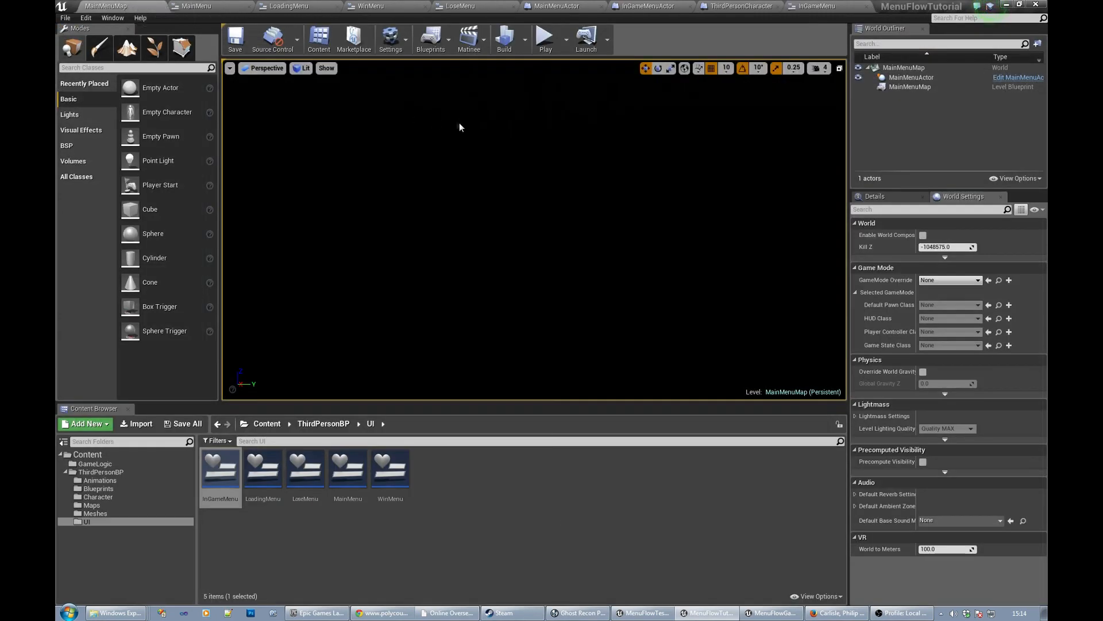
pyautogui.click(544, 37)
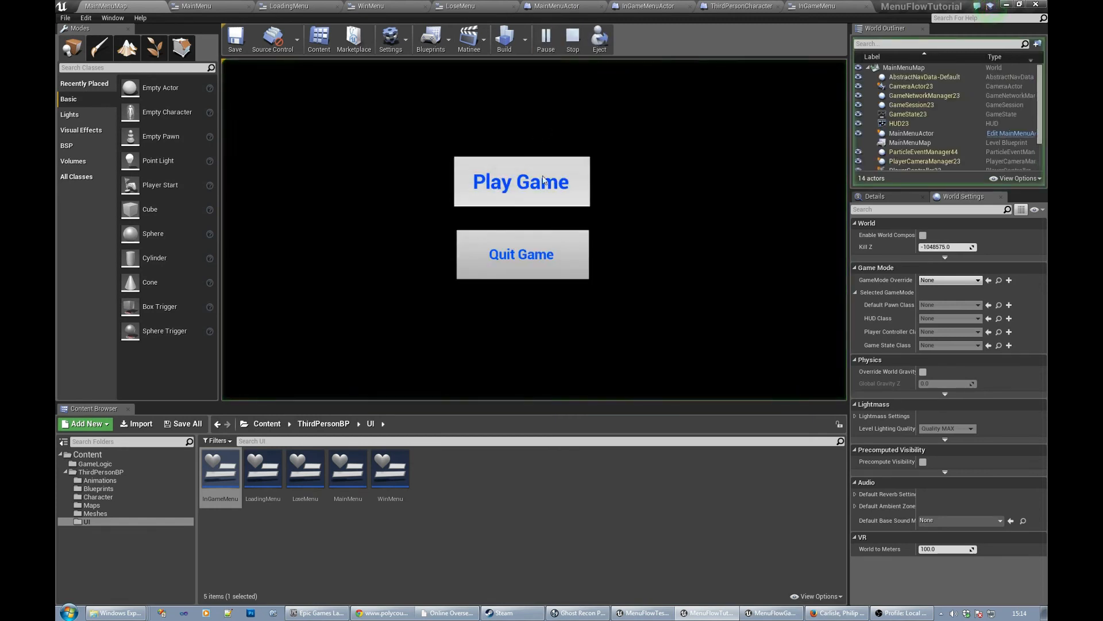
pyautogui.click(521, 181)
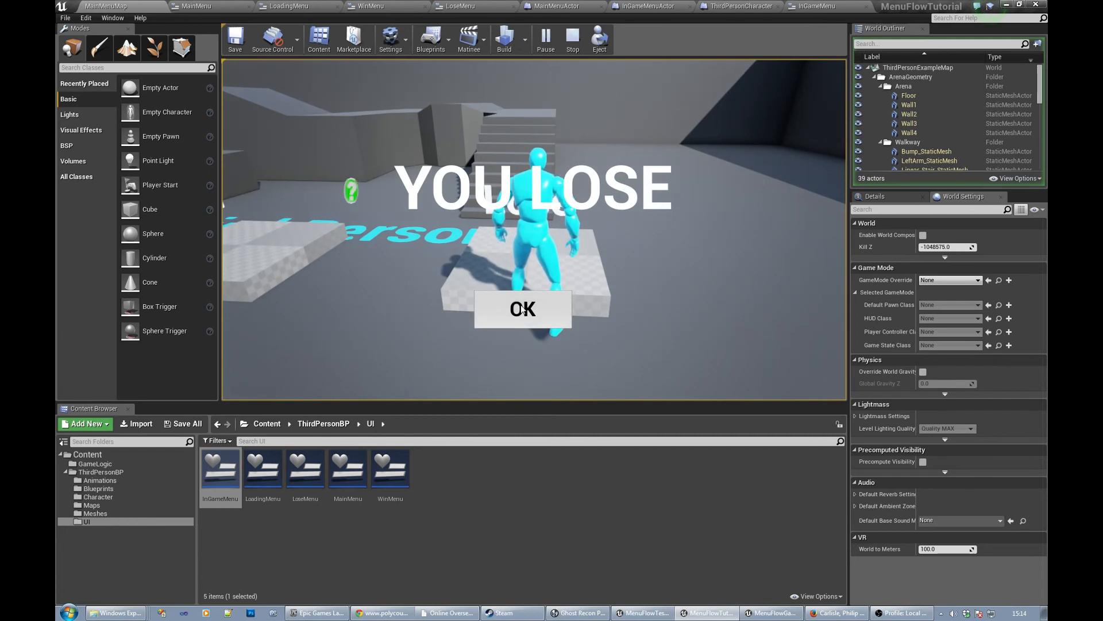
pyautogui.click(521, 309)
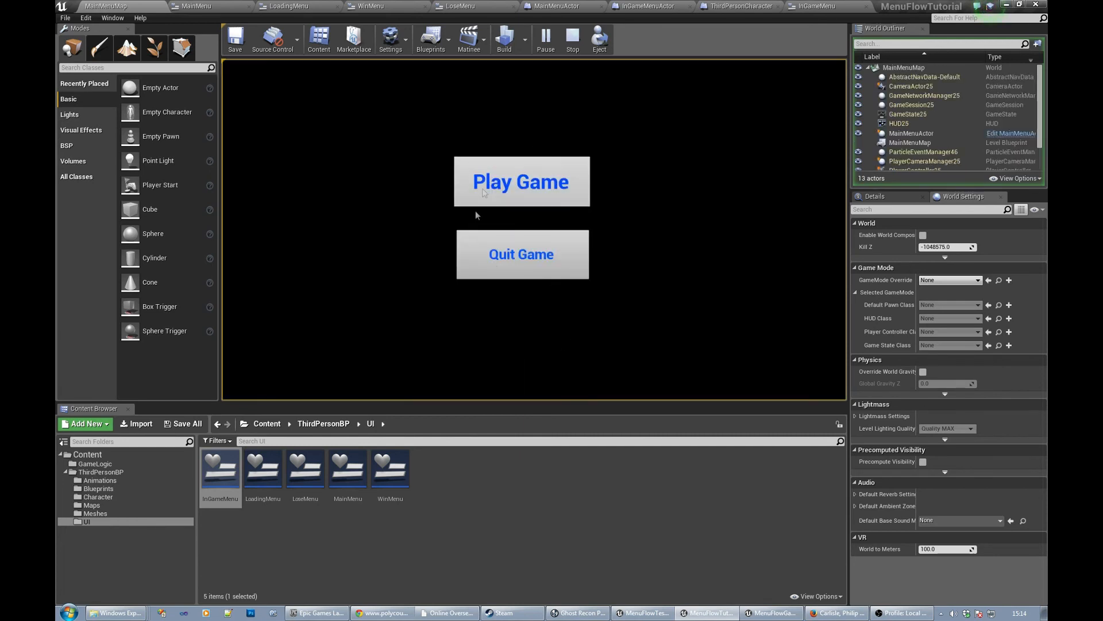
pyautogui.click(521, 181)
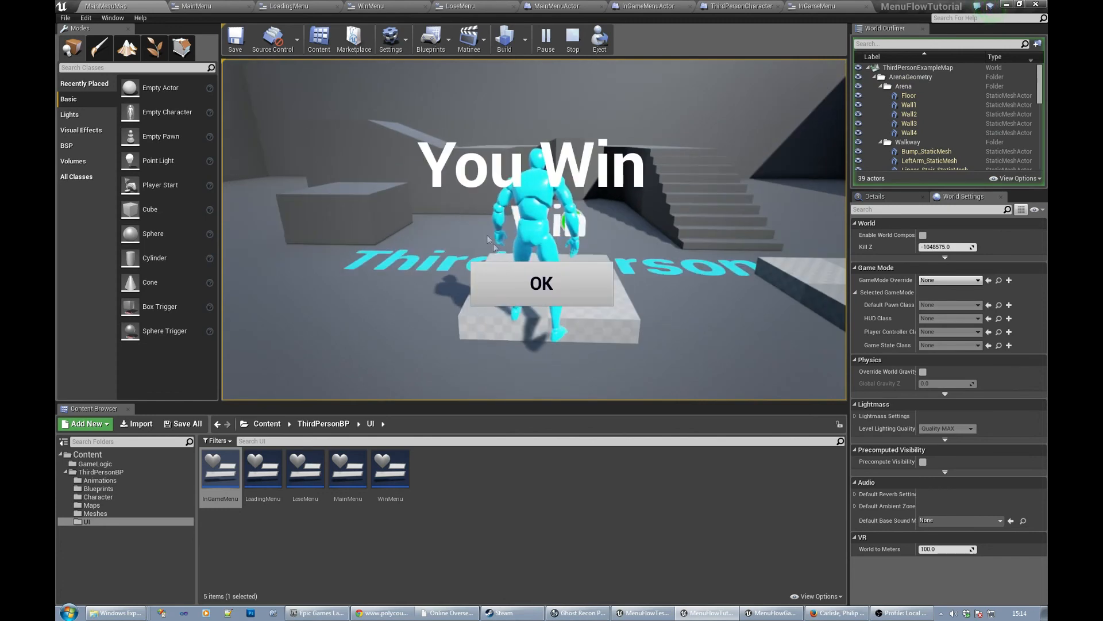
pyautogui.click(540, 282)
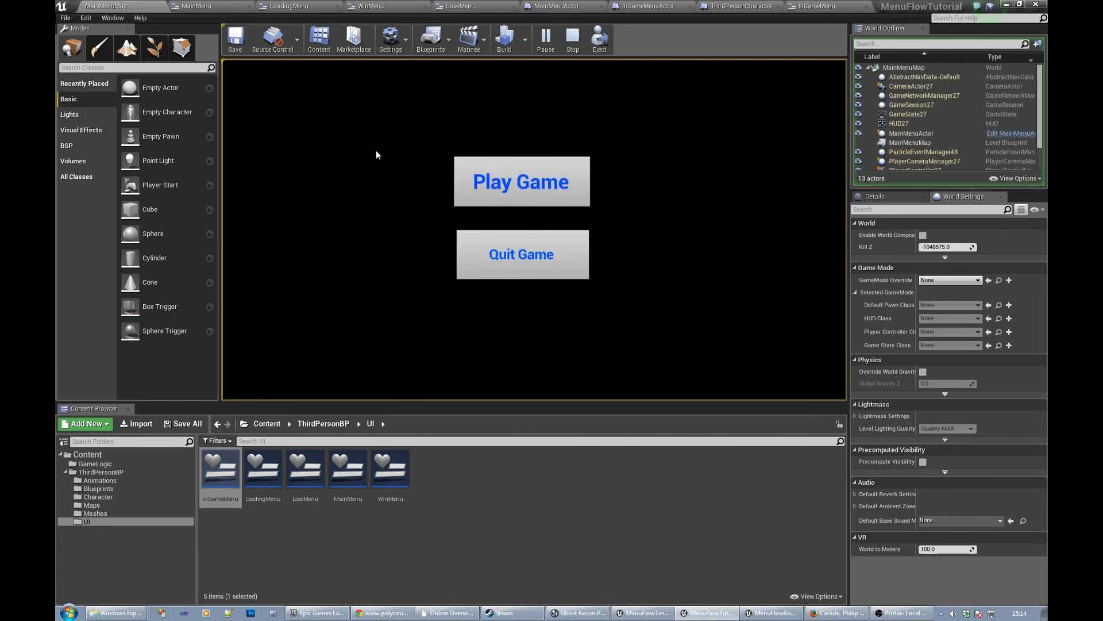
pyautogui.click(520, 181)
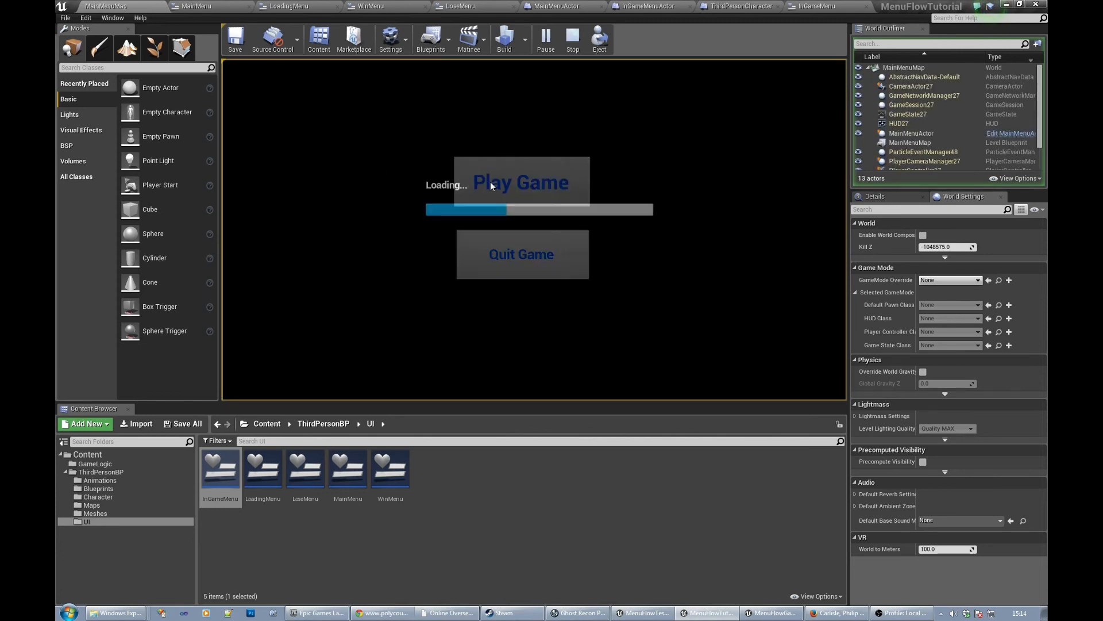
pyautogui.click(521, 182)
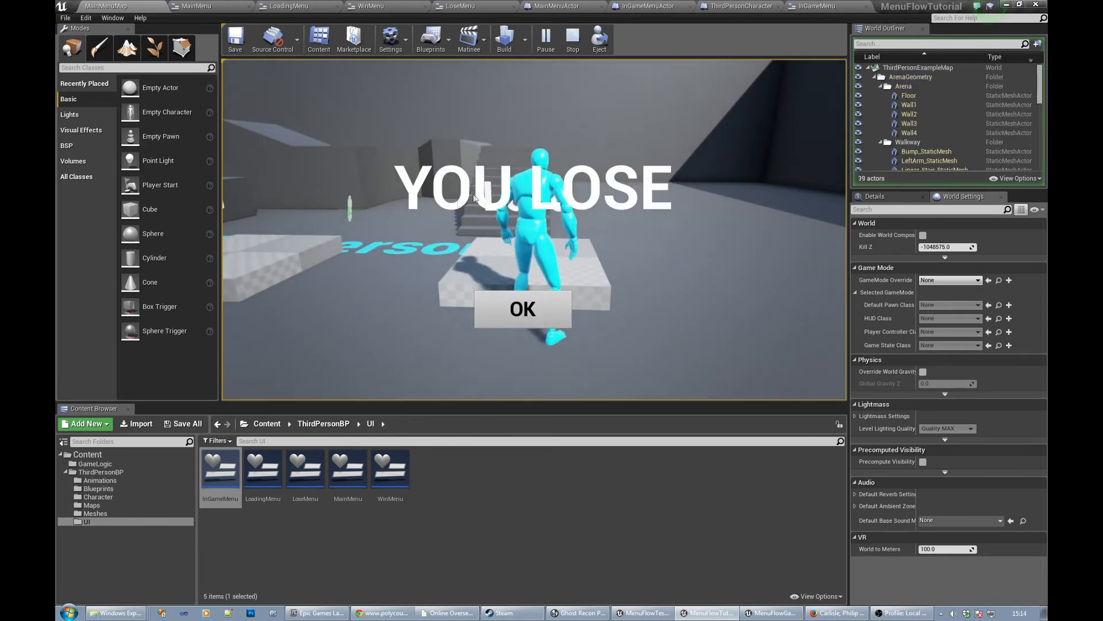
pyautogui.click(522, 309)
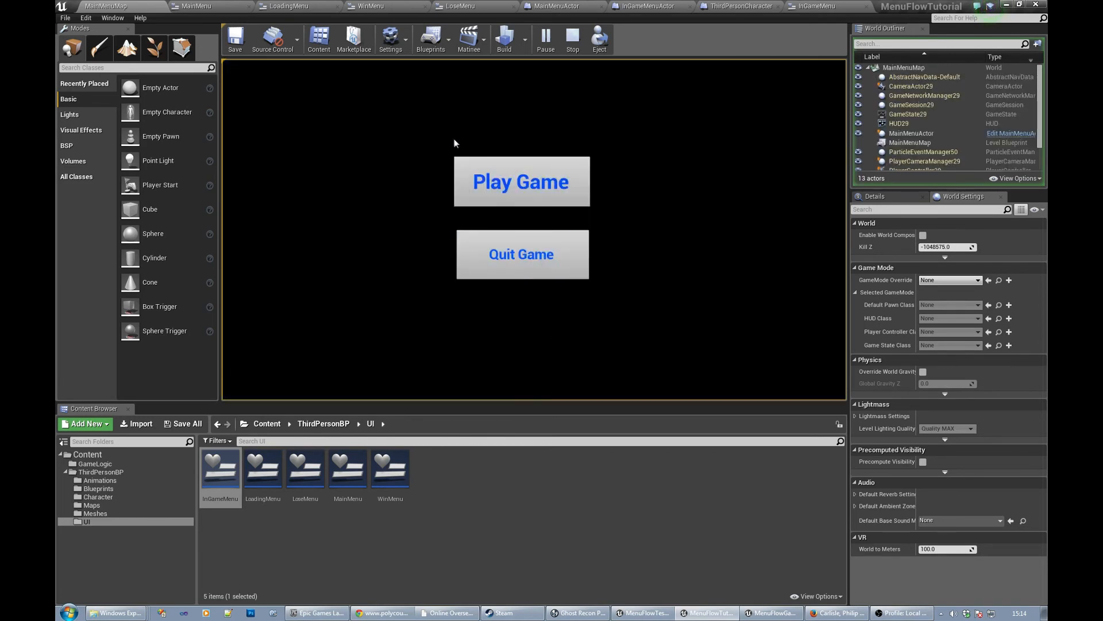
pyautogui.moveTo(573, 38)
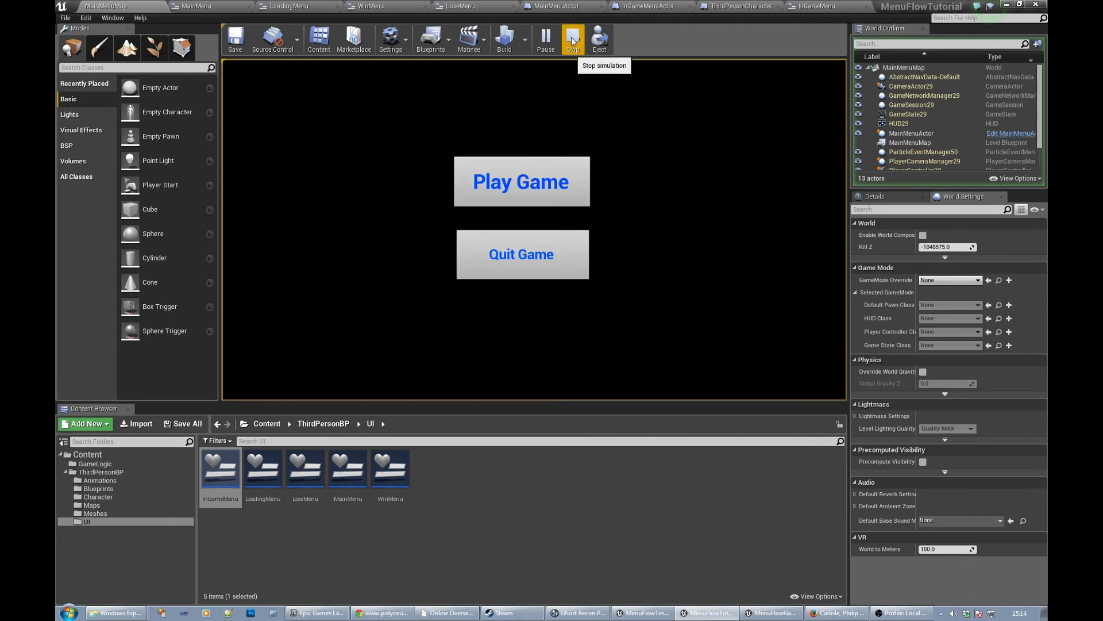
pyautogui.click(571, 38)
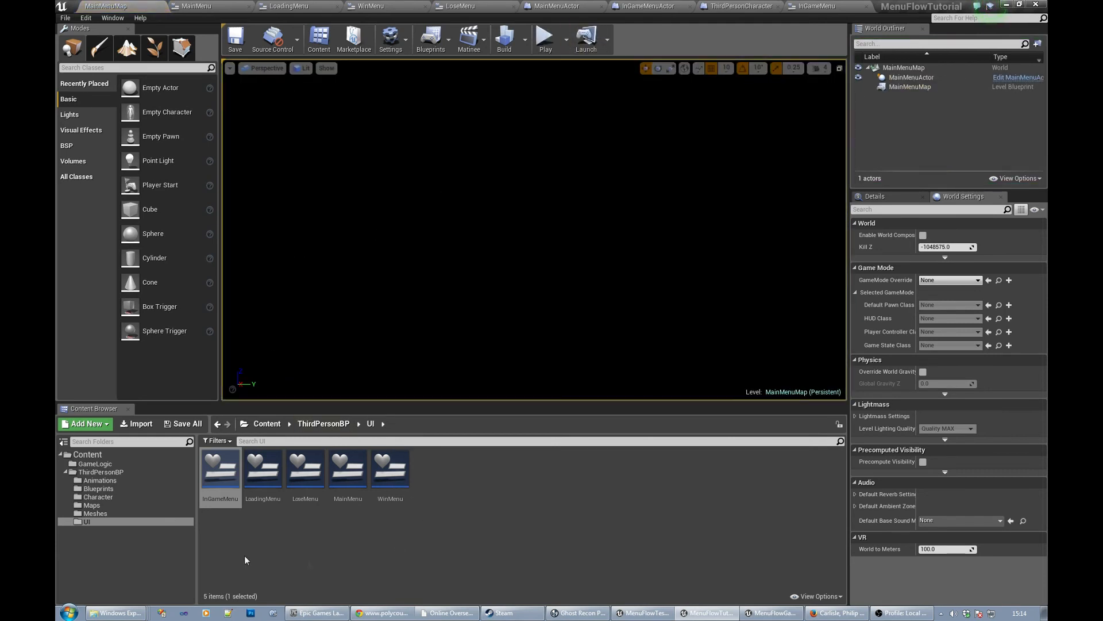
pyautogui.moveTo(404, 568)
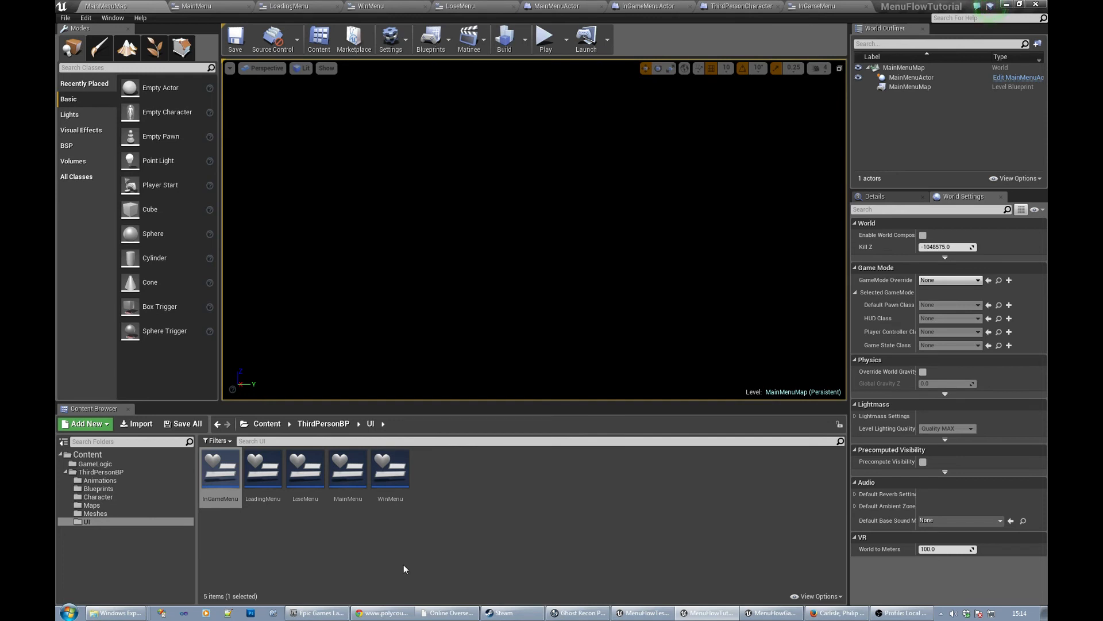
pyautogui.moveTo(116, 510)
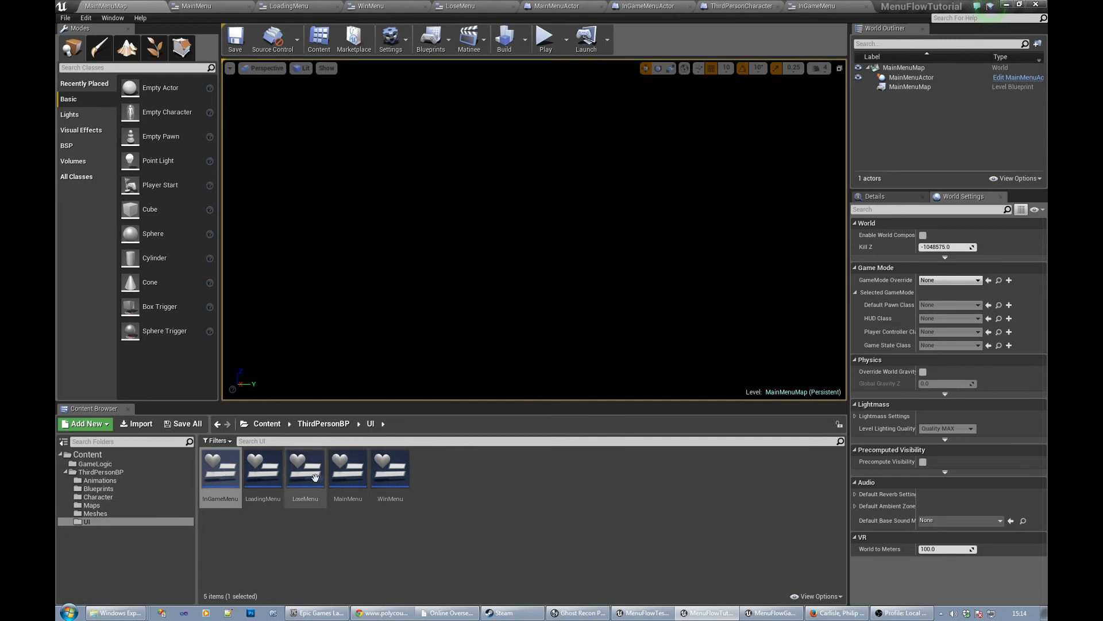
# Step: Give MainMenu's Quit Game button an OnClicked event calling Quit Game, then compile
pyautogui.doubleClick(348, 467)
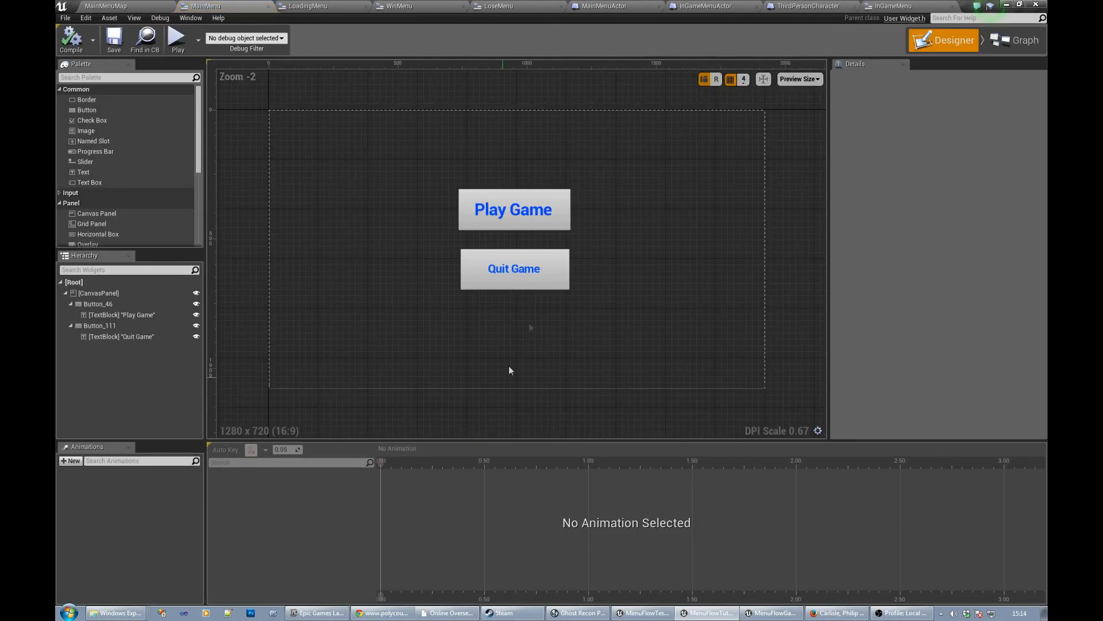
pyautogui.click(513, 269)
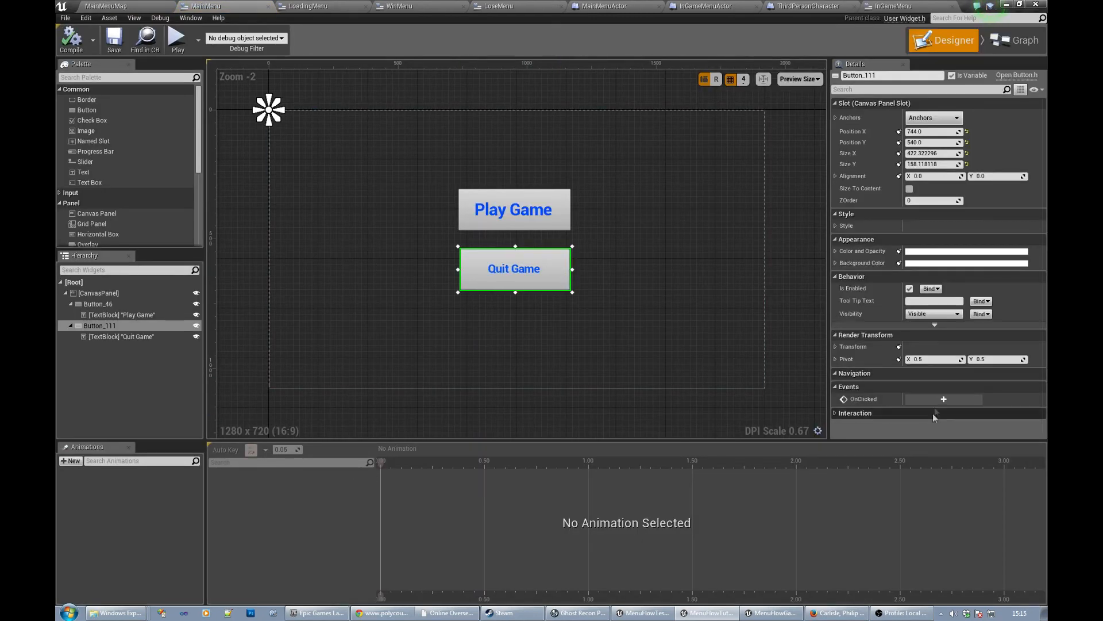
pyautogui.click(1026, 40)
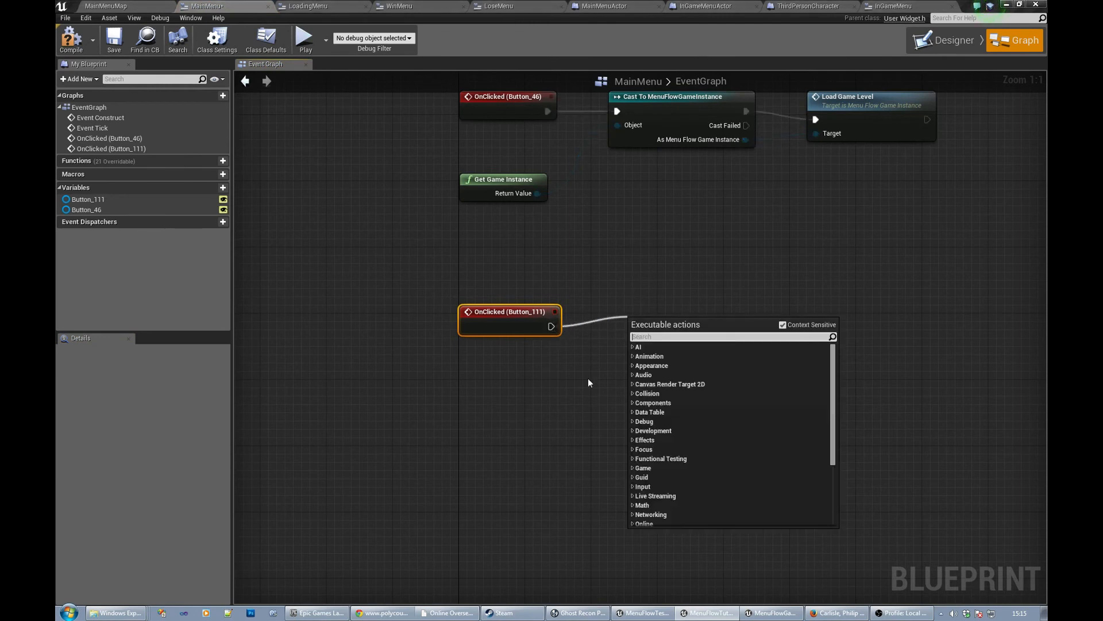
pyautogui.write('quit')
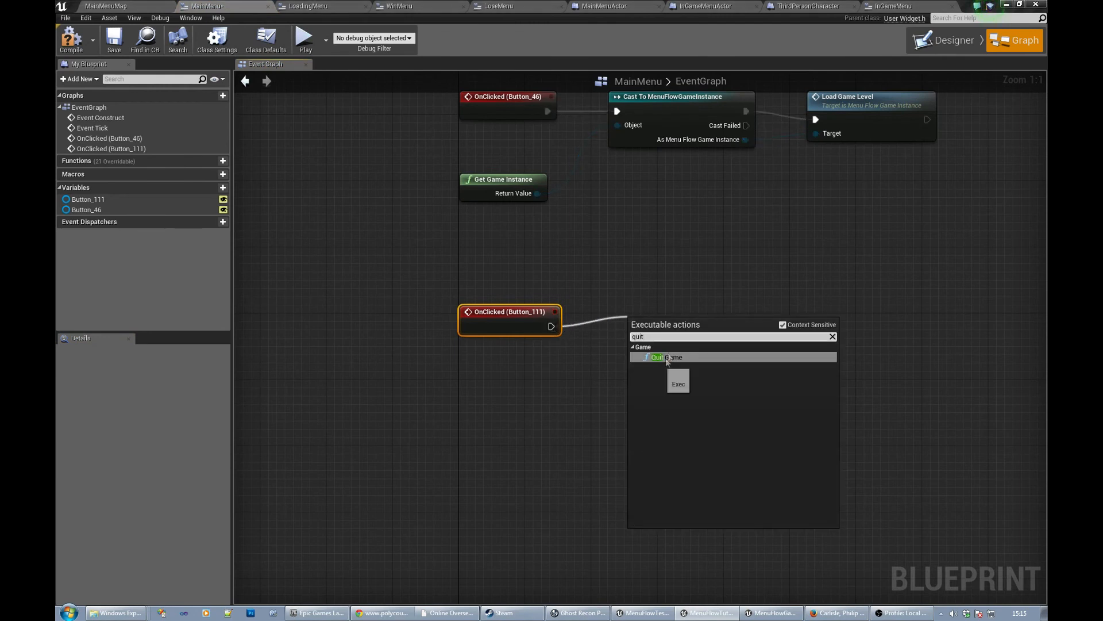
pyautogui.click(671, 357)
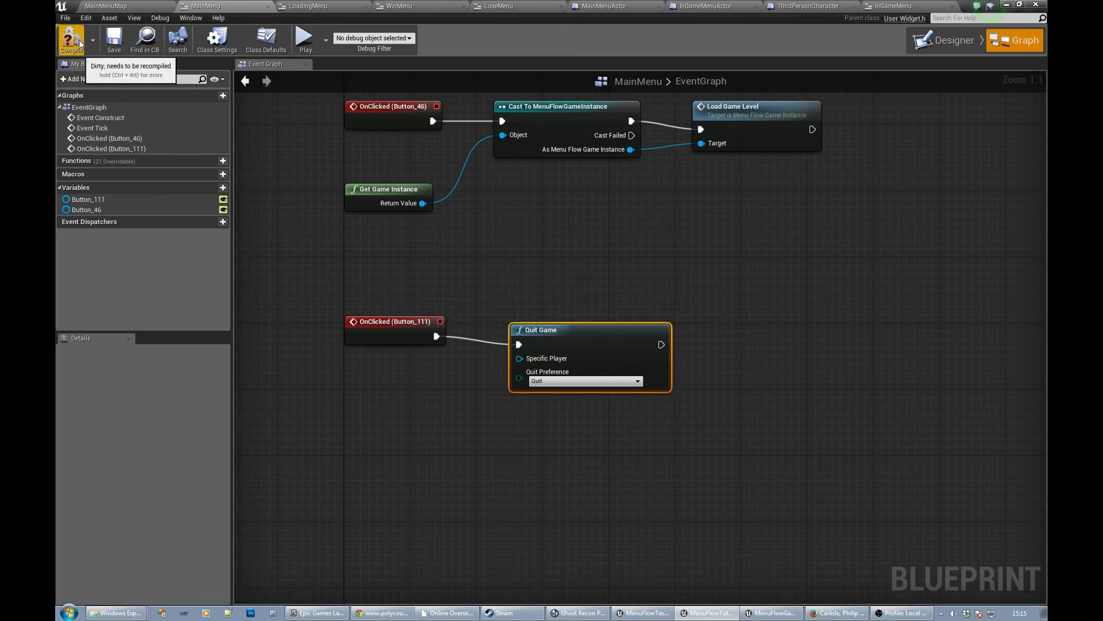
pyautogui.click(70, 39)
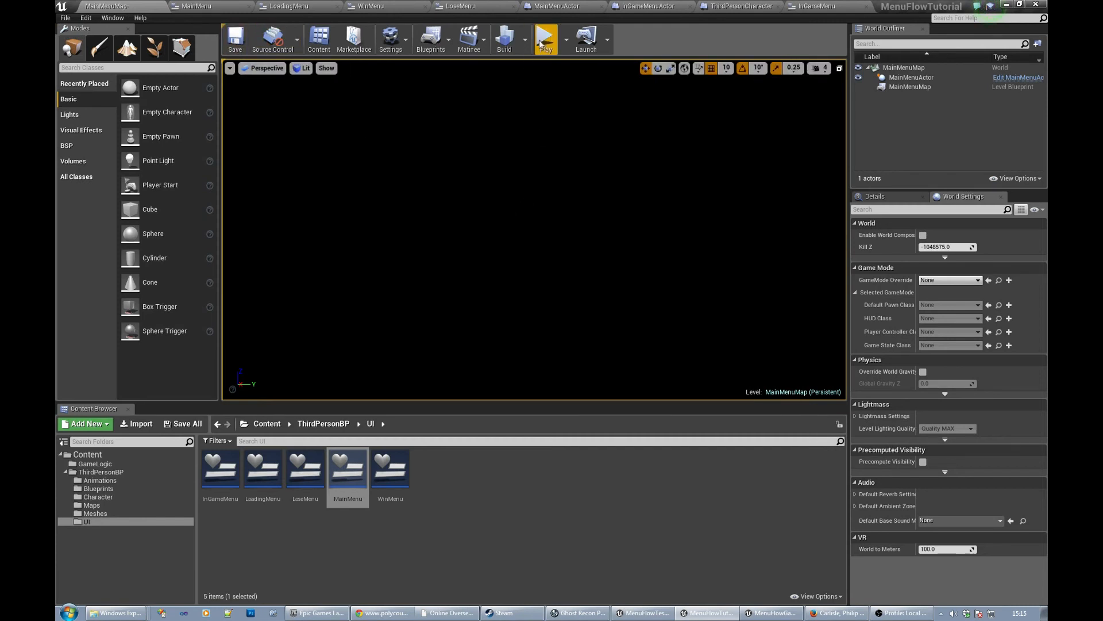
# Step: Test play the level and quit using the main menu's Quit Game button
pyautogui.click(545, 38)
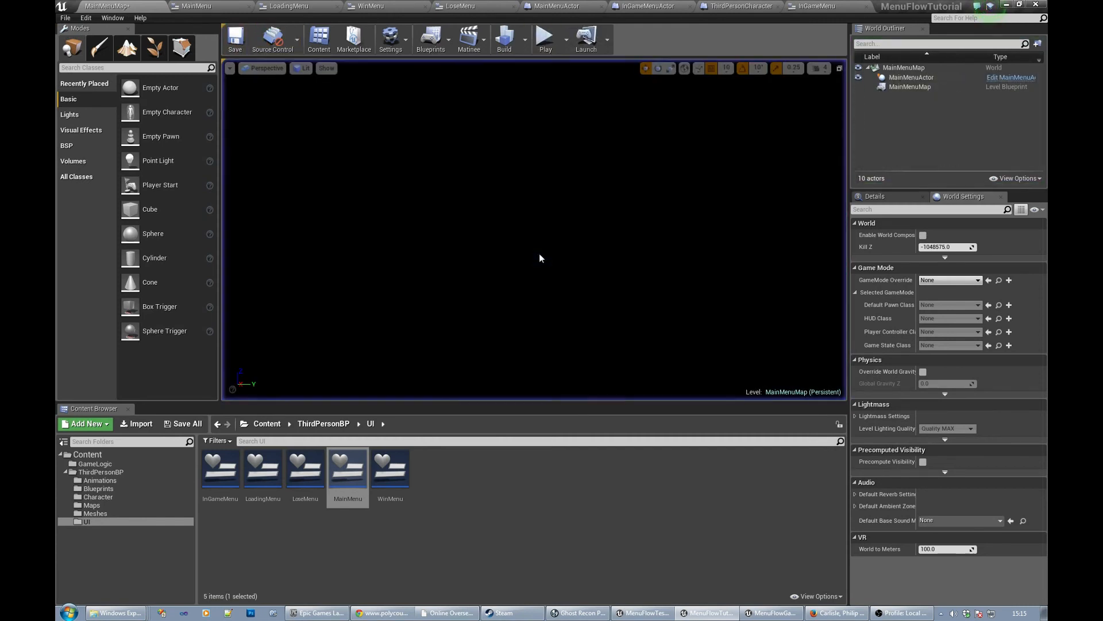
pyautogui.click(545, 38)
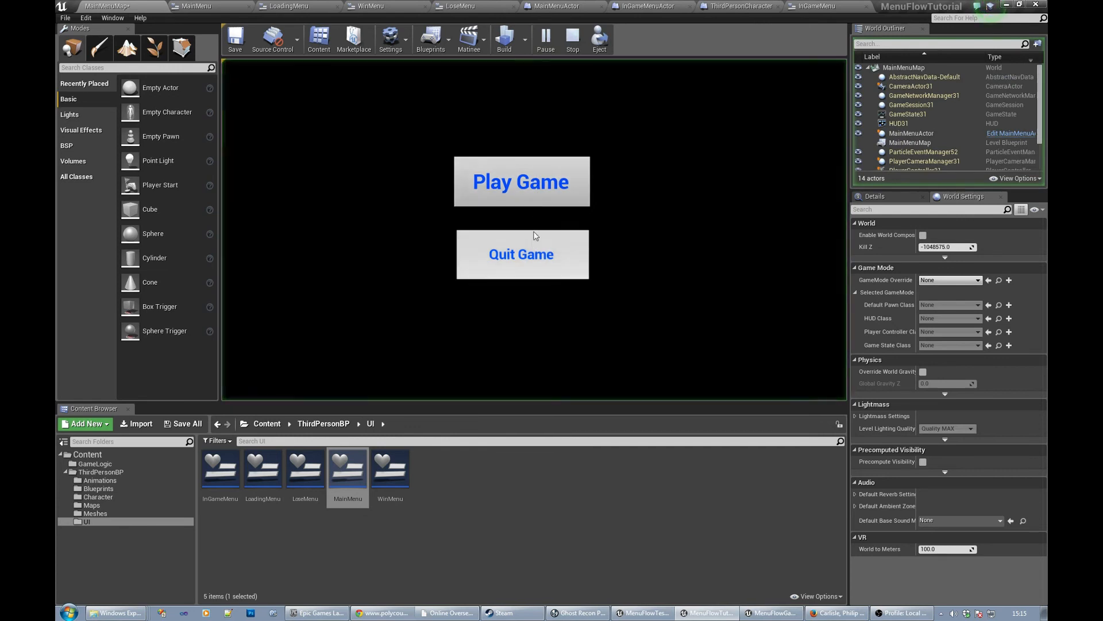
pyautogui.click(520, 181)
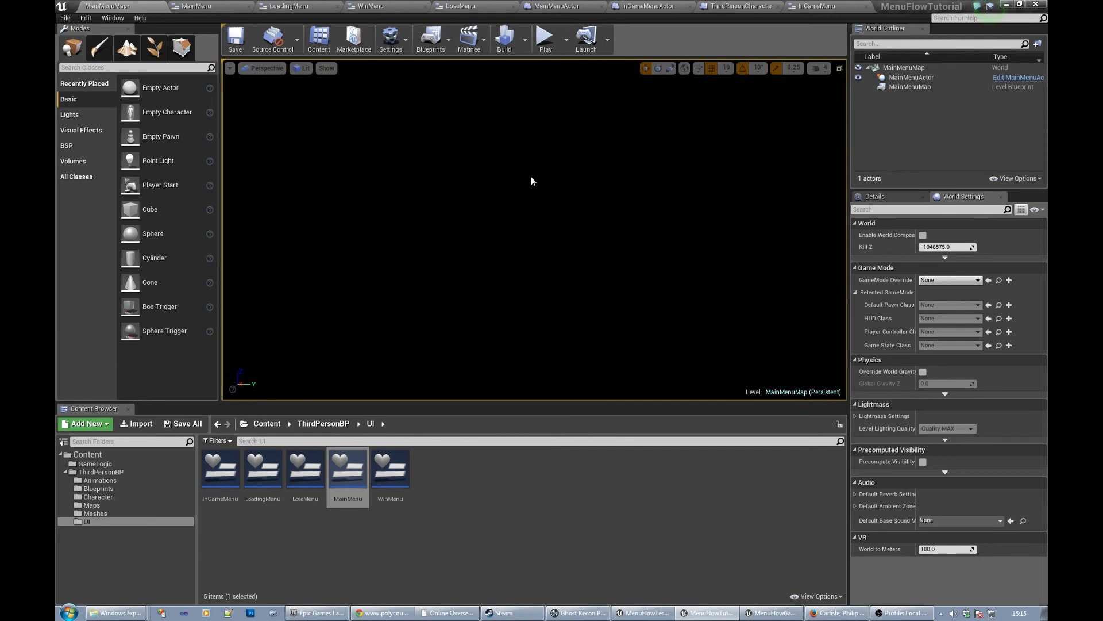
pyautogui.moveTo(235, 38)
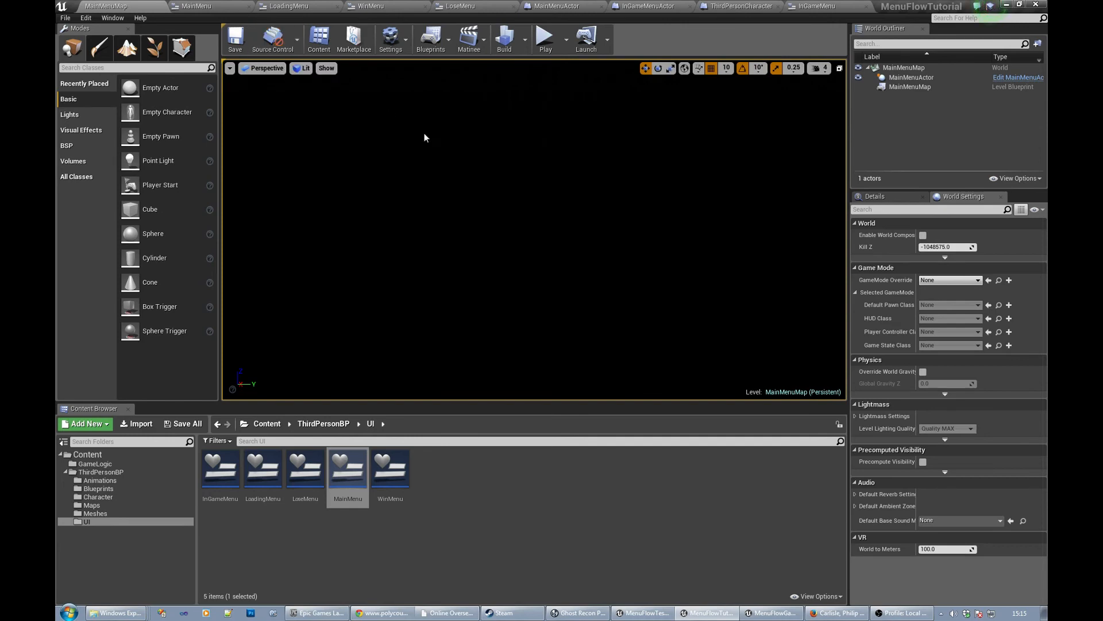
pyautogui.moveTo(564, 6)
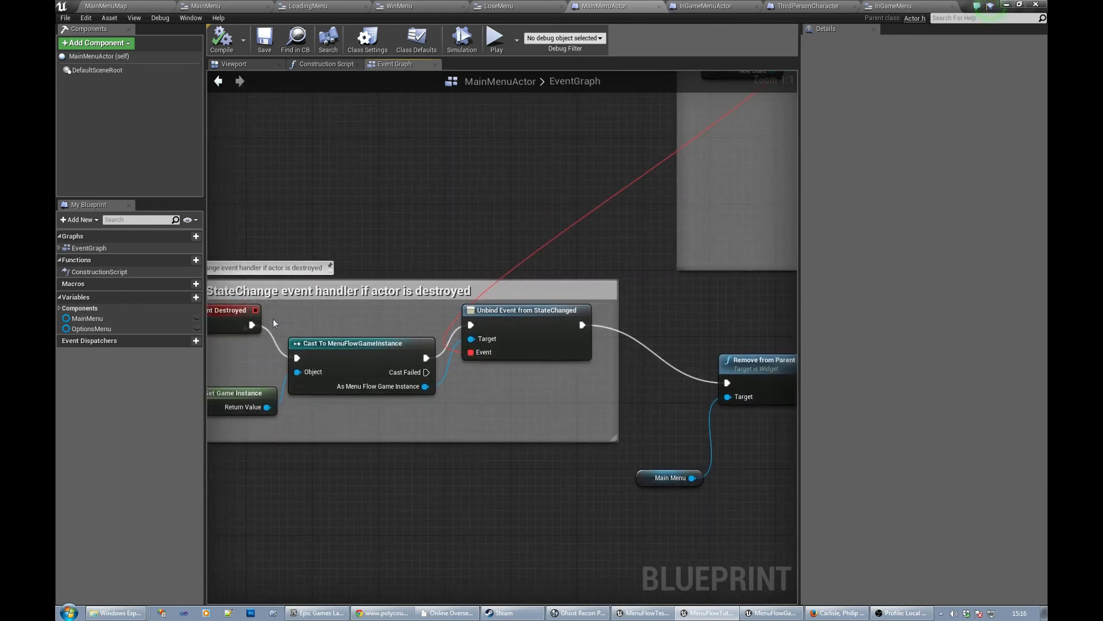
pyautogui.scroll(-3)
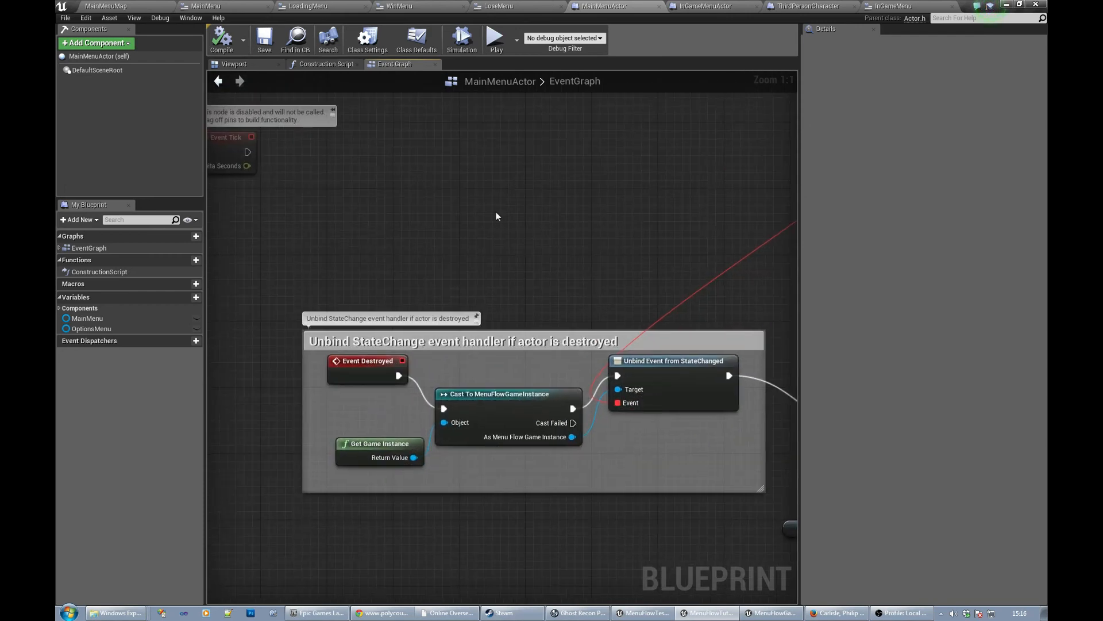
pyautogui.scroll(-3)
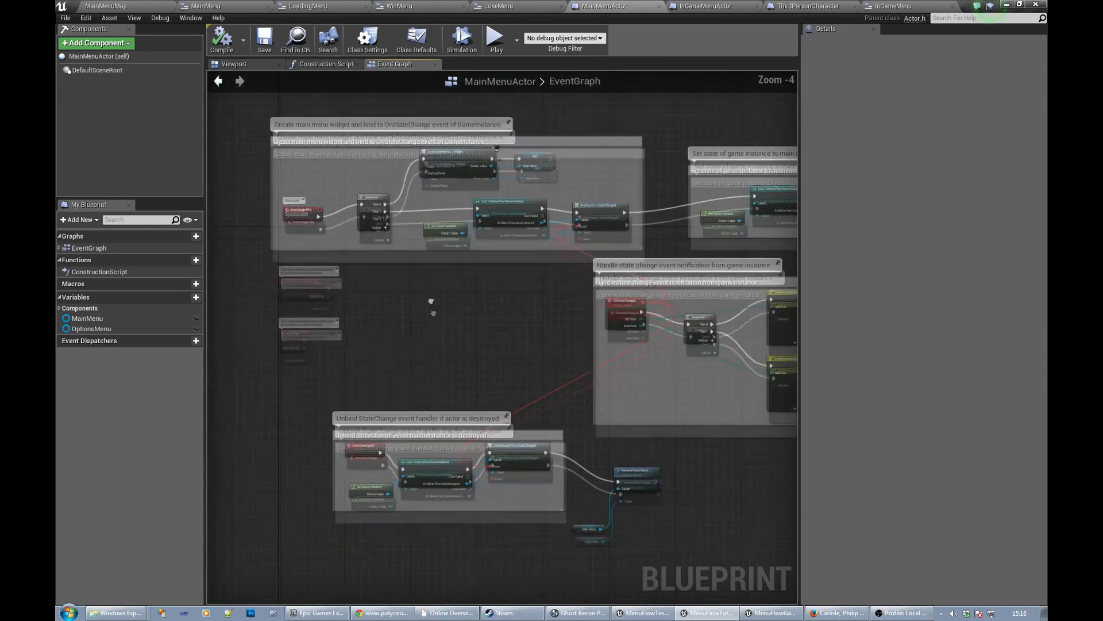
pyautogui.scroll(3)
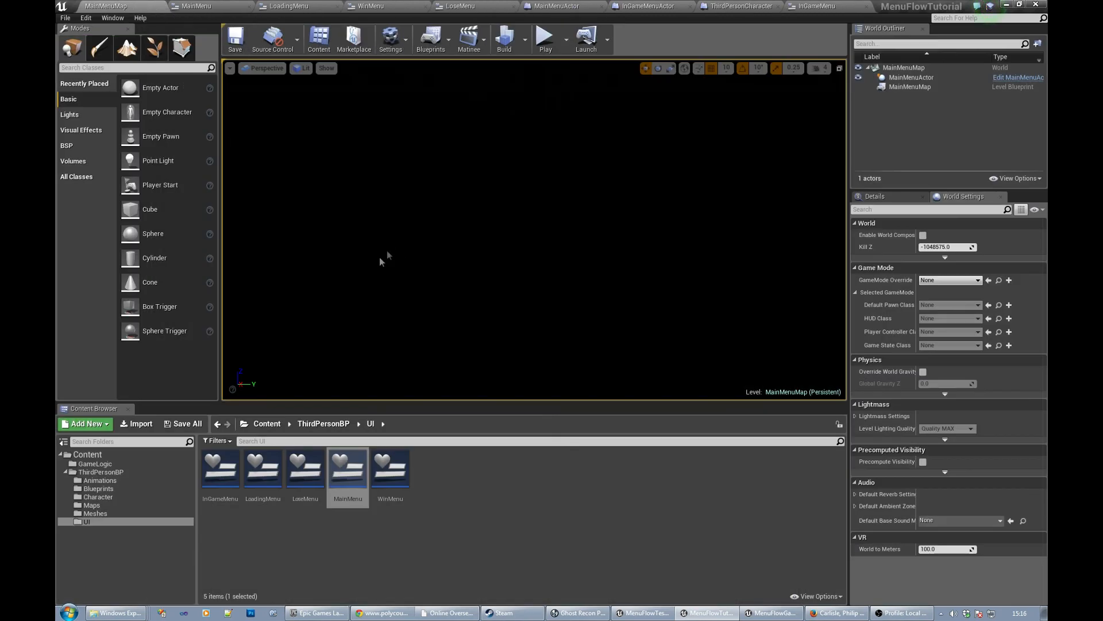
pyautogui.moveTo(389, 467)
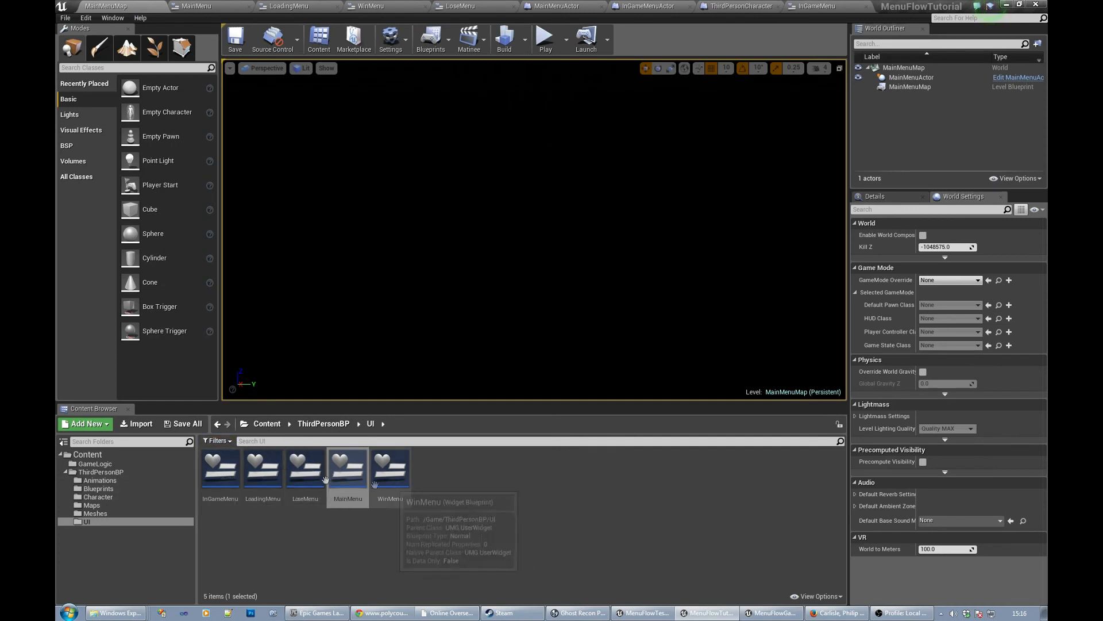
pyautogui.moveTo(130, 533)
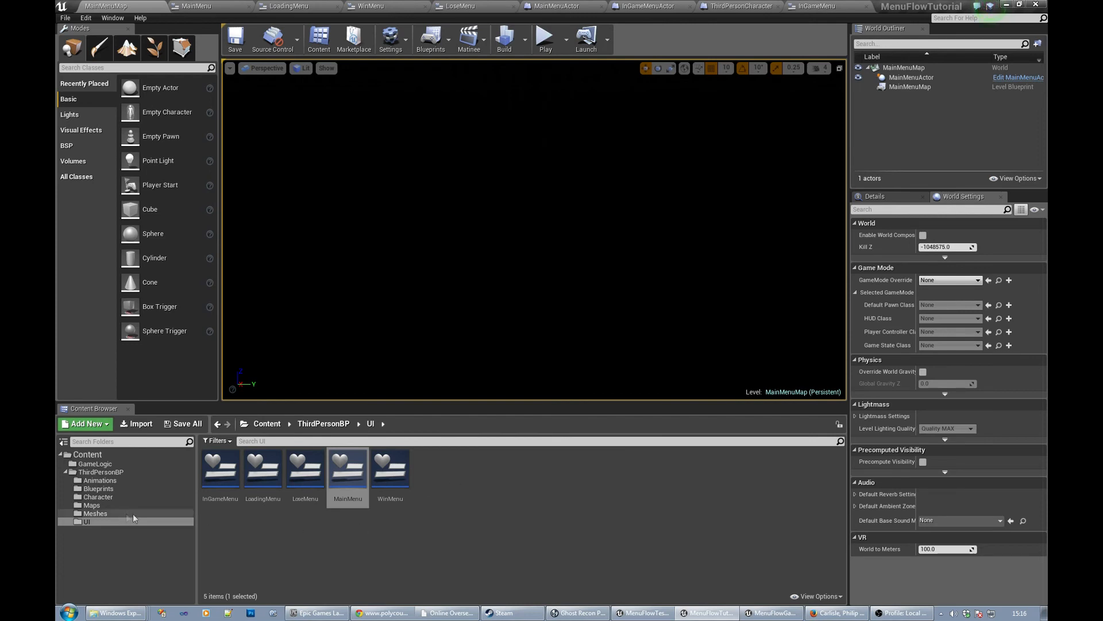
# Step: Review GameStateEnum's six states in GameLogic, then open the InGameMenuActor blueprint
pyautogui.click(93, 463)
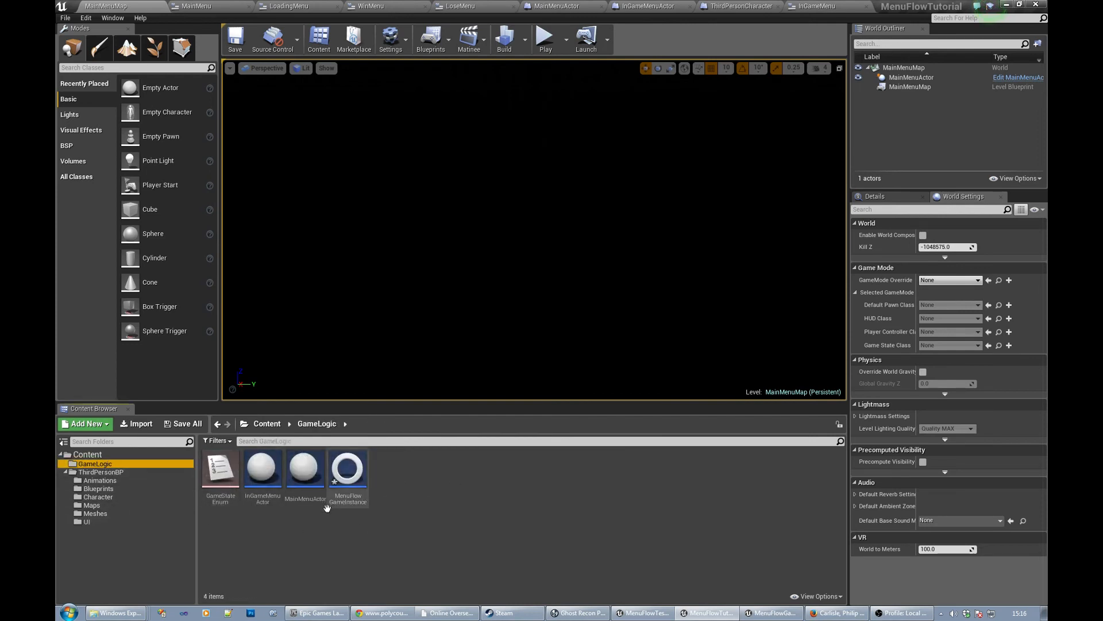
pyautogui.moveTo(219, 467)
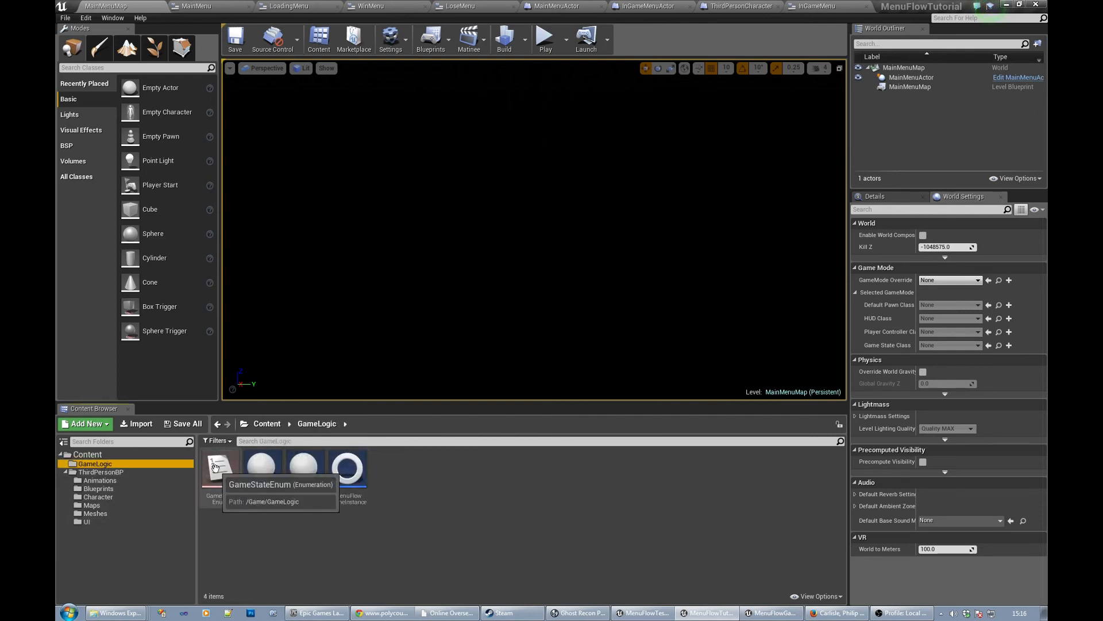
pyautogui.click(220, 468)
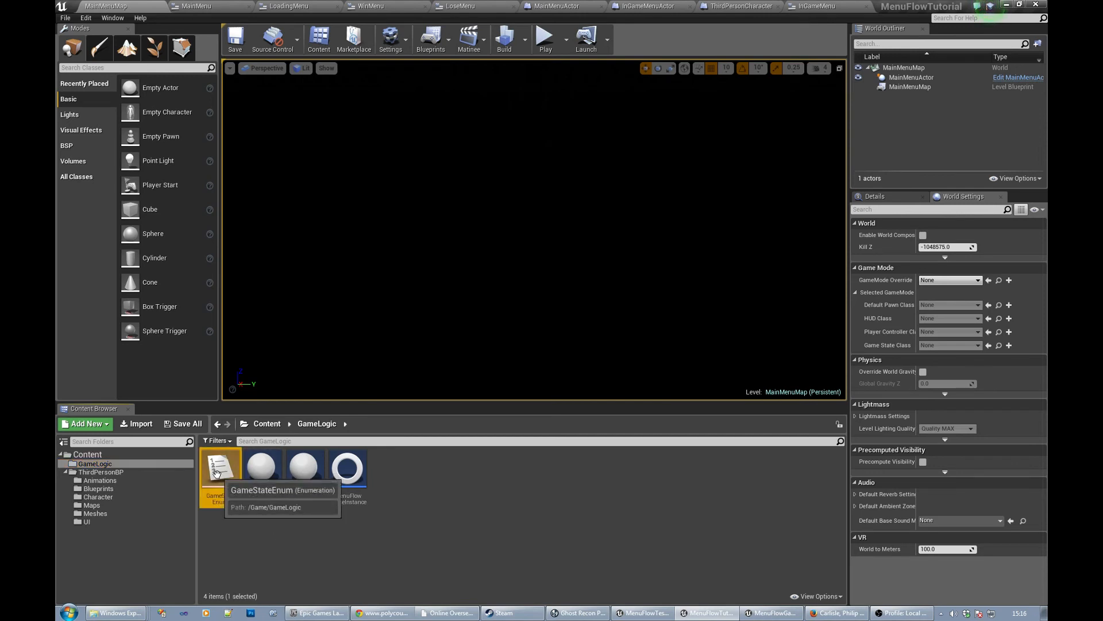
pyautogui.doubleClick(220, 467)
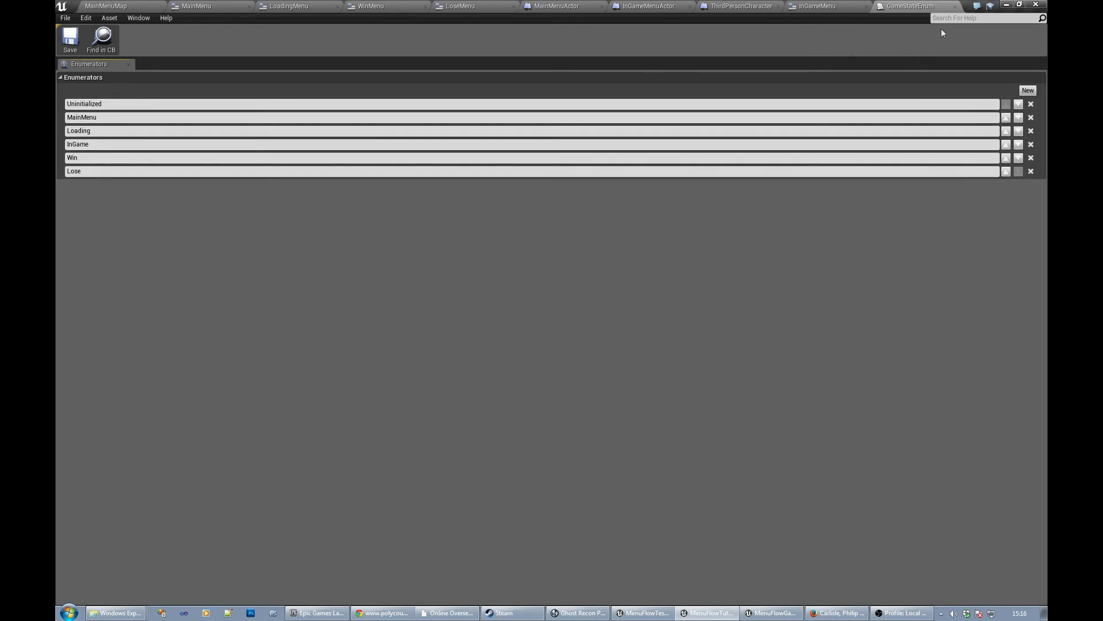
pyautogui.click(818, 6)
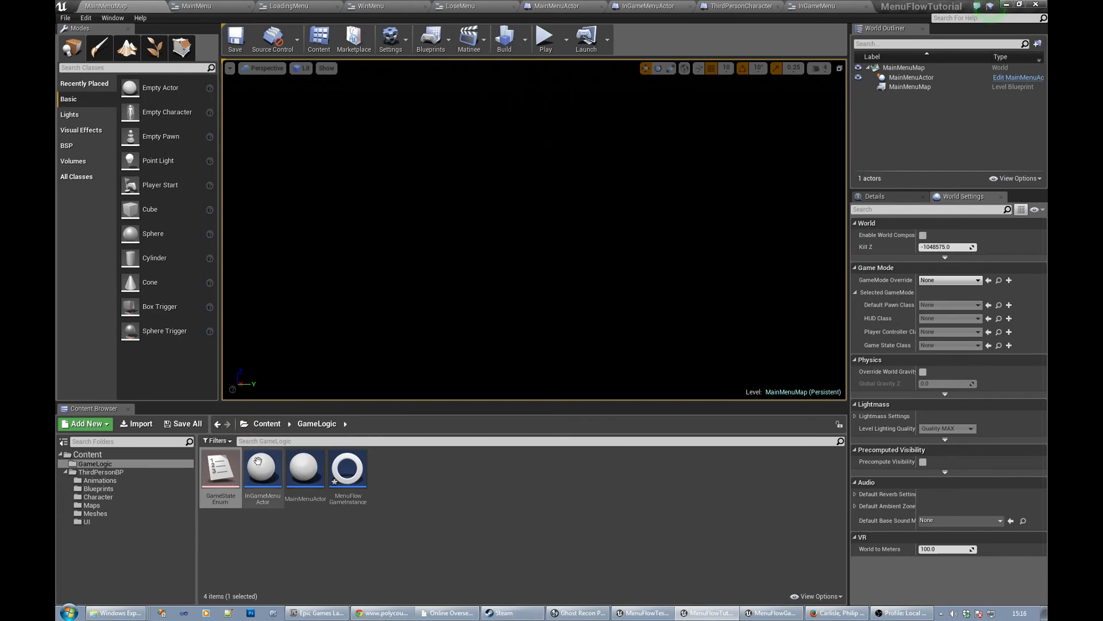
pyautogui.moveTo(262, 468)
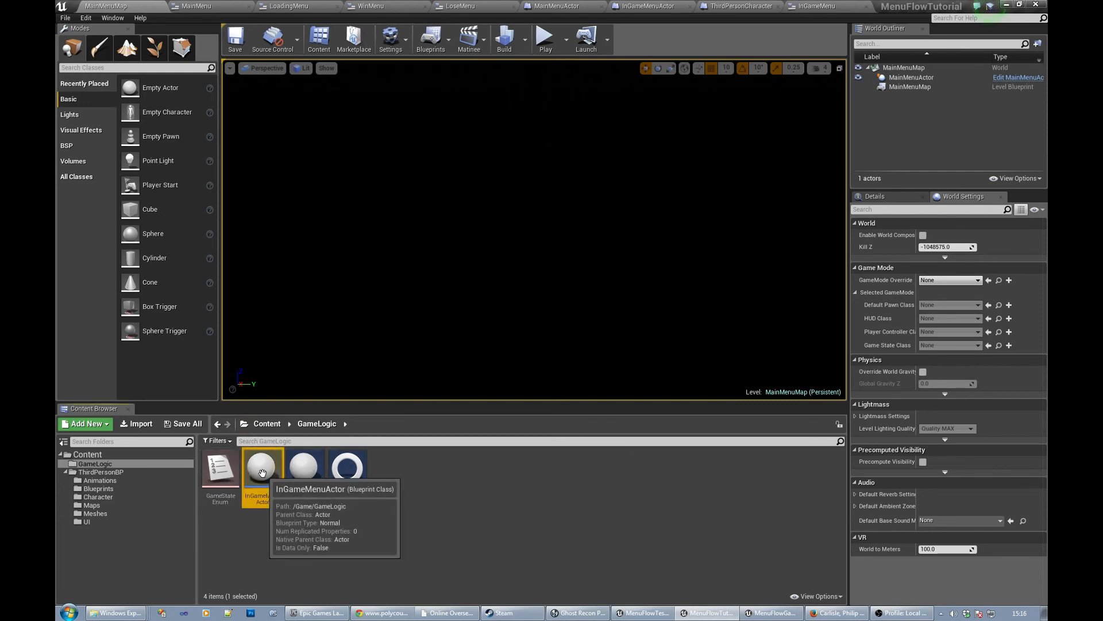
pyautogui.doubleClick(261, 463)
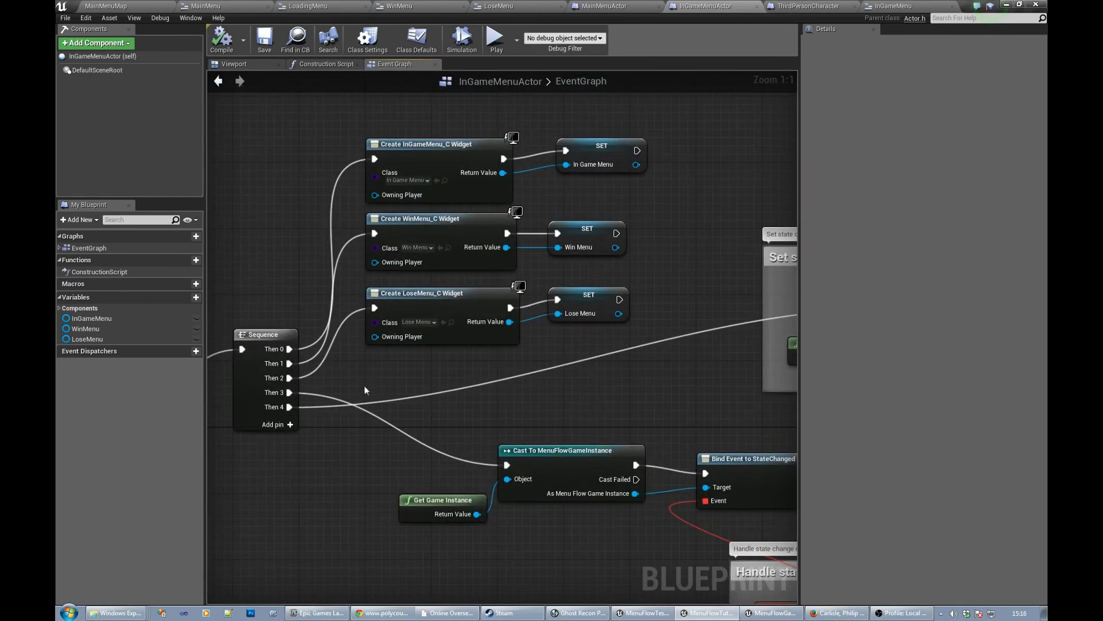
pyautogui.moveTo(320, 166)
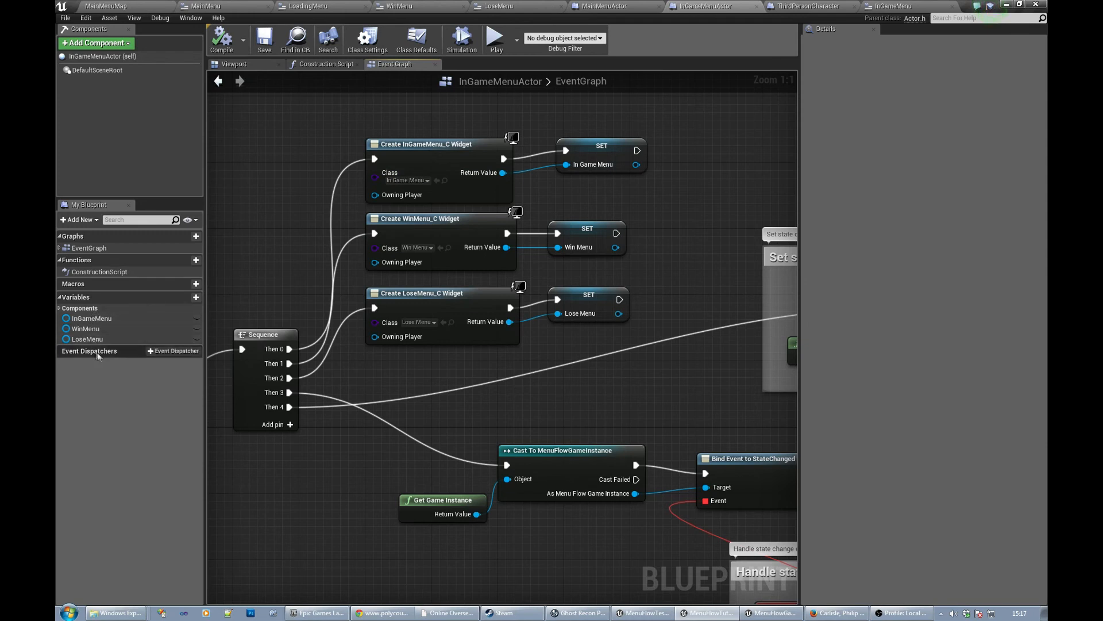
pyautogui.moveTo(274, 363)
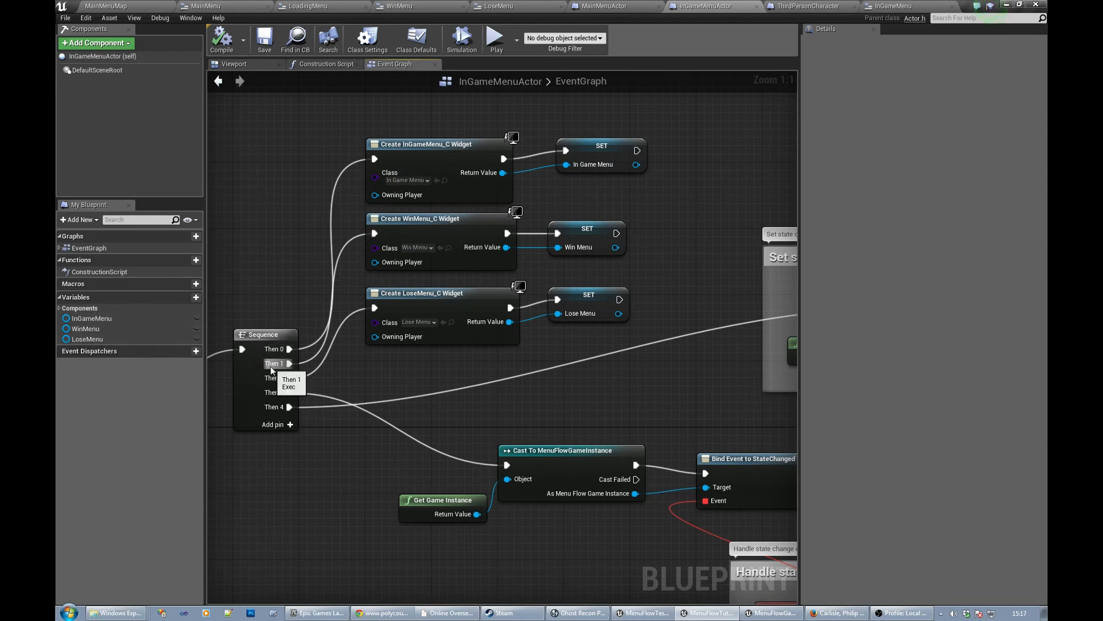
pyautogui.moveTo(414, 247)
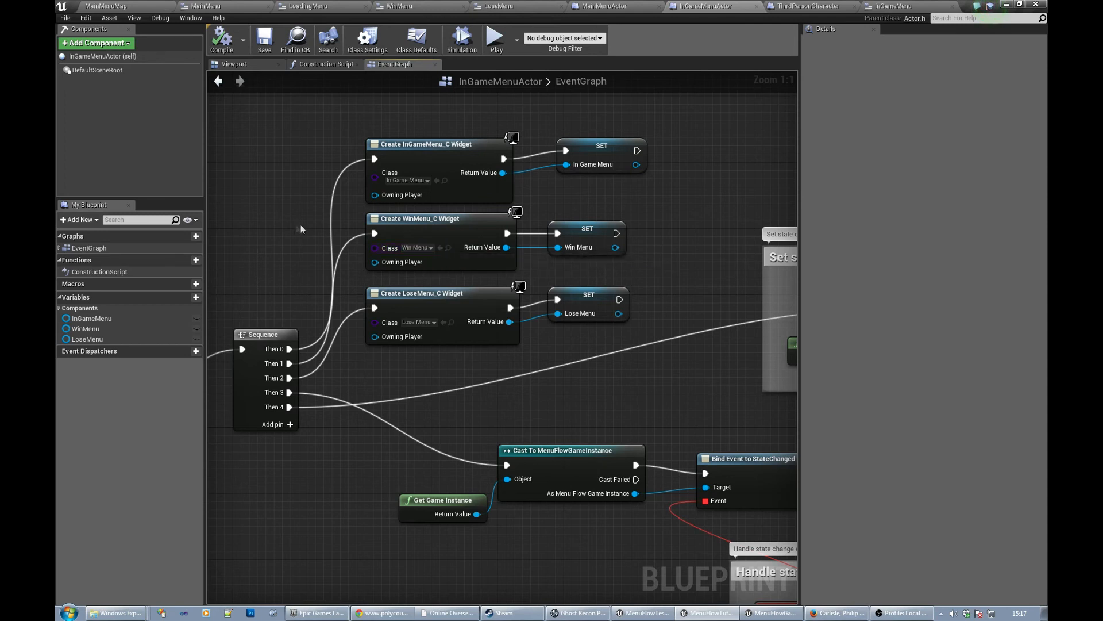
pyautogui.moveTo(134, 17)
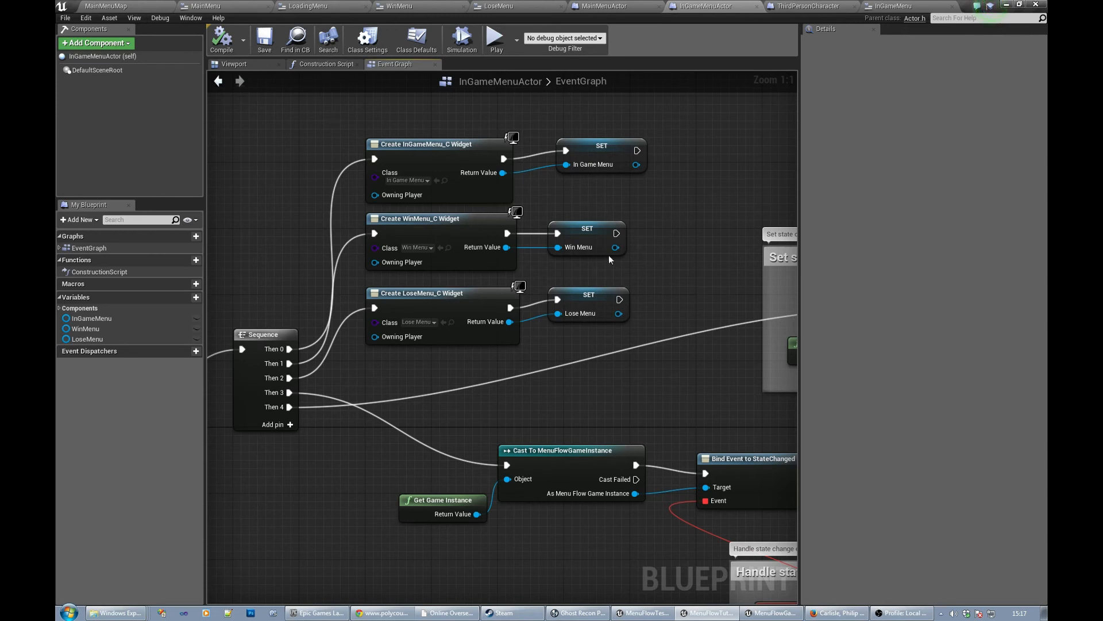
pyautogui.moveTo(399, 223)
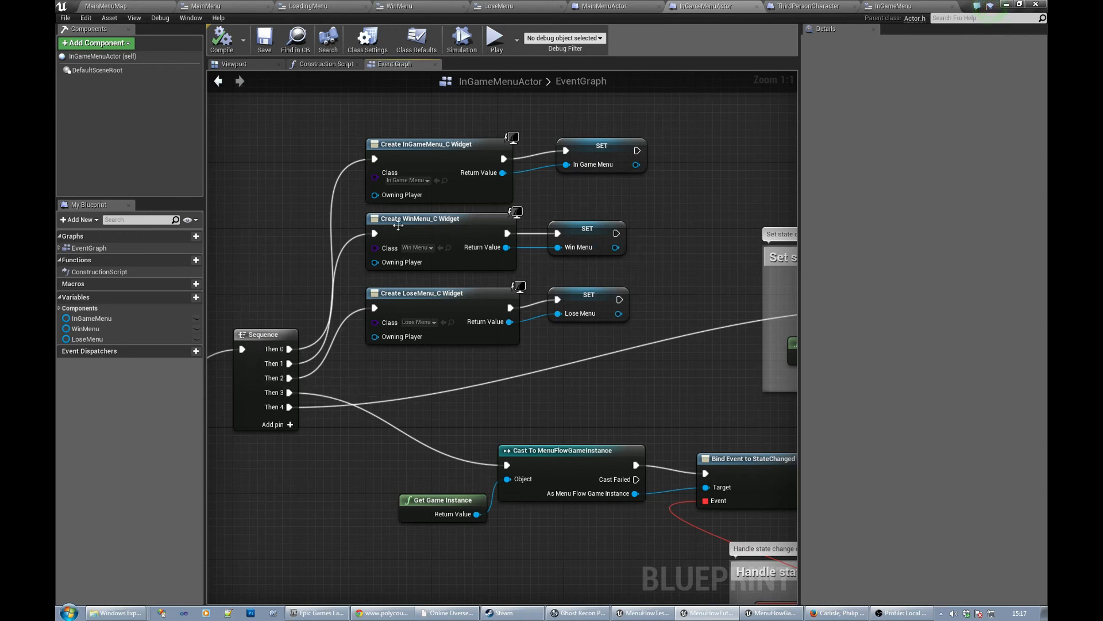
pyautogui.moveTo(414, 247)
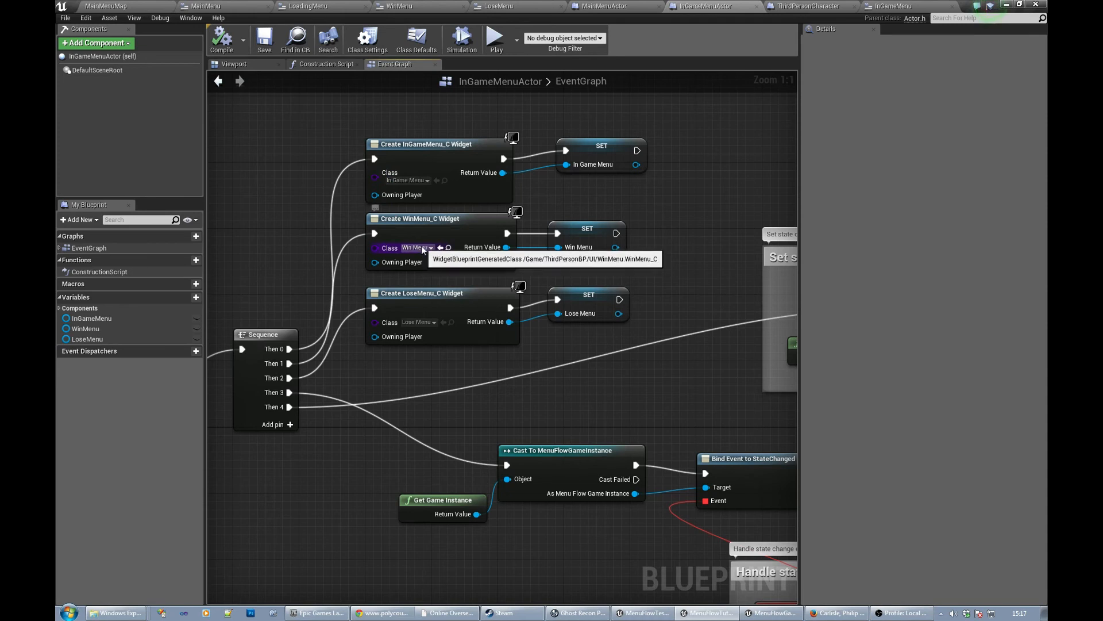
pyautogui.moveTo(417, 323)
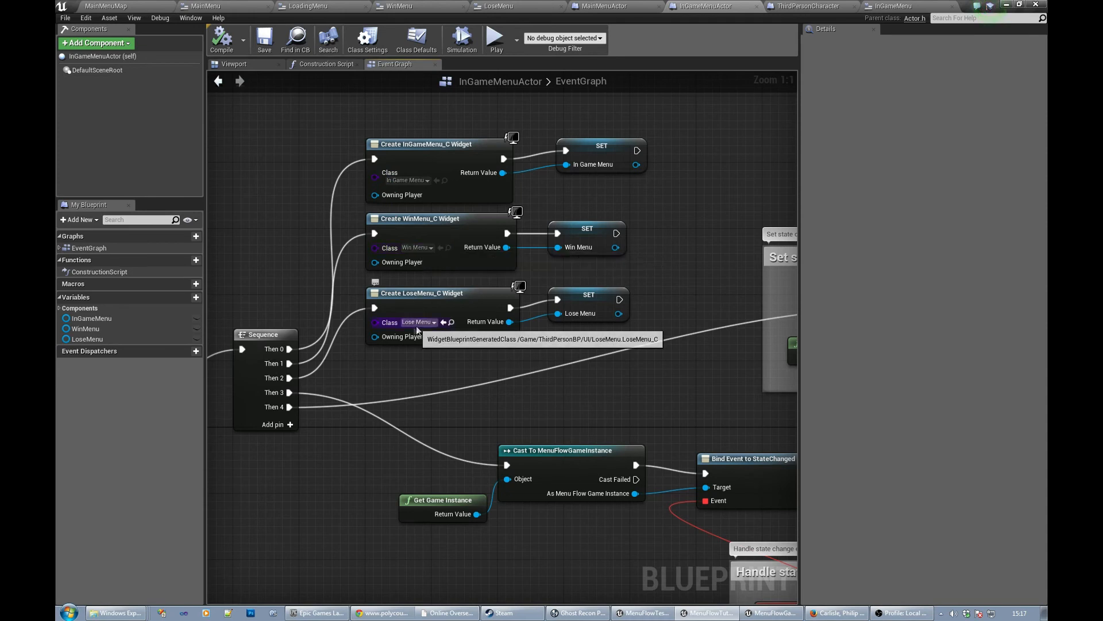
pyautogui.moveTo(527, 229)
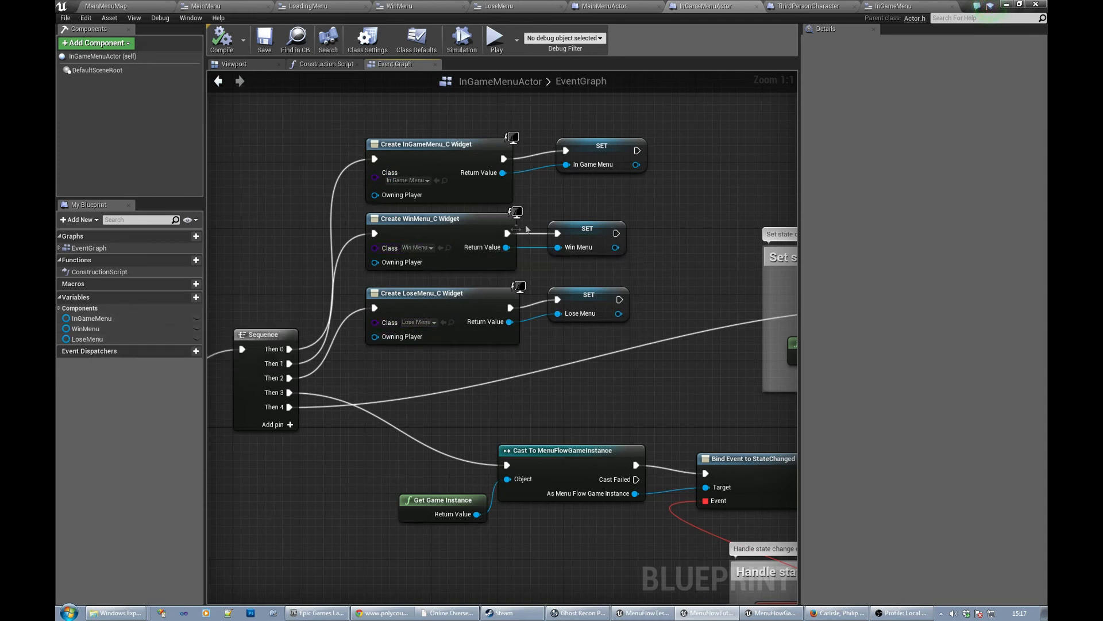
pyautogui.moveTo(239, 320)
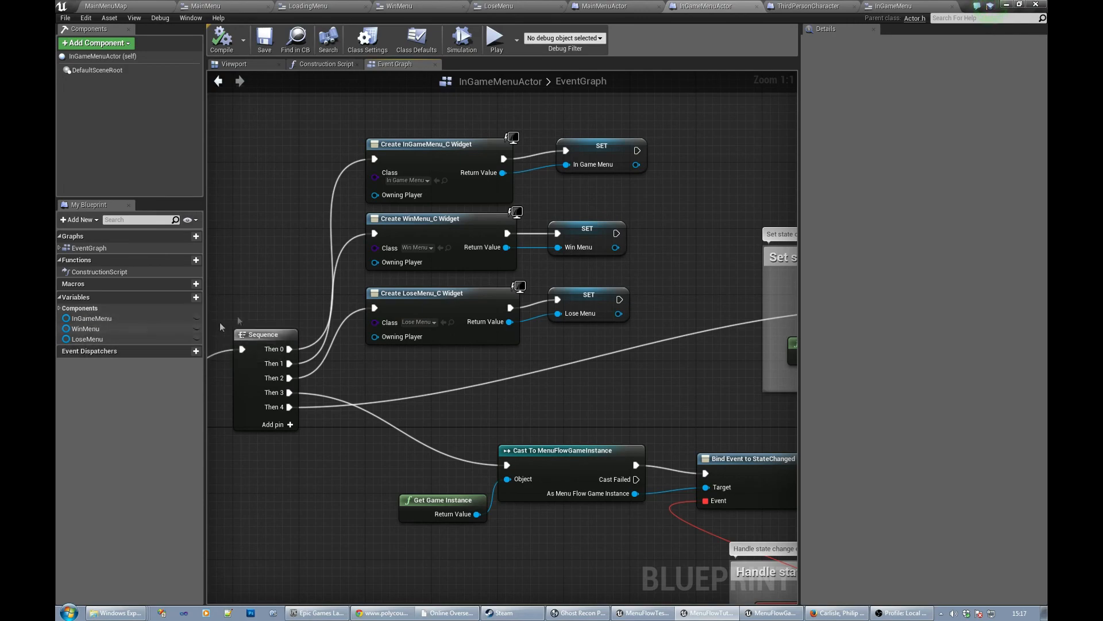
pyautogui.moveTo(419, 423)
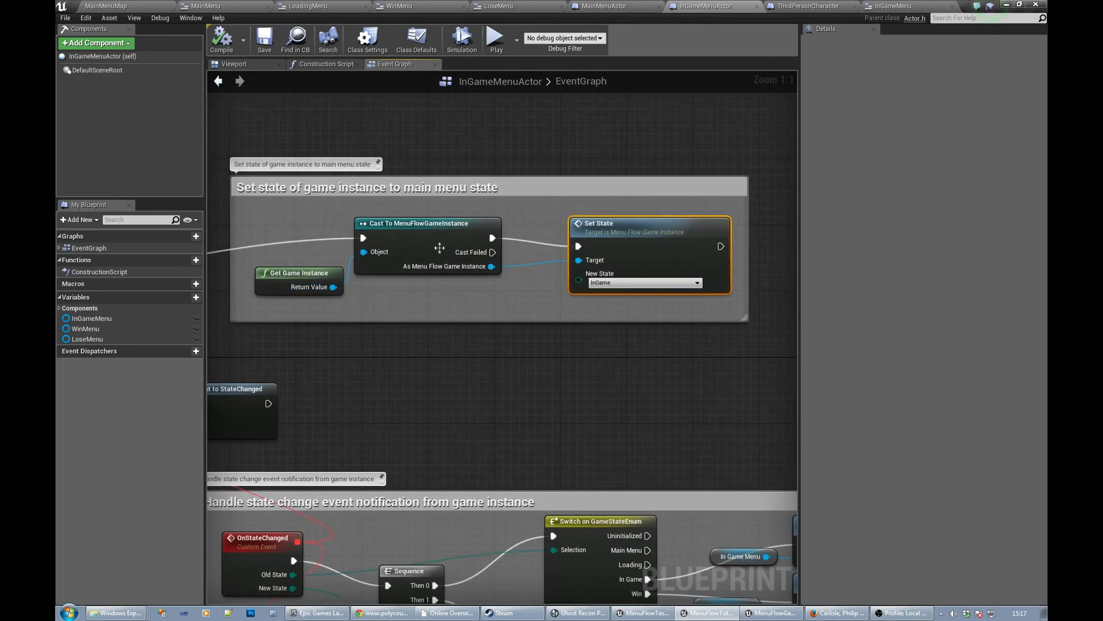
pyautogui.moveTo(440, 246)
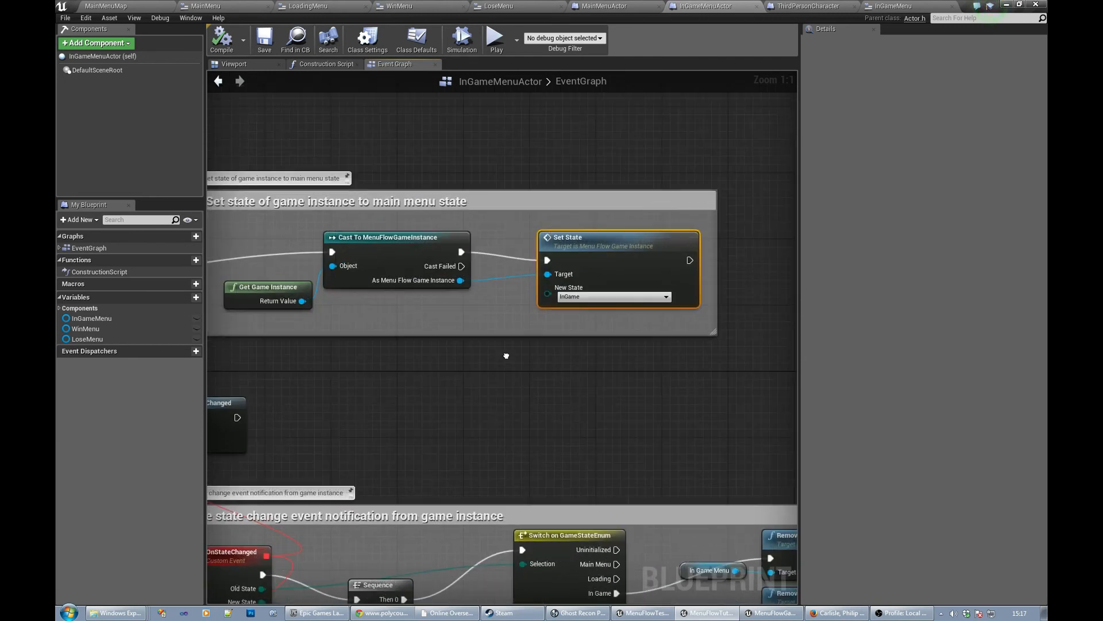
pyautogui.moveTo(611, 296)
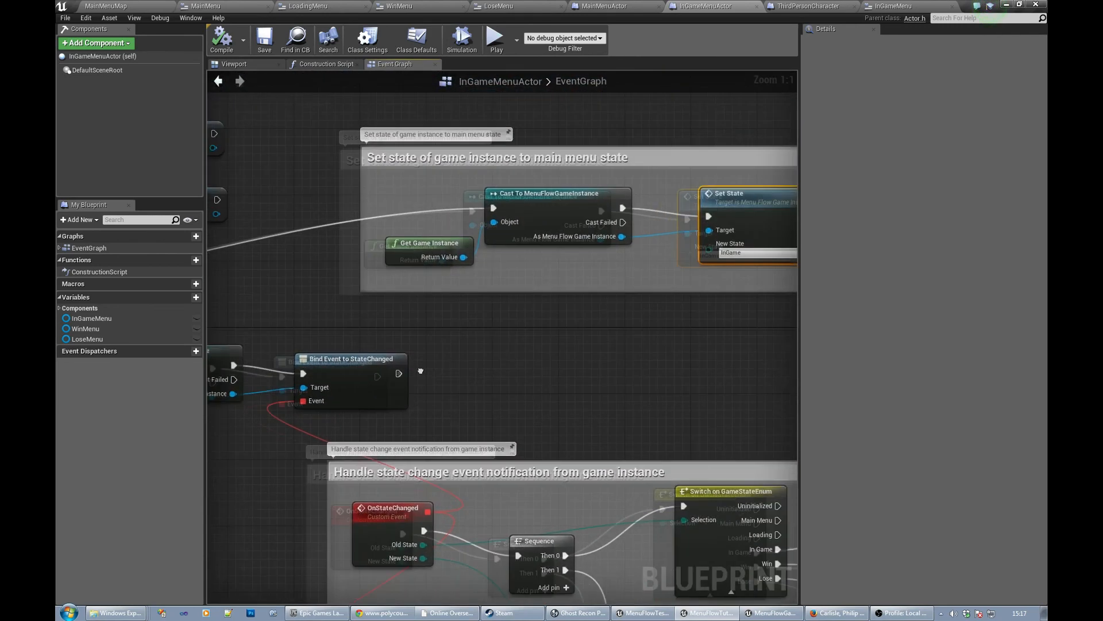
pyautogui.scroll(-3)
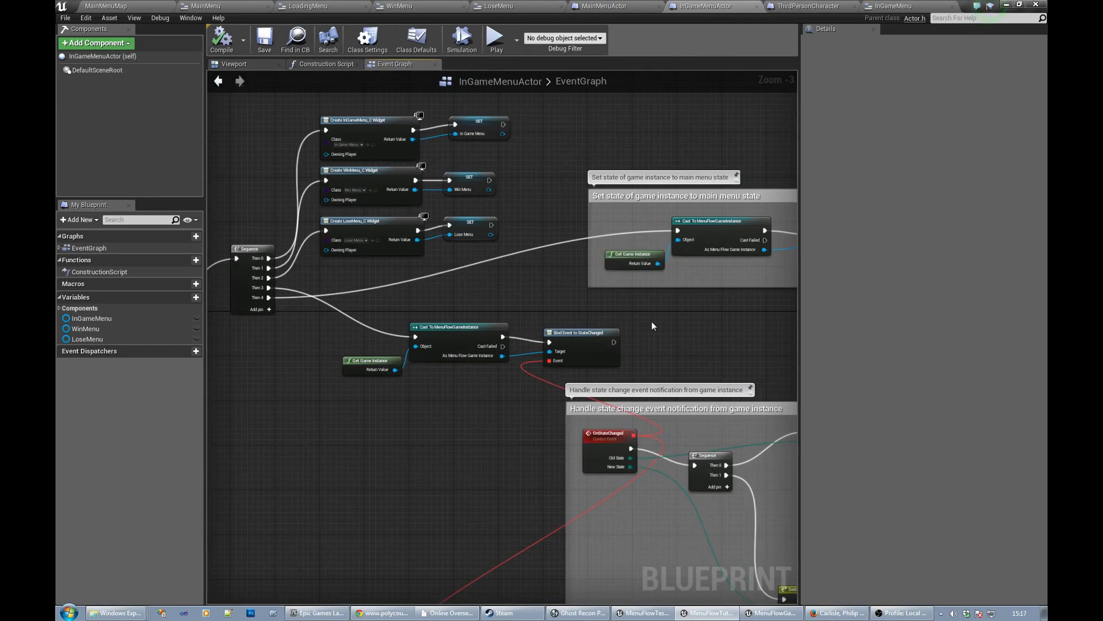
pyautogui.scroll(3)
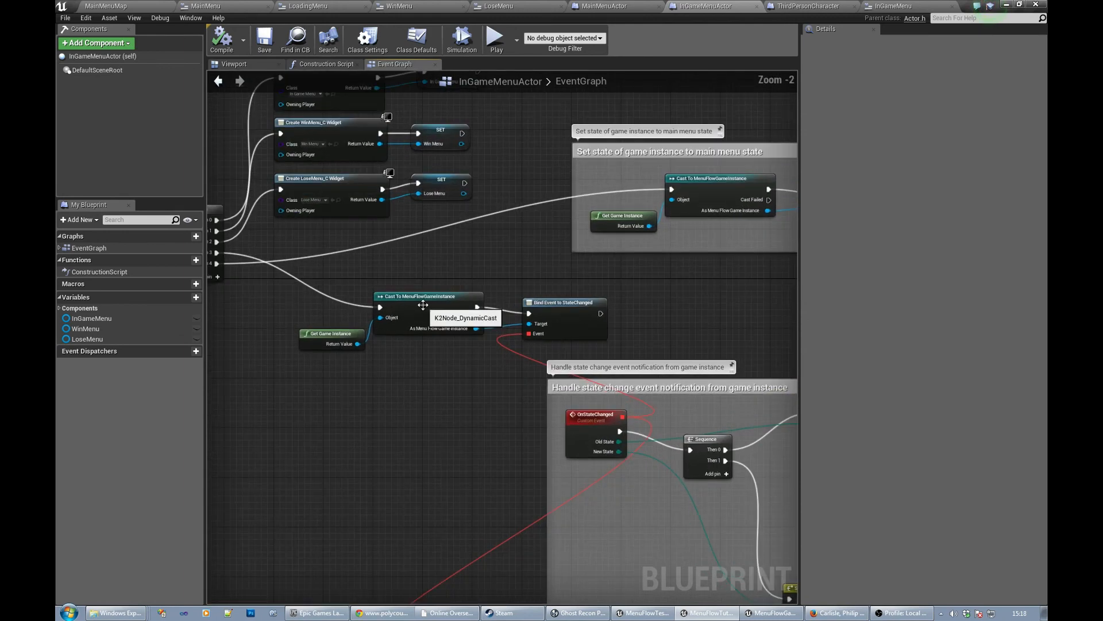
pyautogui.scroll(3)
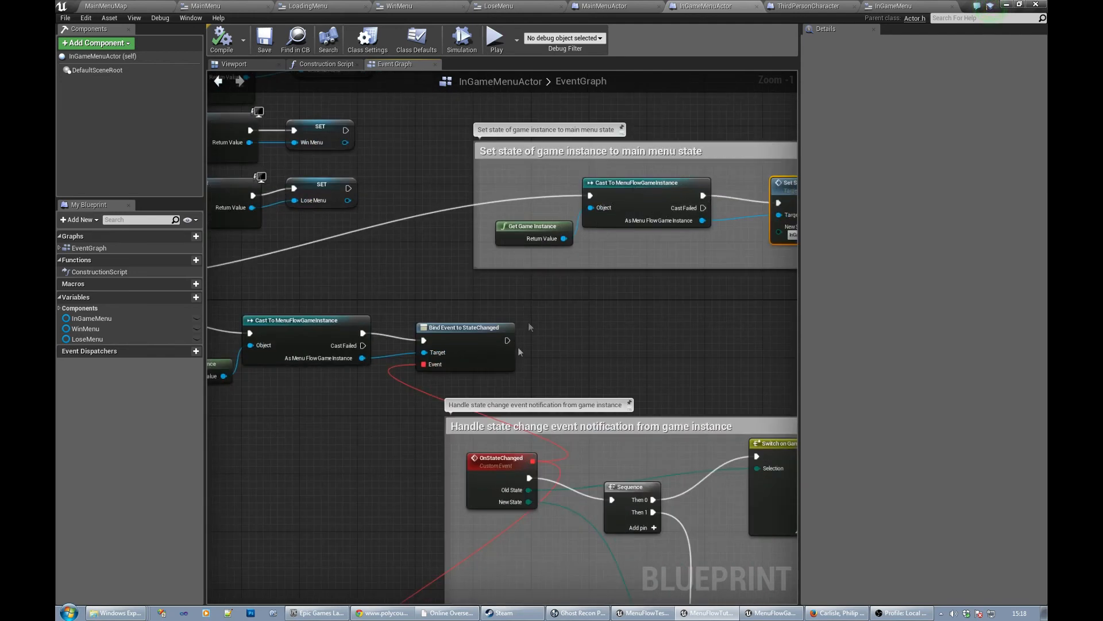
pyautogui.scroll(-3)
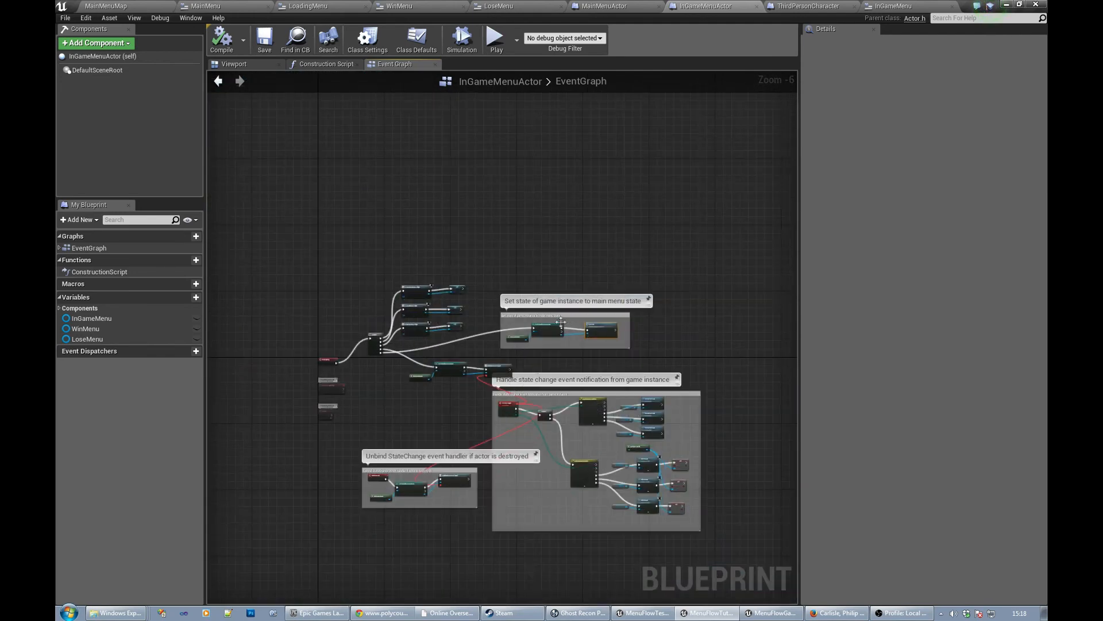
pyautogui.scroll(3)
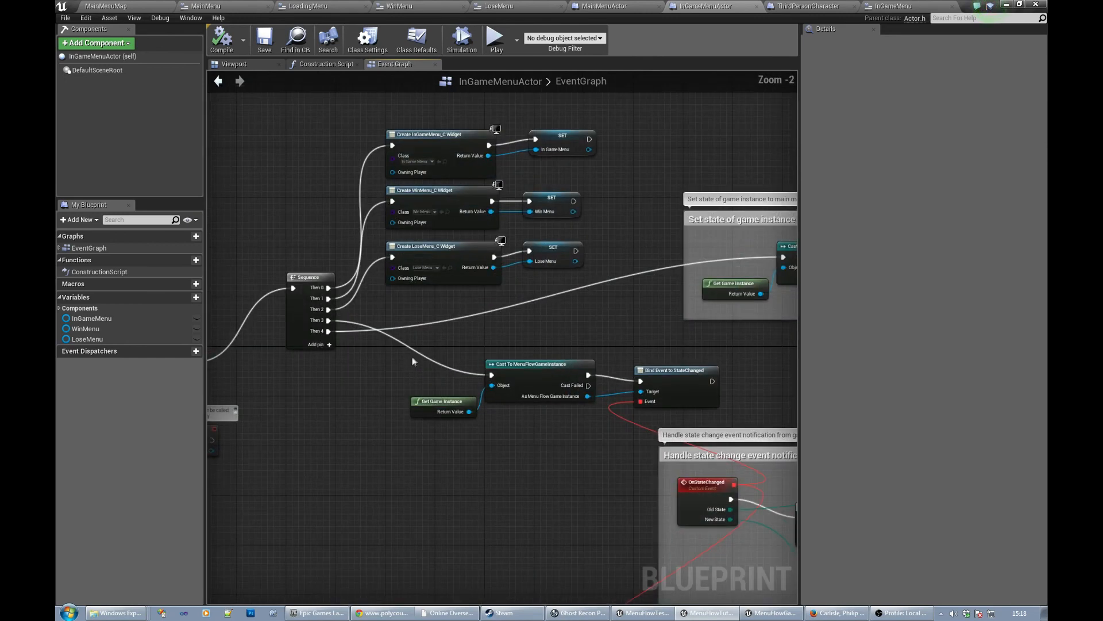
pyautogui.scroll(3)
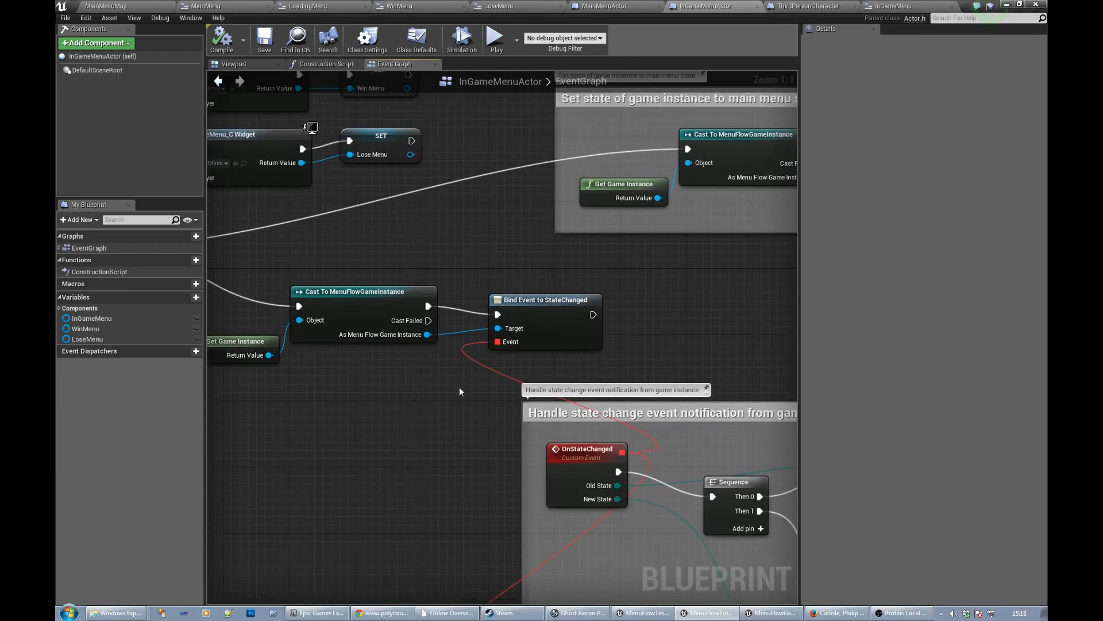
pyautogui.scroll(-3)
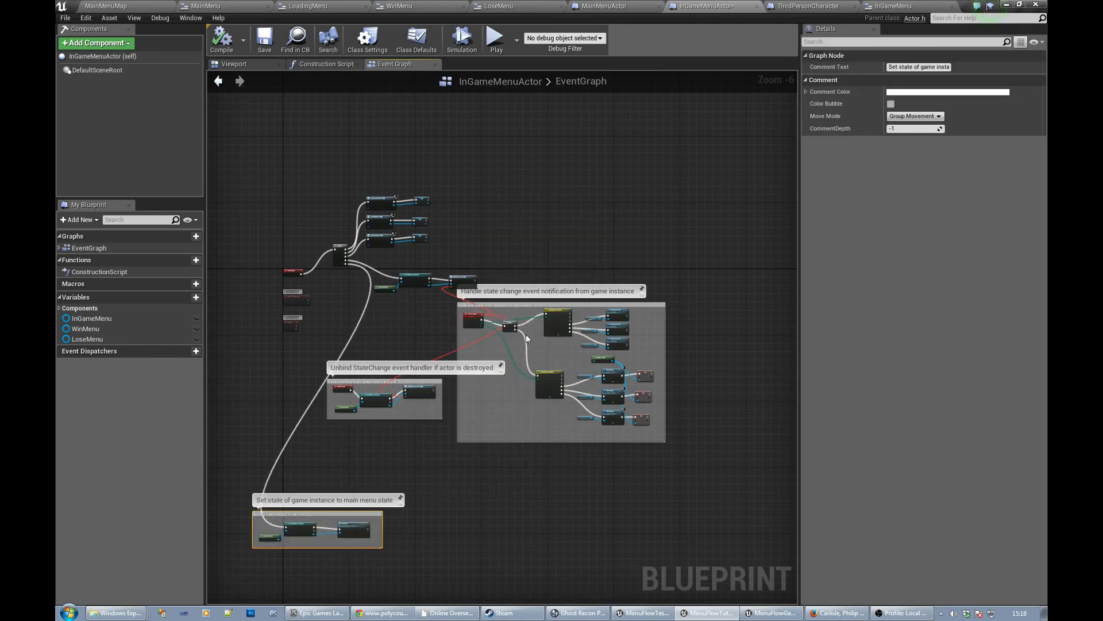
pyautogui.moveTo(530, 313)
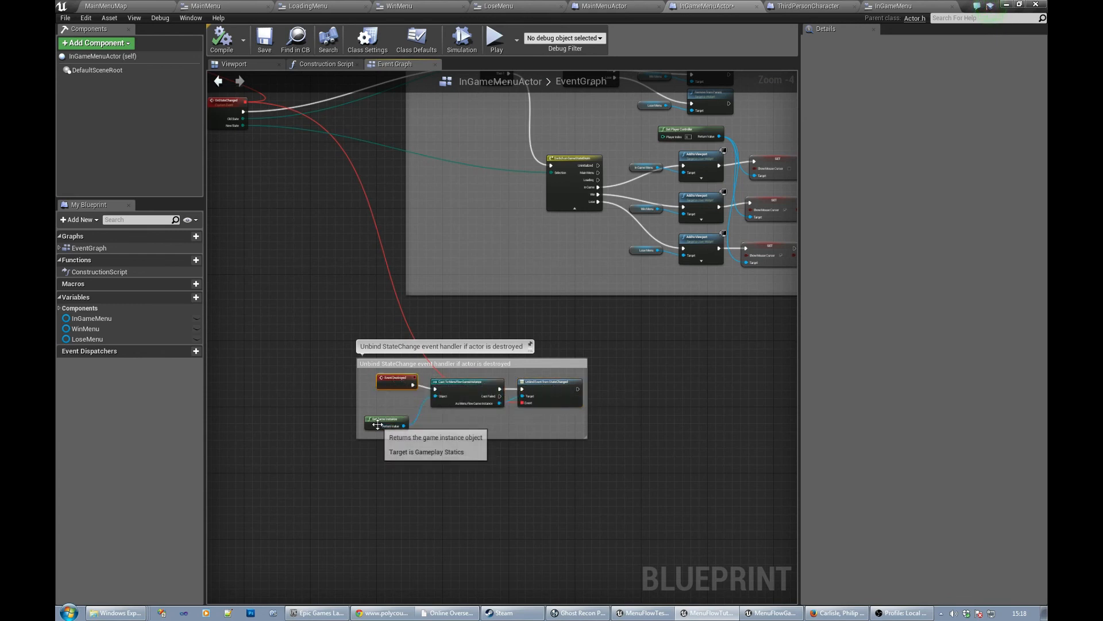
pyautogui.scroll(-3)
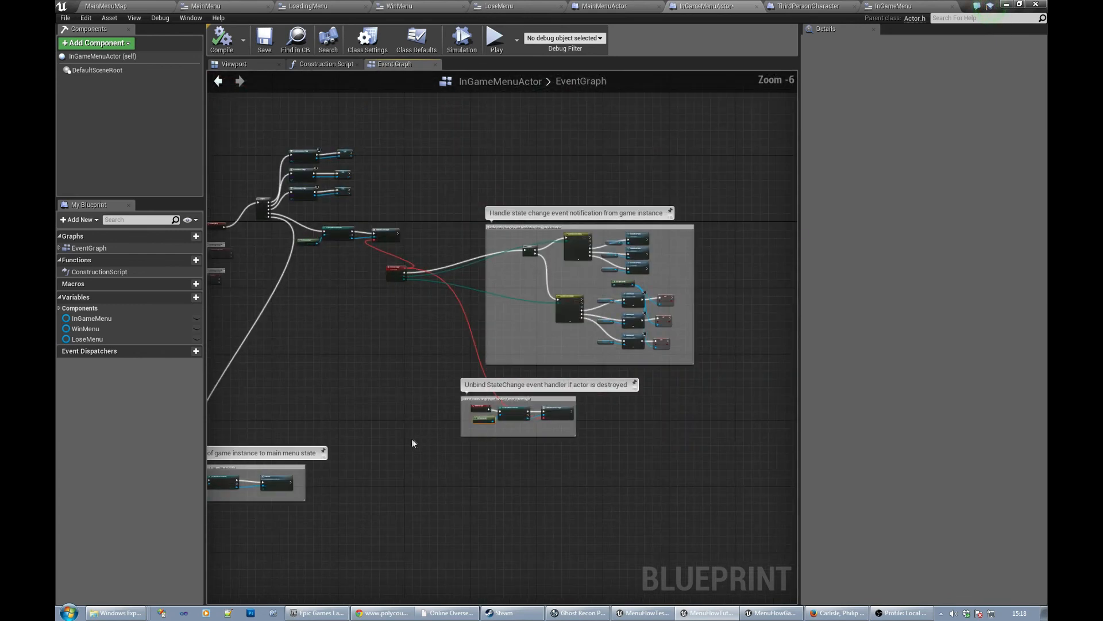
pyautogui.scroll(-3)
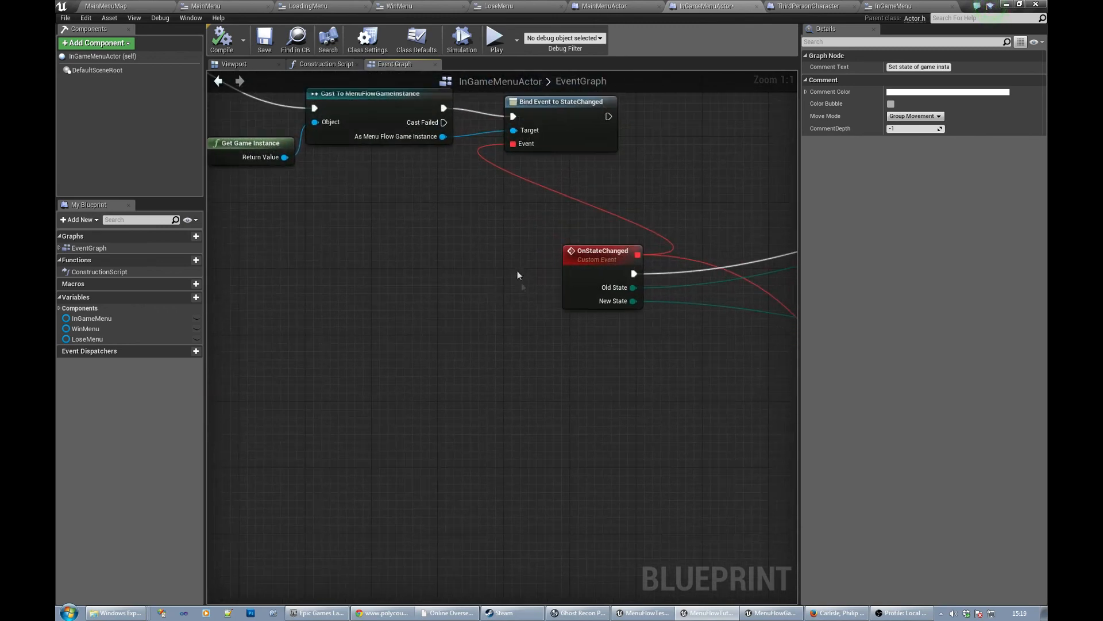
pyautogui.scroll(-3)
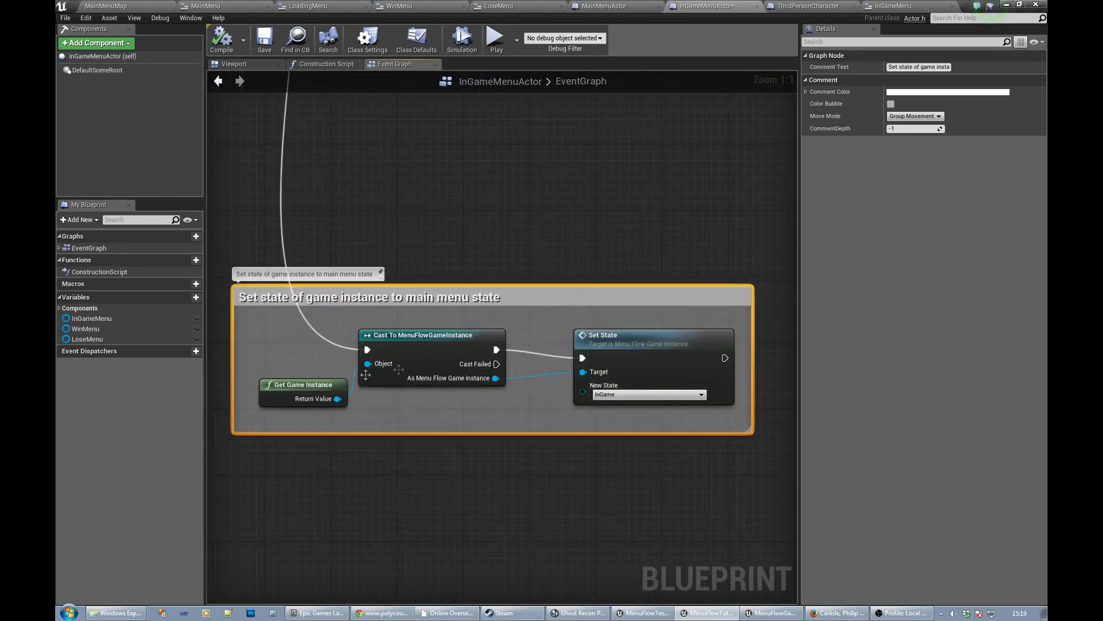
pyautogui.moveTo(646, 394)
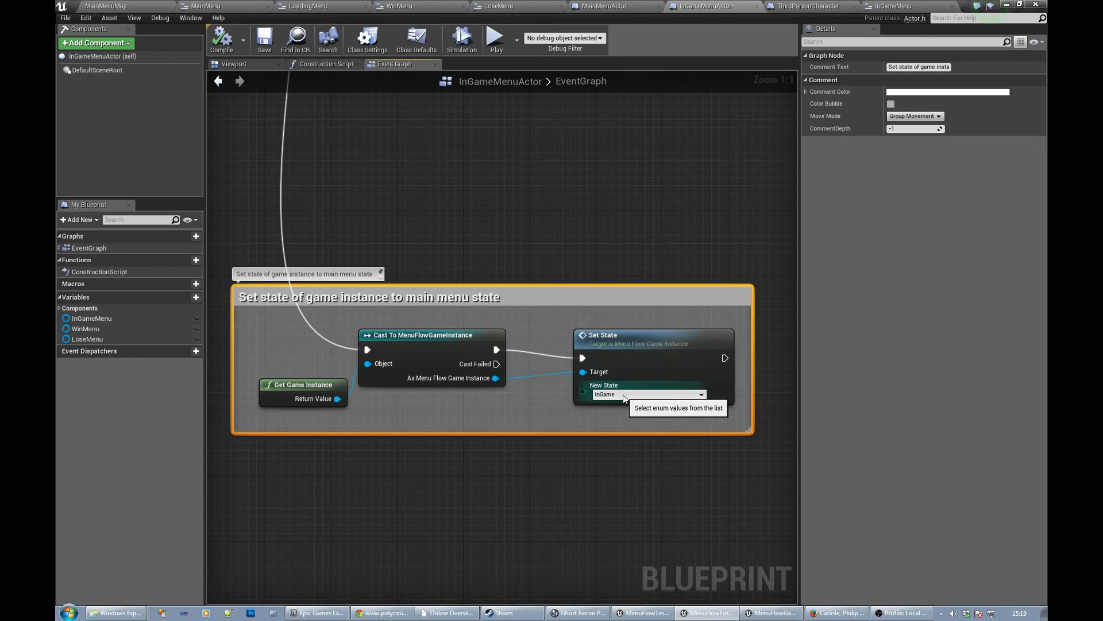
pyautogui.moveTo(706, 307)
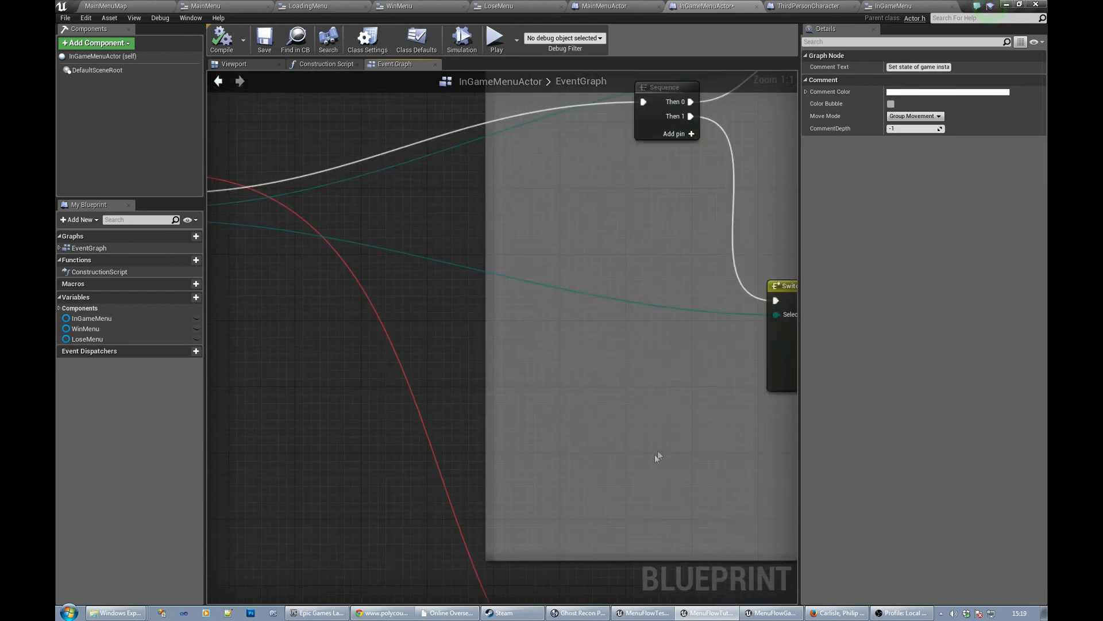
pyautogui.scroll(-3)
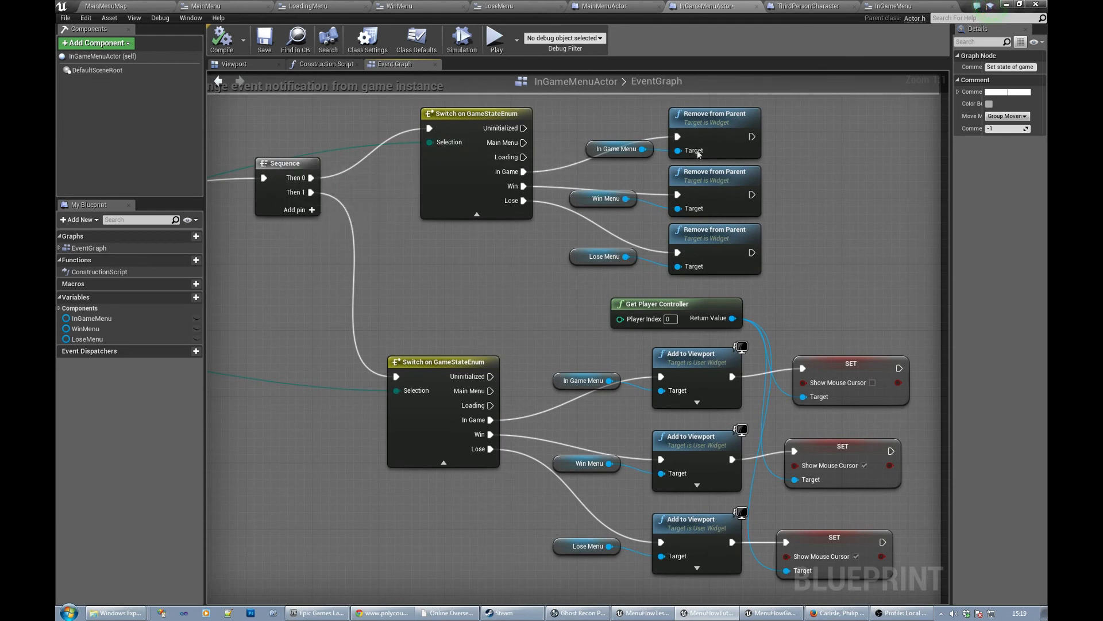
pyautogui.moveTo(702, 216)
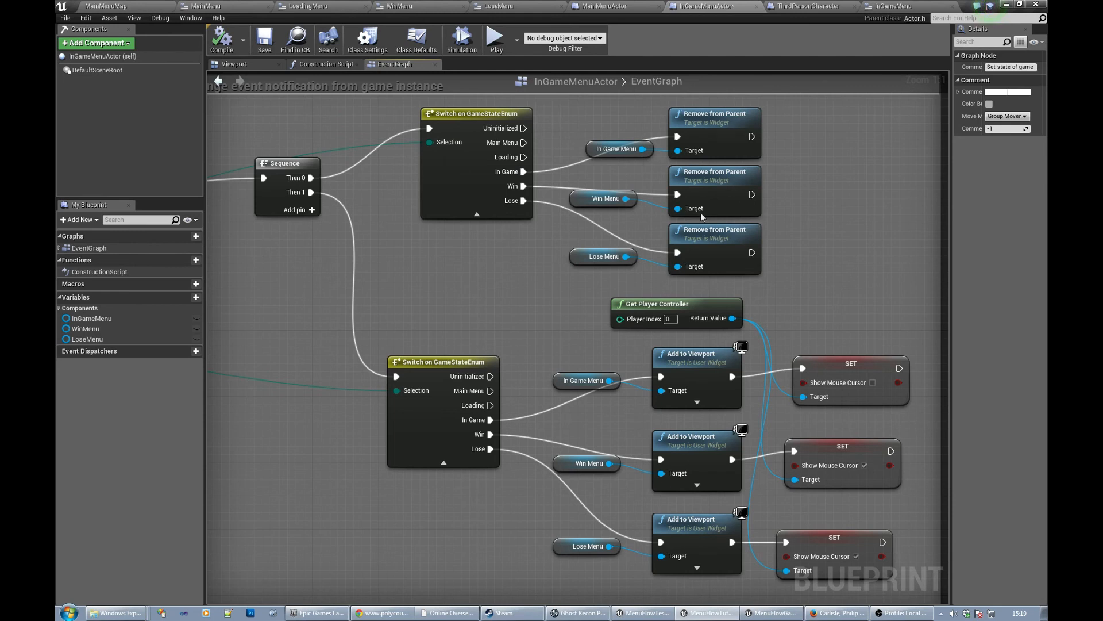
pyautogui.moveTo(444, 188)
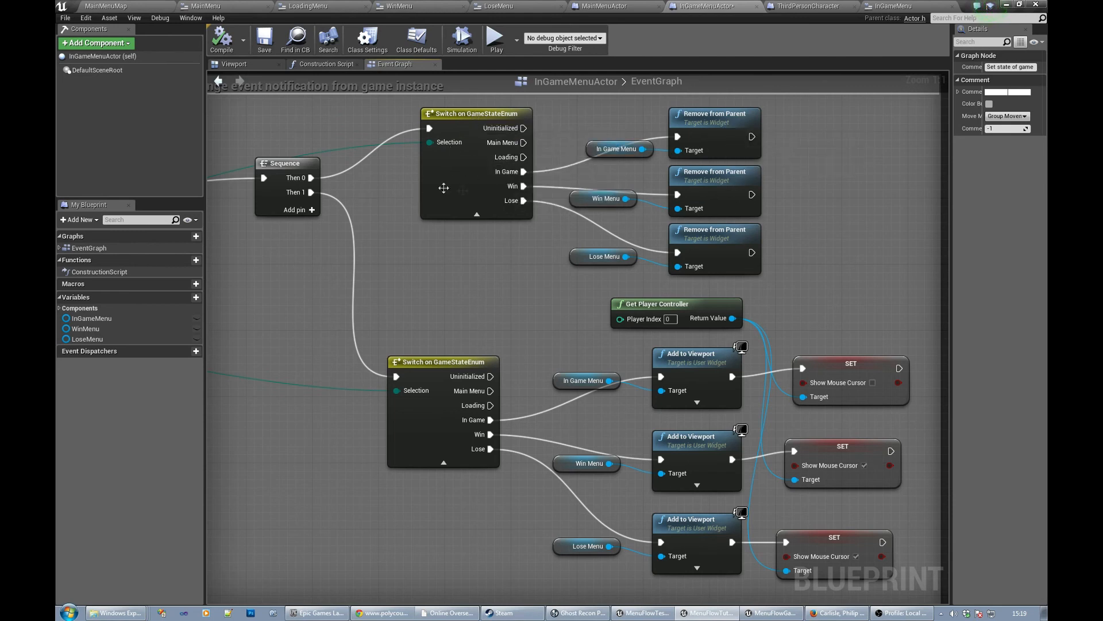
pyautogui.moveTo(731, 479)
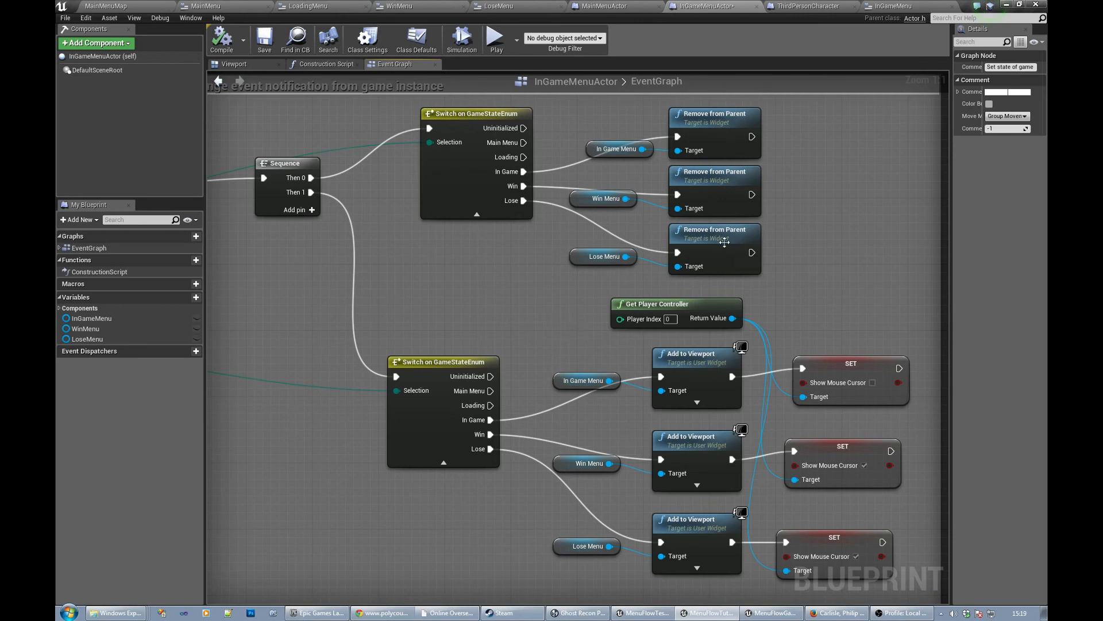
pyautogui.moveTo(567, 317)
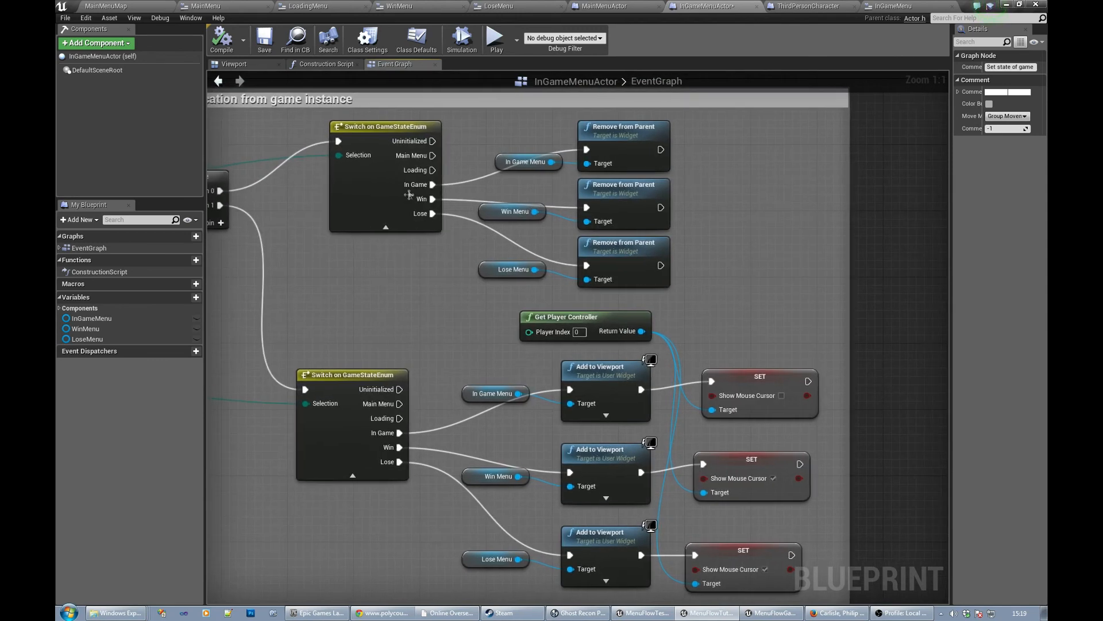
pyautogui.moveTo(626, 149)
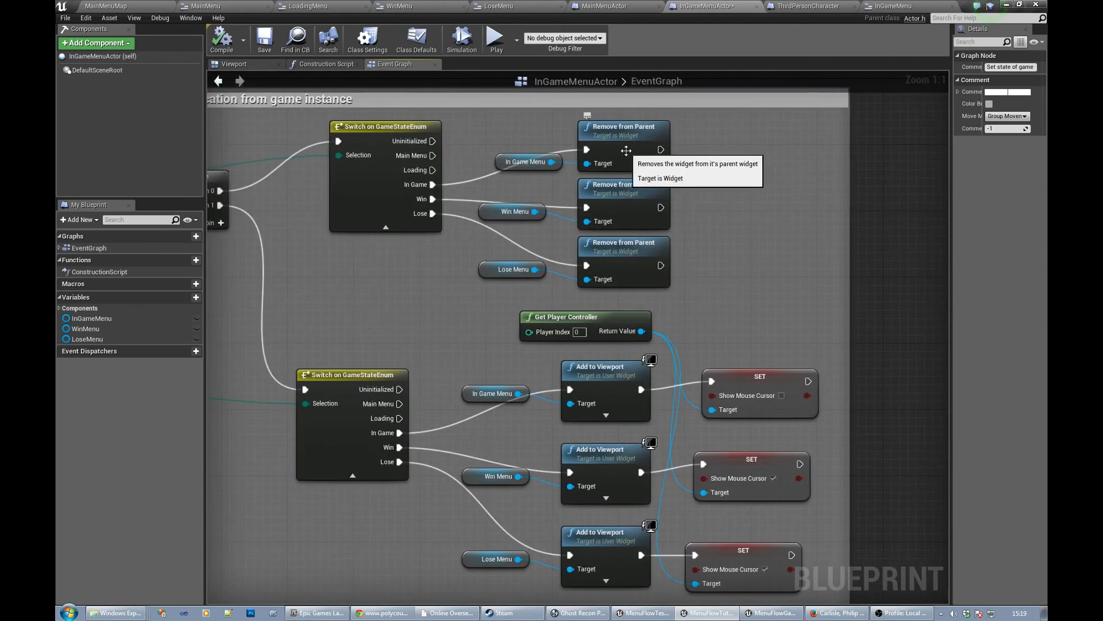
pyautogui.moveTo(609, 204)
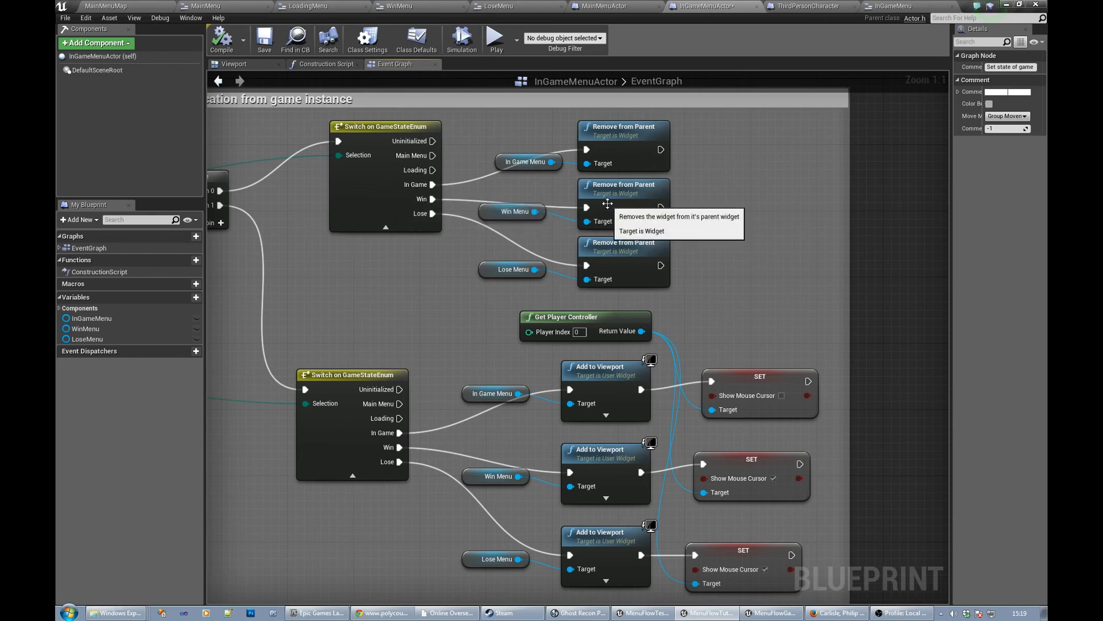
pyautogui.moveTo(604, 272)
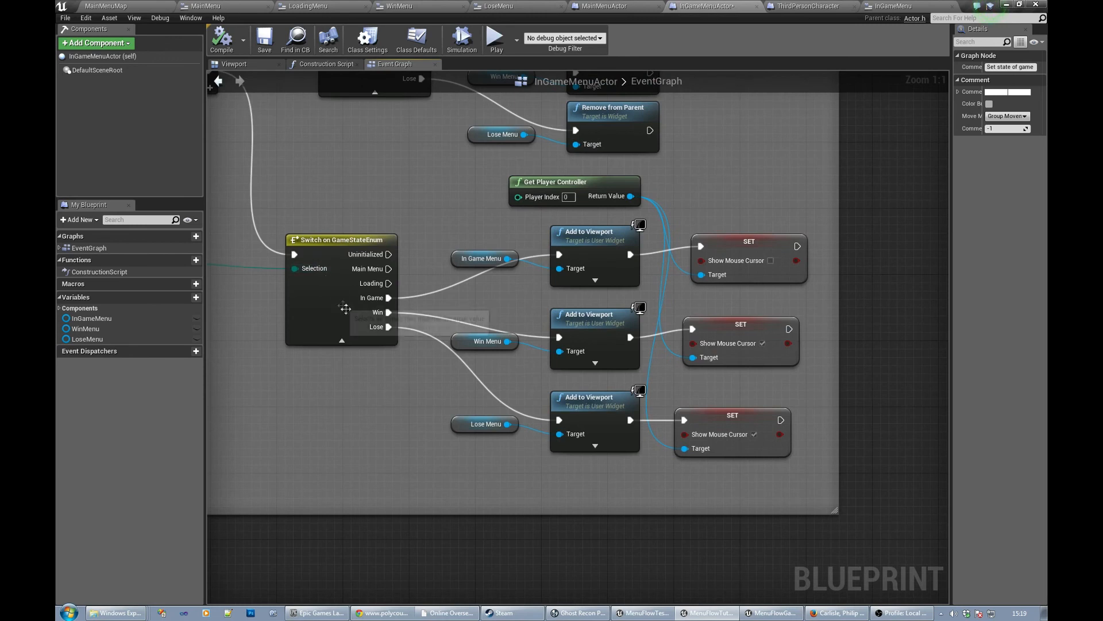
pyautogui.moveTo(373, 297)
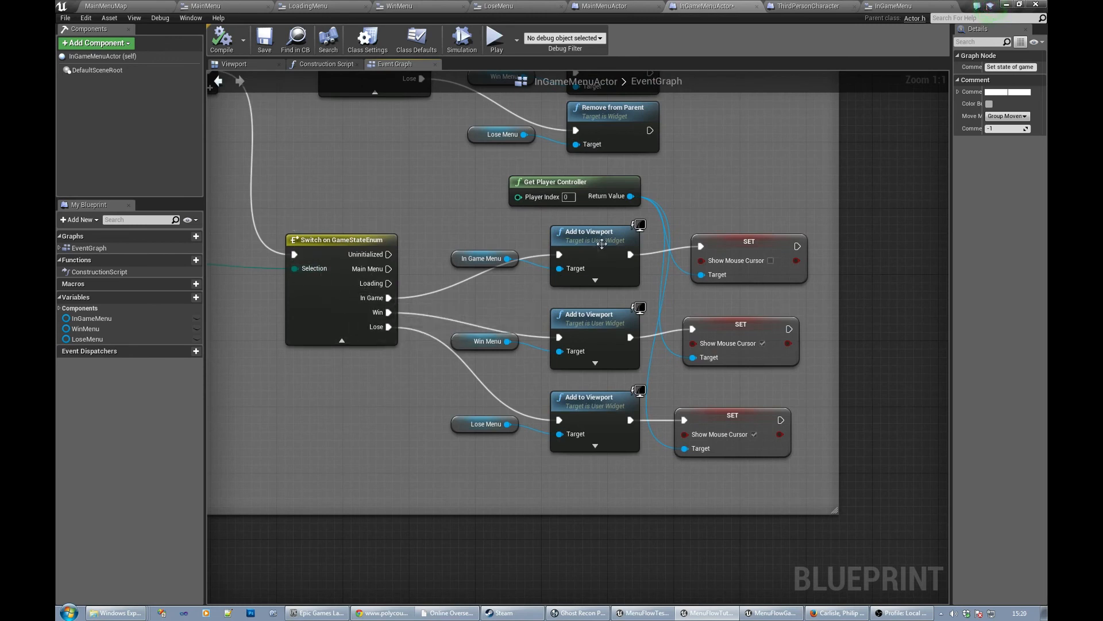
pyautogui.moveTo(376, 312)
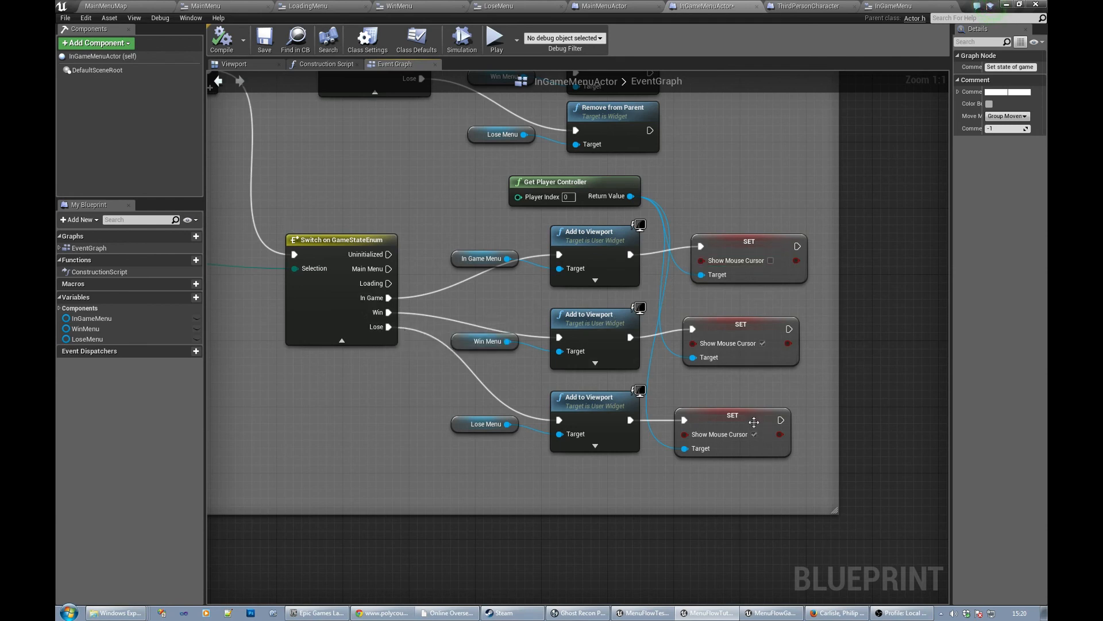
pyautogui.moveTo(401, 303)
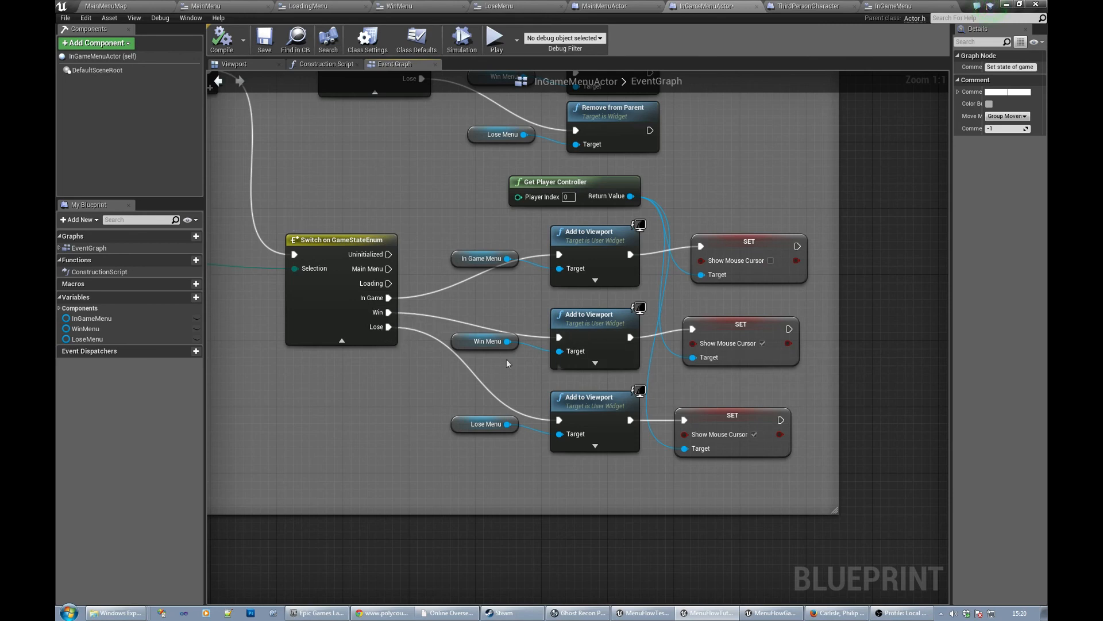
pyautogui.scroll(-3)
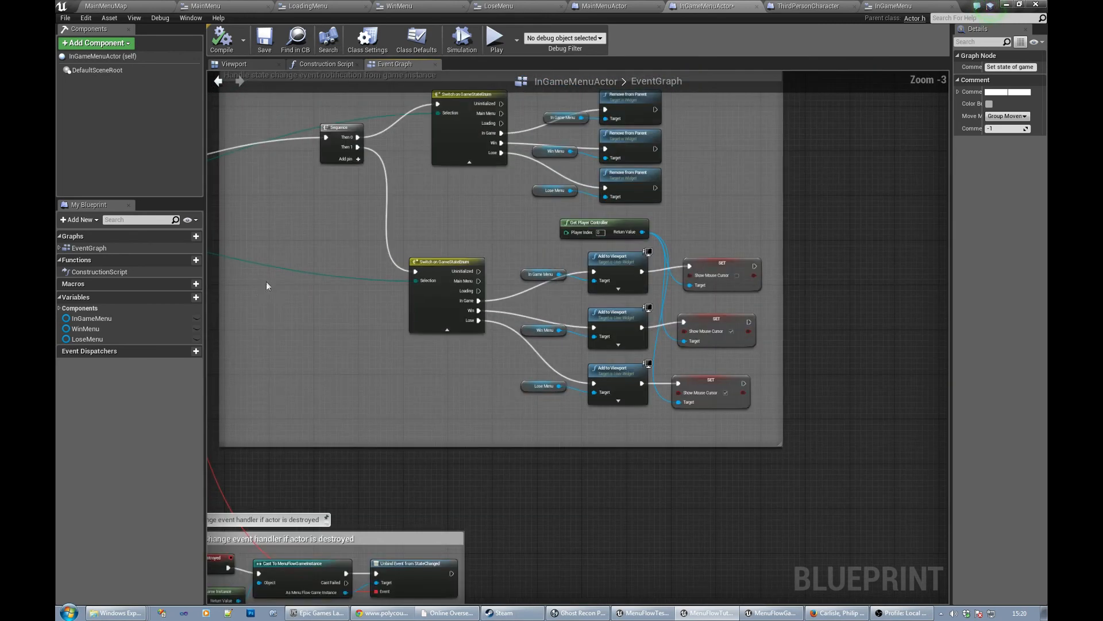
pyautogui.scroll(-3)
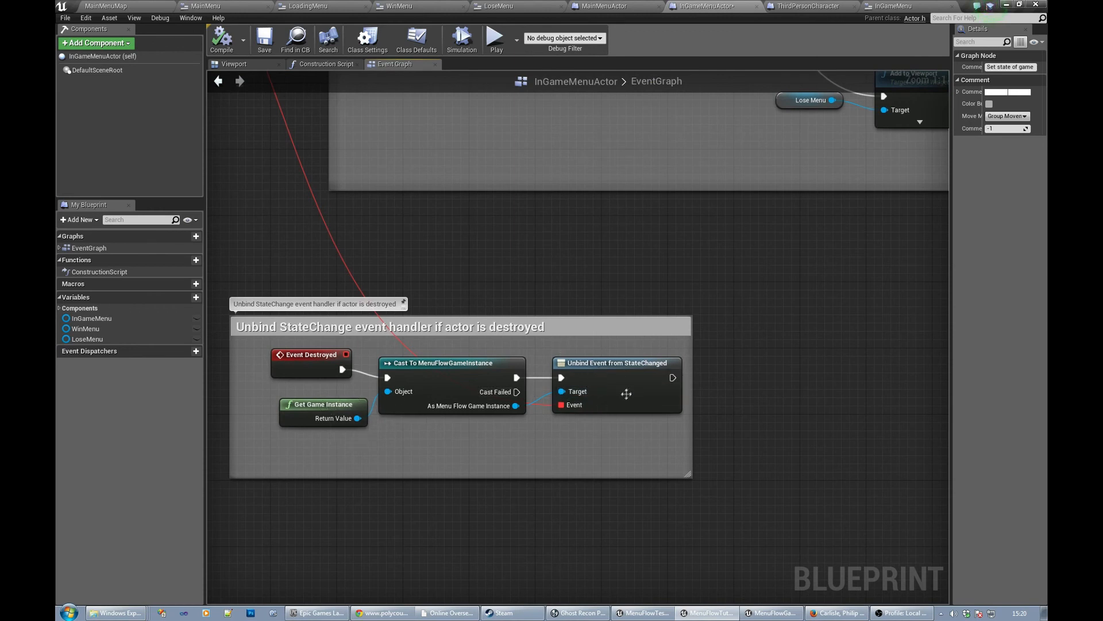
pyautogui.moveTo(470, 388)
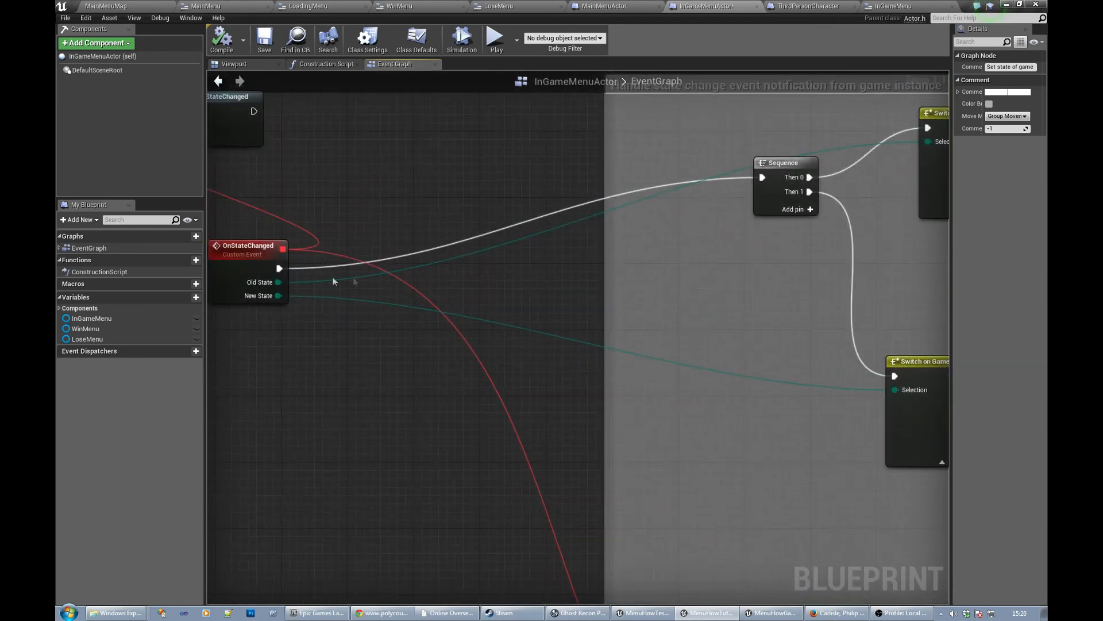
pyautogui.scroll(-3)
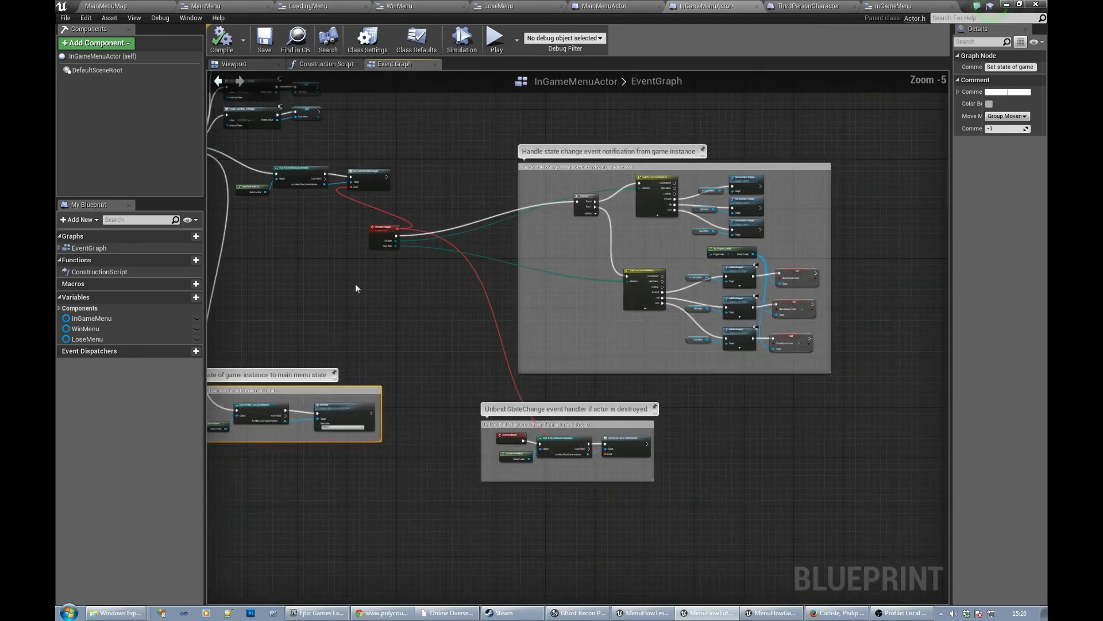
pyautogui.scroll(-3)
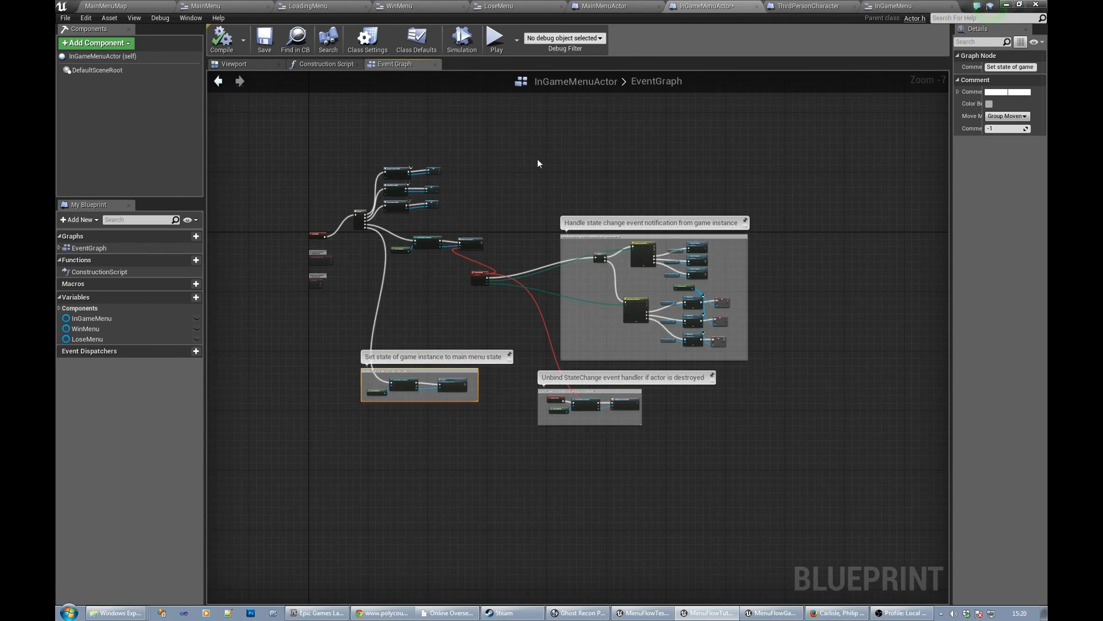
# Step: Open MainMenuActor to see Begin Play creating the main menu widget
pyautogui.click(220, 38)
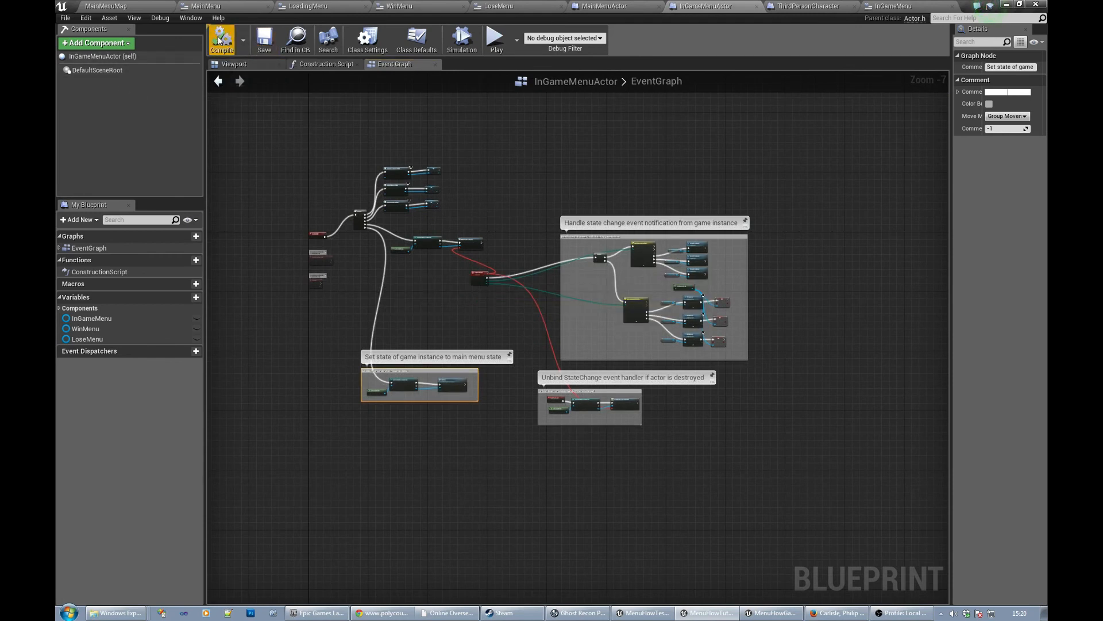
pyautogui.click(221, 38)
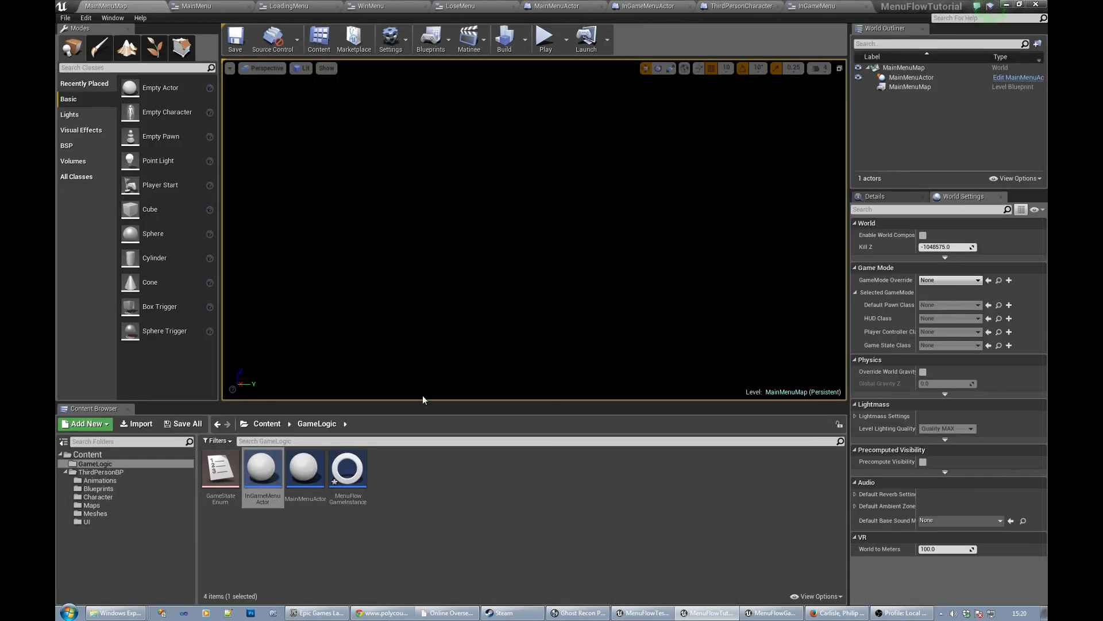
pyautogui.moveTo(305, 471)
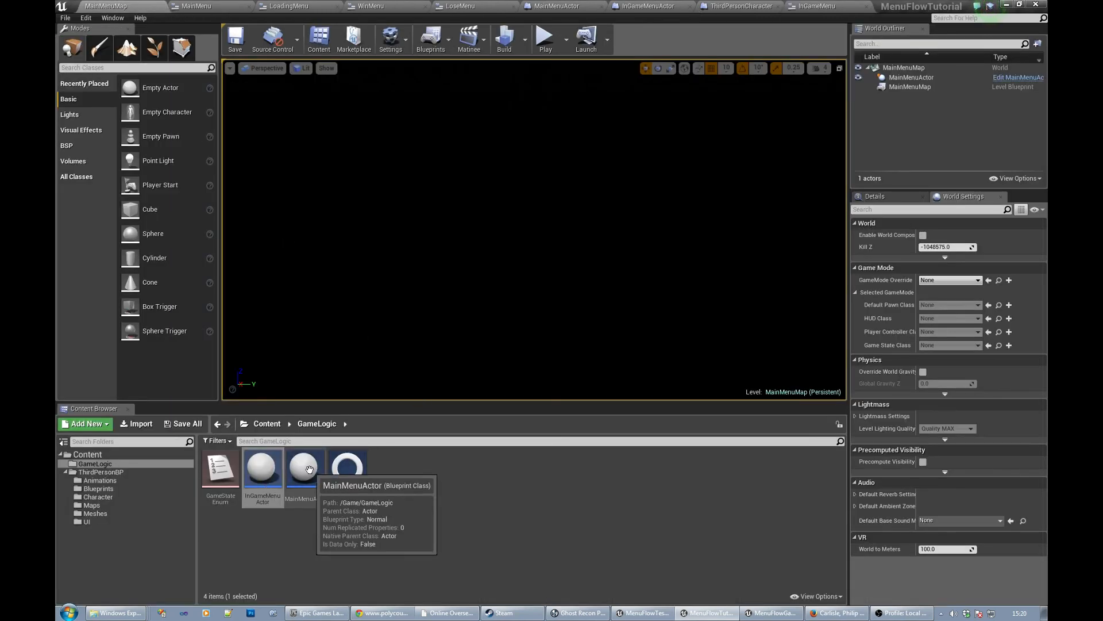
pyautogui.doubleClick(302, 468)
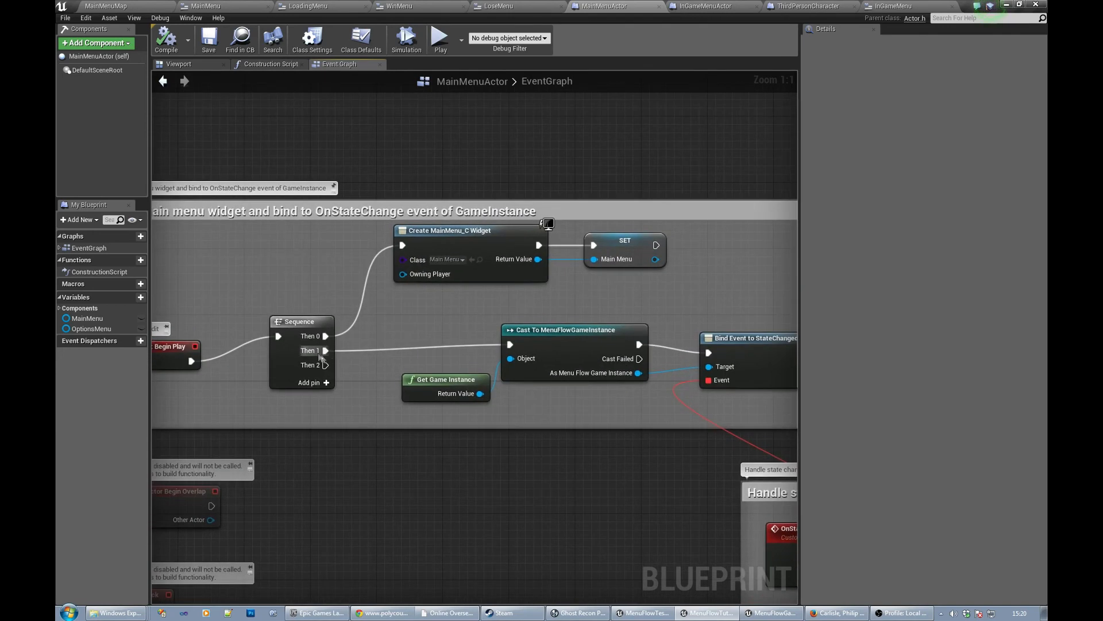
pyautogui.moveTo(493, 250)
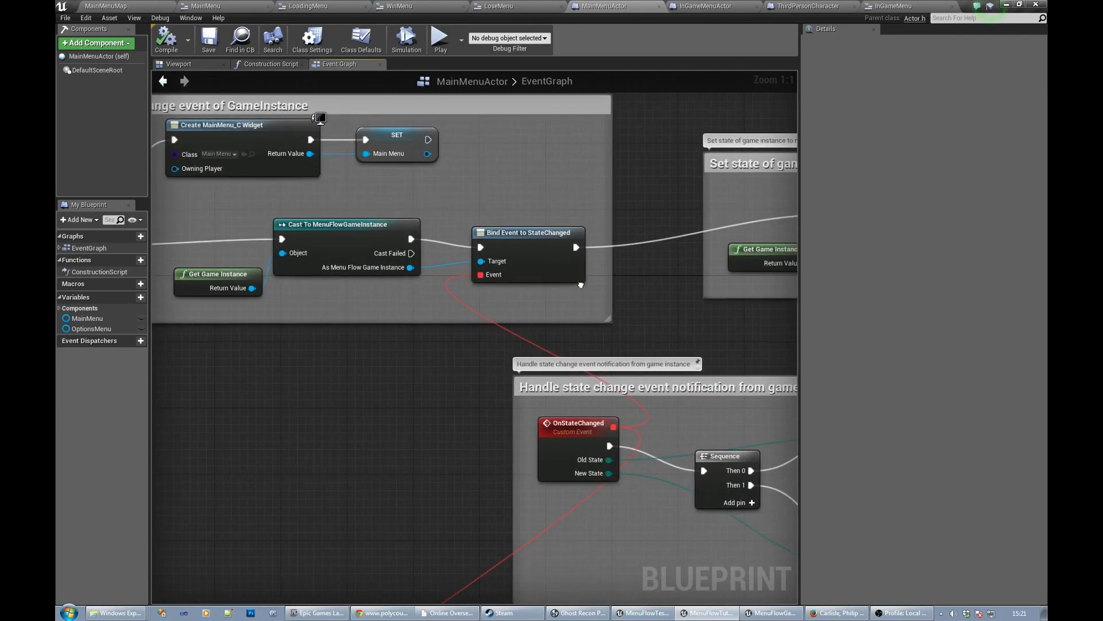
pyautogui.scroll(-3)
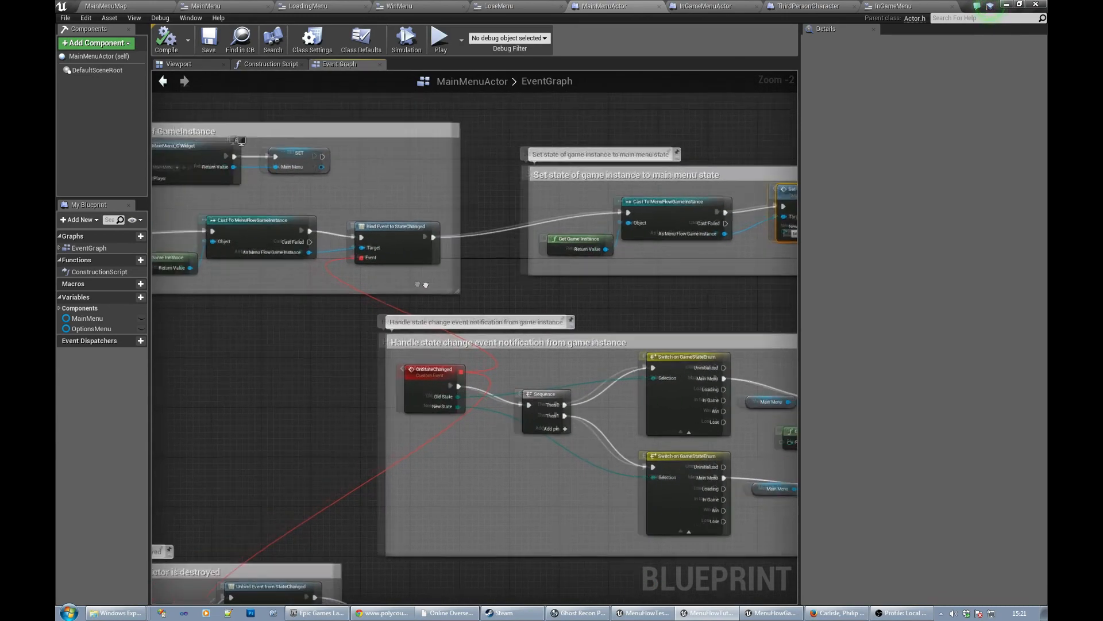
pyautogui.scroll(-3)
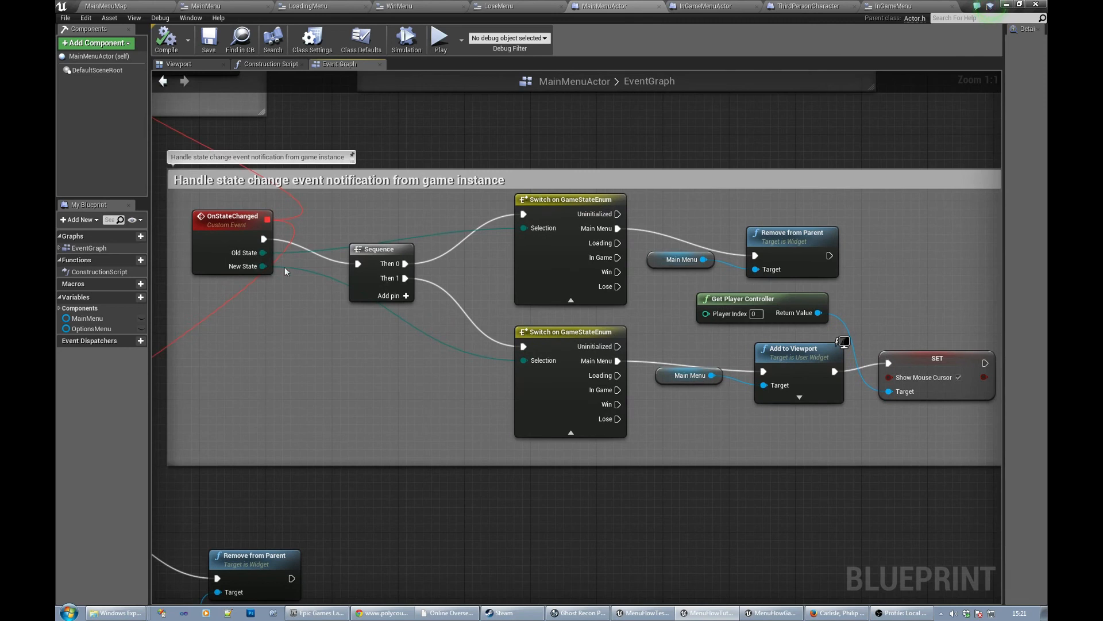
pyautogui.moveTo(314, 339)
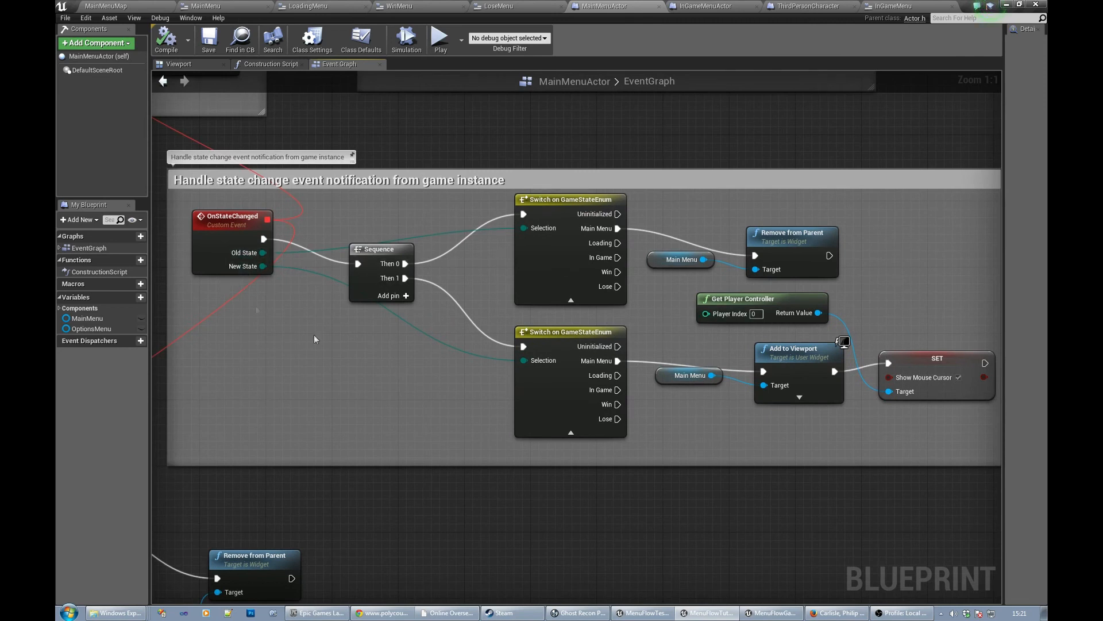
pyautogui.moveTo(604, 317)
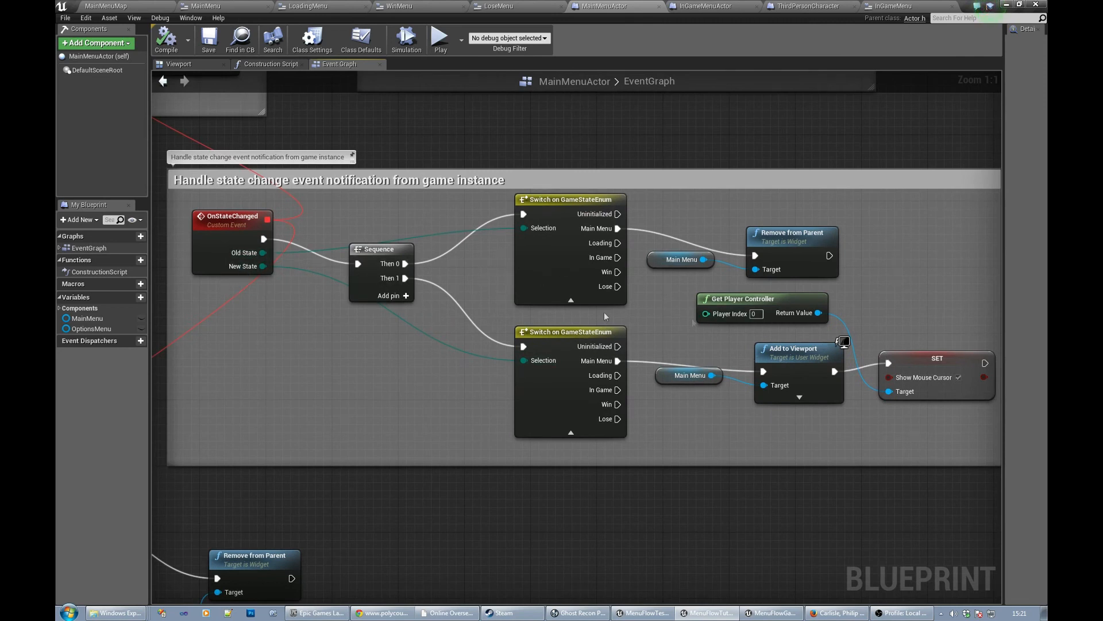
pyautogui.moveTo(623, 375)
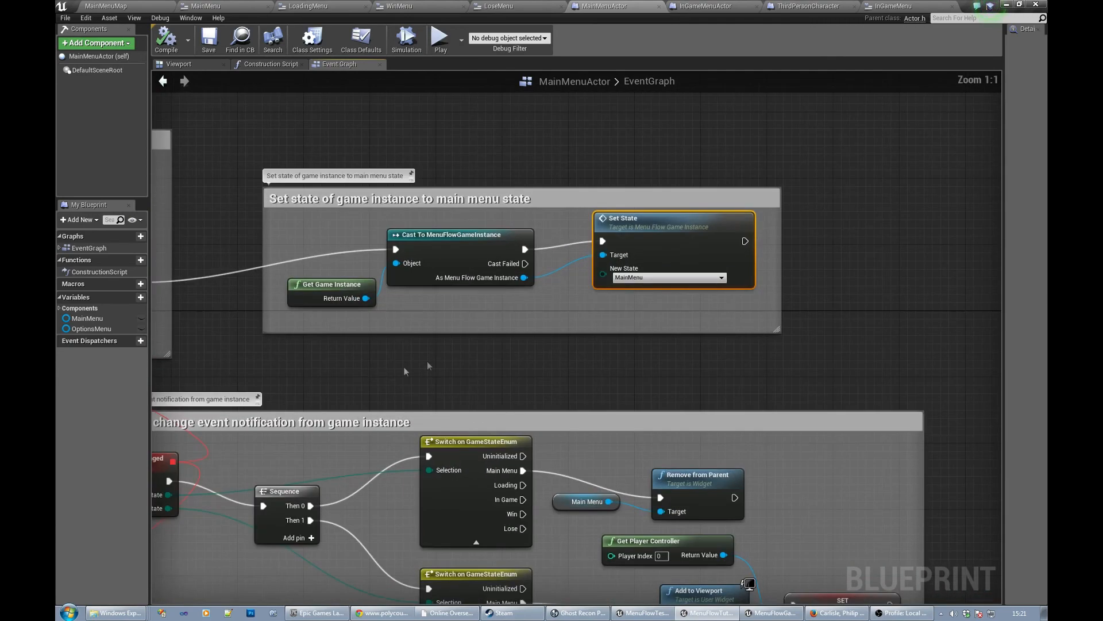
pyautogui.moveTo(617, 295)
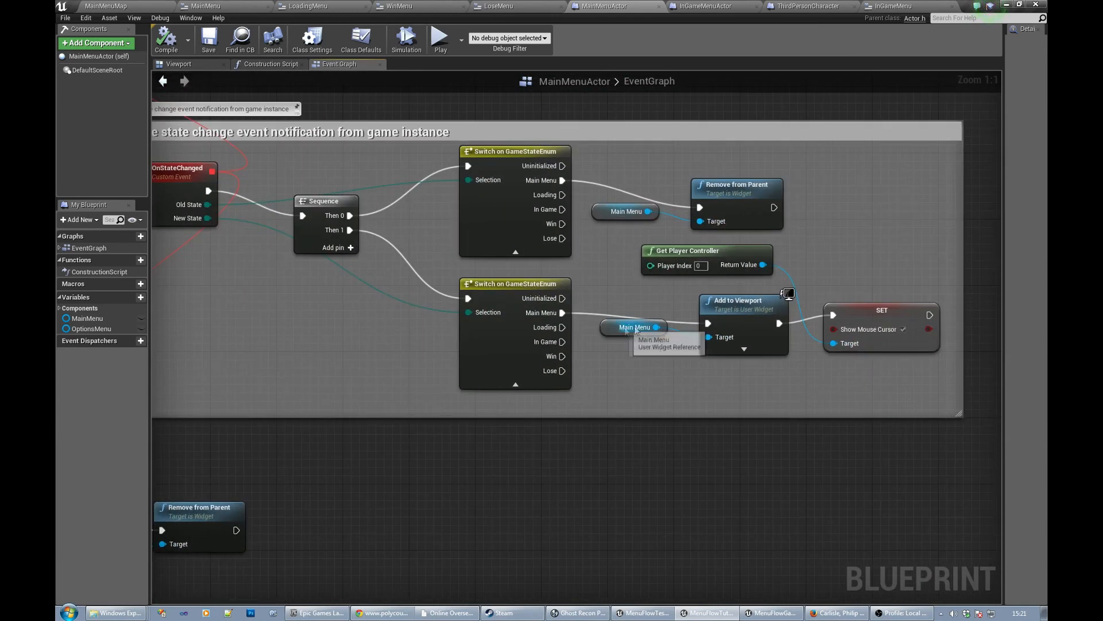
pyautogui.scroll(-3)
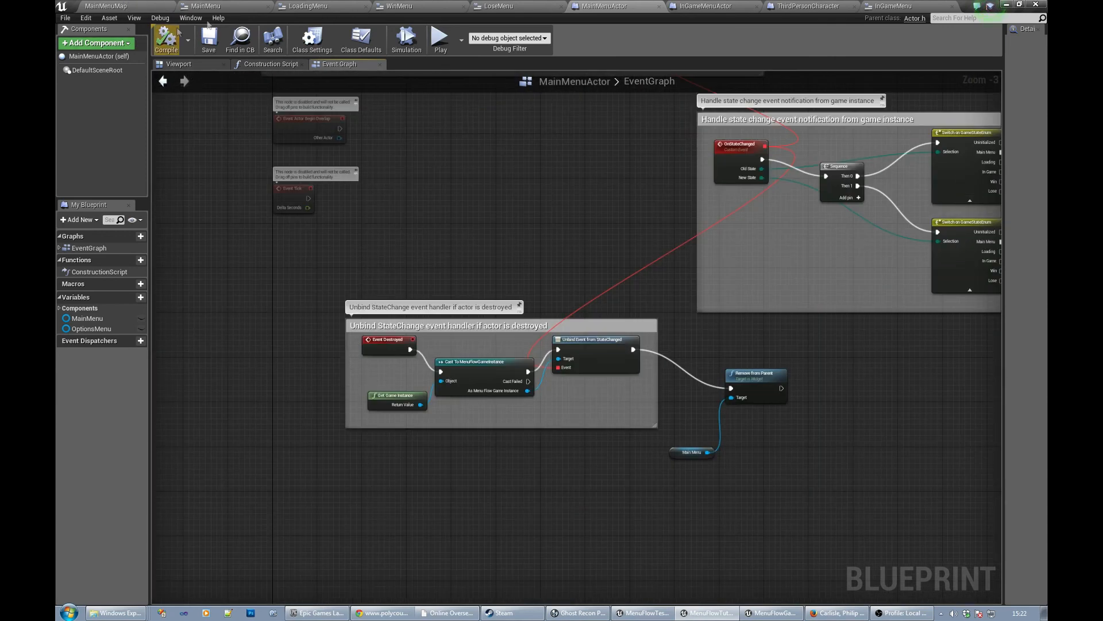
pyautogui.moveTo(105, 9)
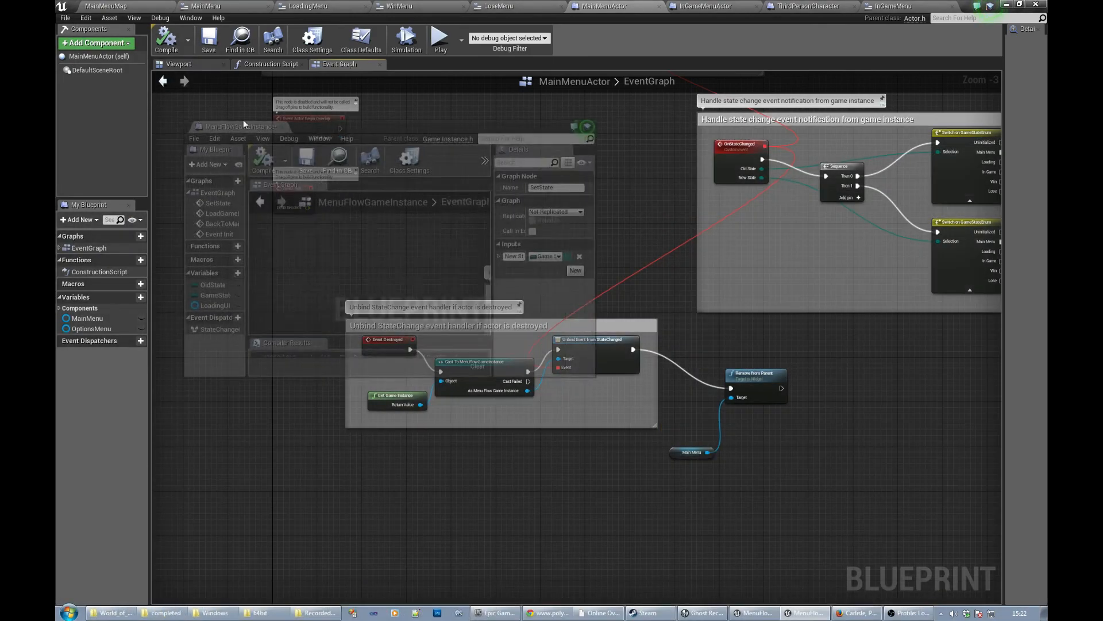
# Step: Switch to the MenuFlowGameInstance blueprint showing its SetState event group
pyautogui.click(383, 6)
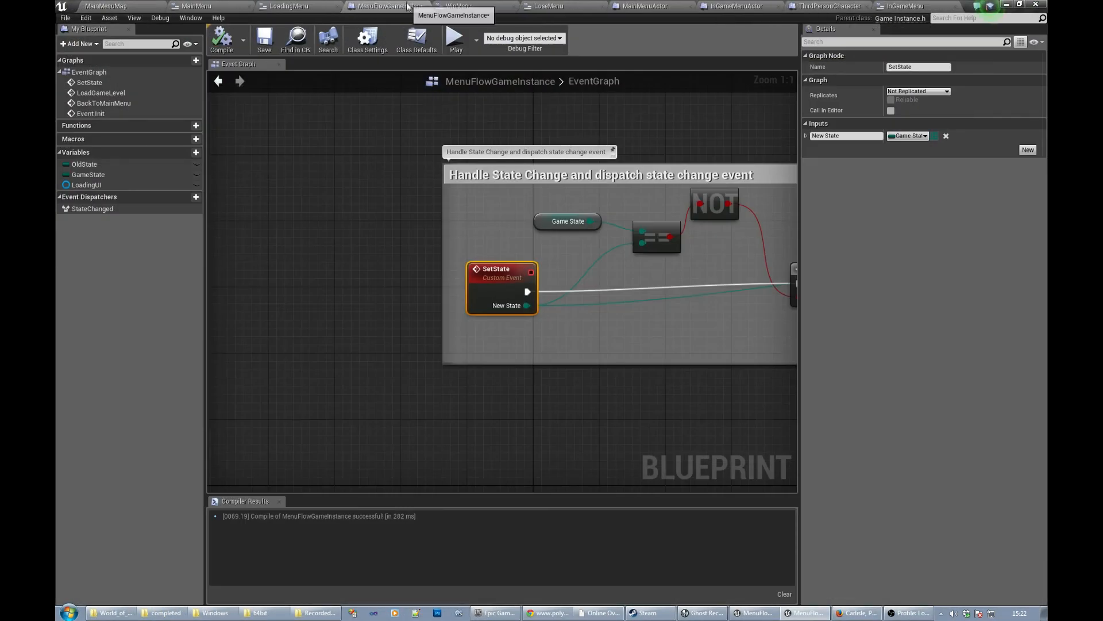
pyautogui.scroll(-3)
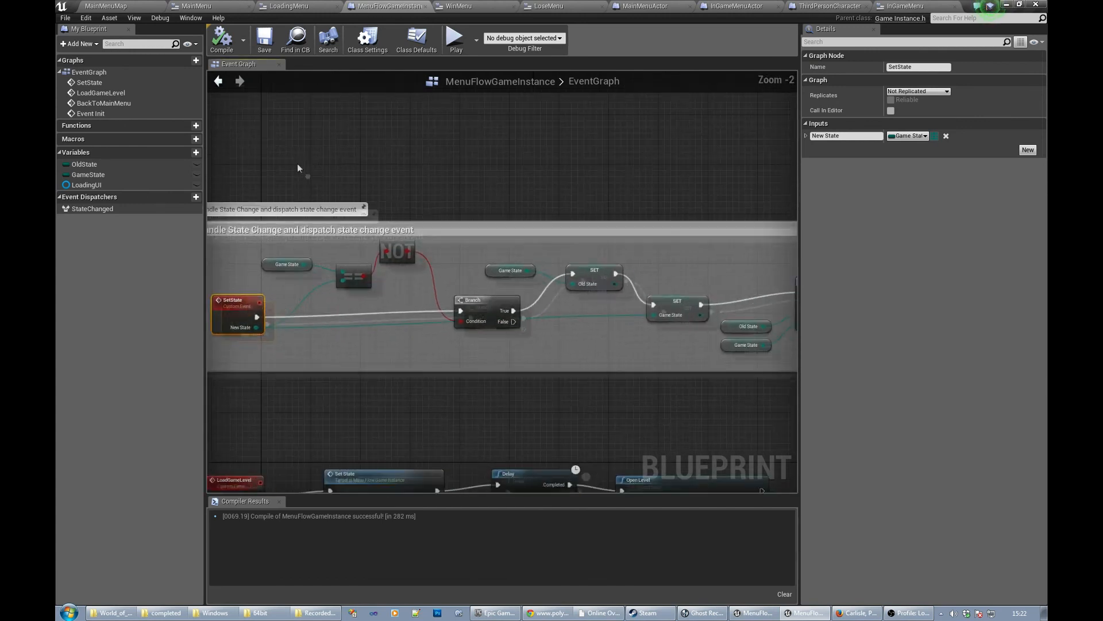
pyautogui.scroll(3)
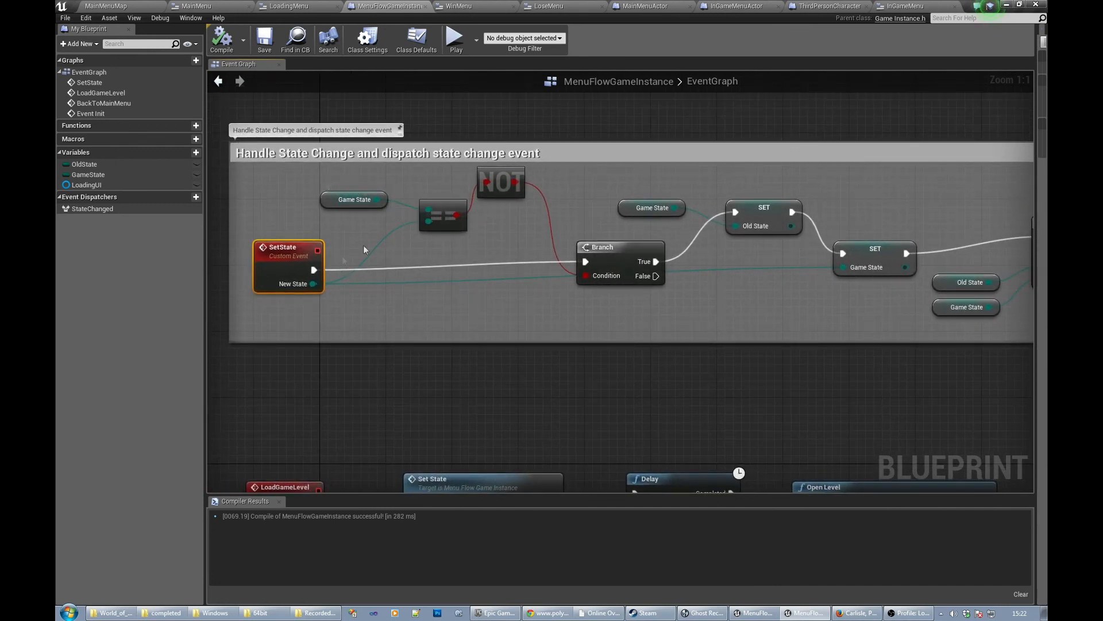
pyautogui.moveTo(358, 235)
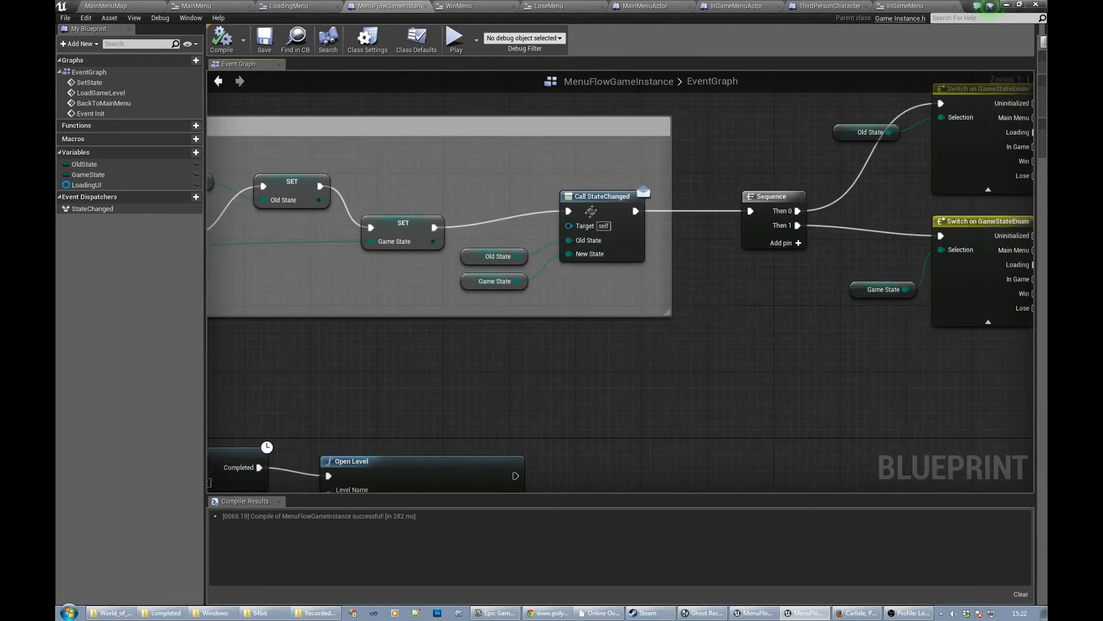
pyautogui.moveTo(607, 211)
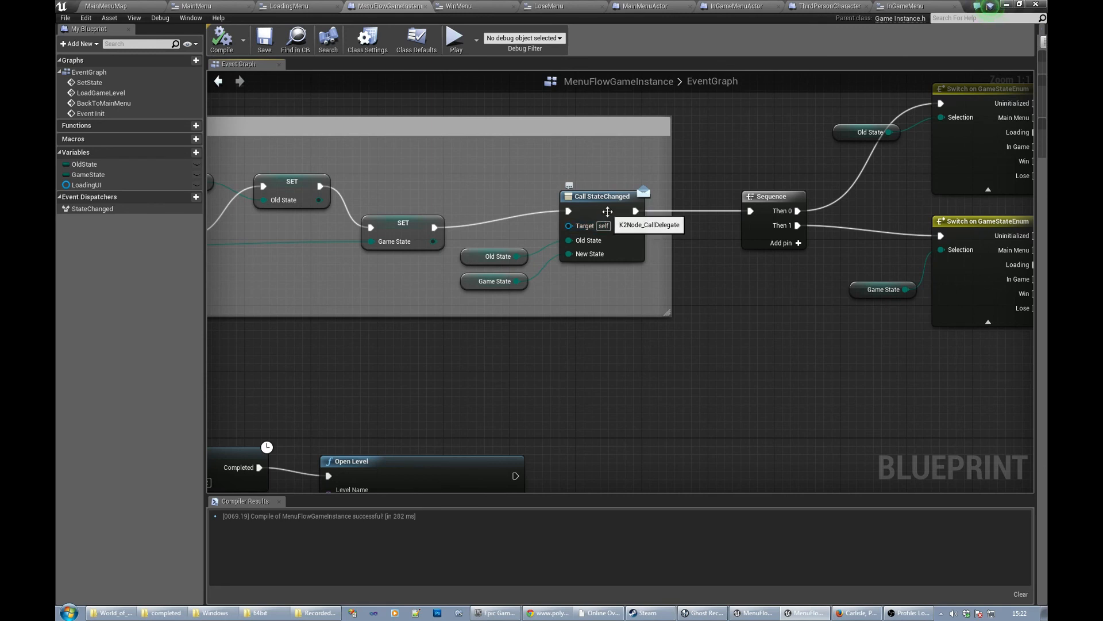
pyautogui.moveTo(92, 209)
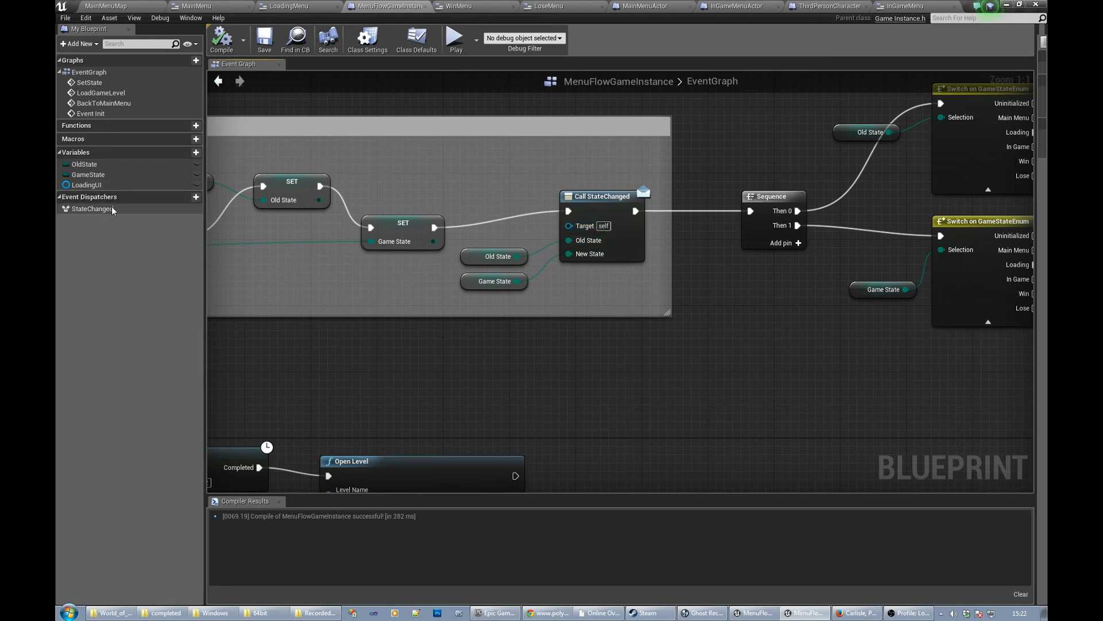
pyautogui.moveTo(494, 255)
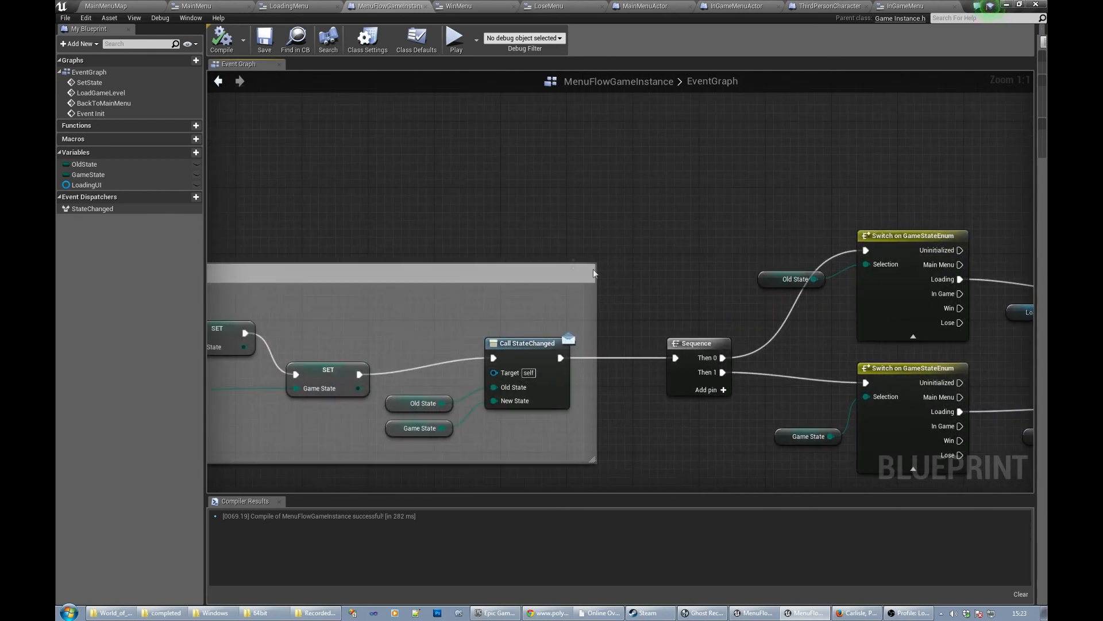
pyautogui.scroll(-3)
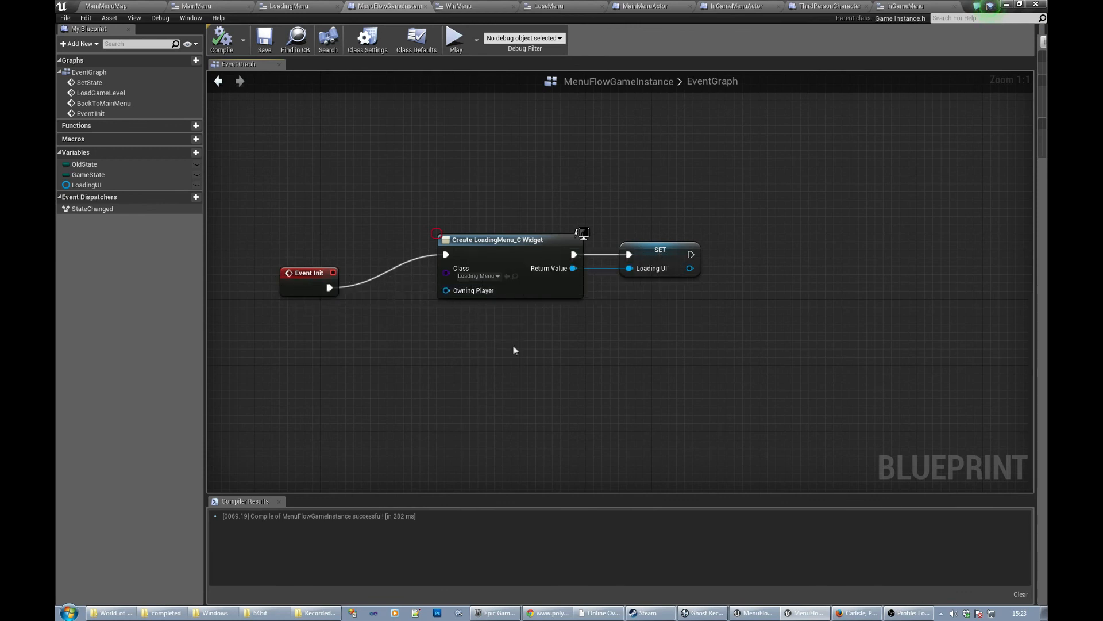
pyautogui.scroll(-3)
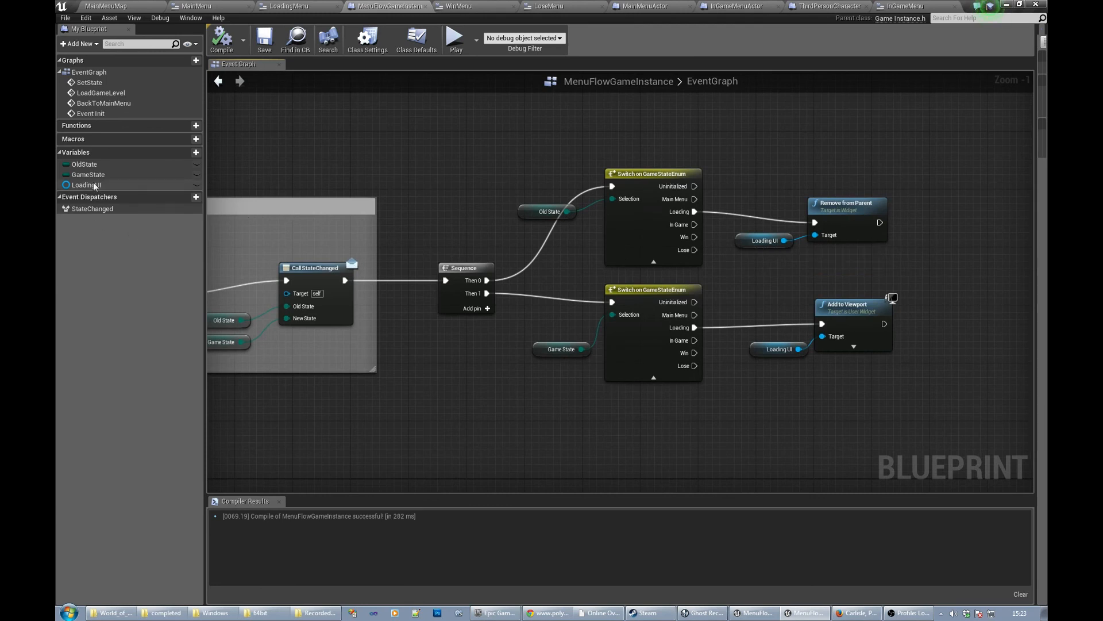
pyautogui.moveTo(86, 185)
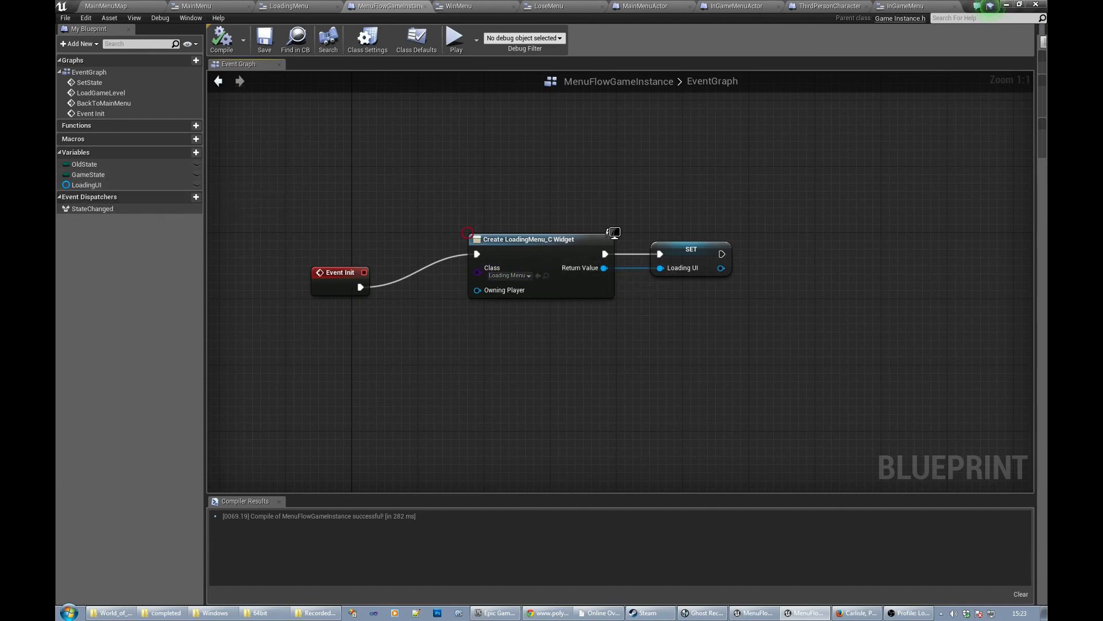
pyautogui.scroll(-3)
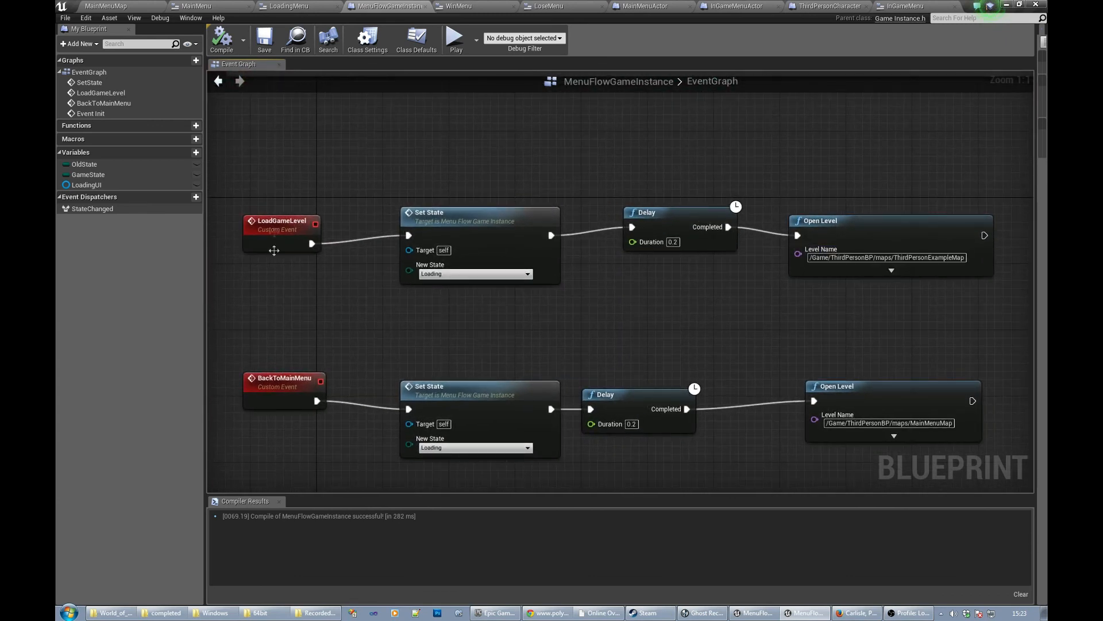
pyautogui.moveTo(925, 296)
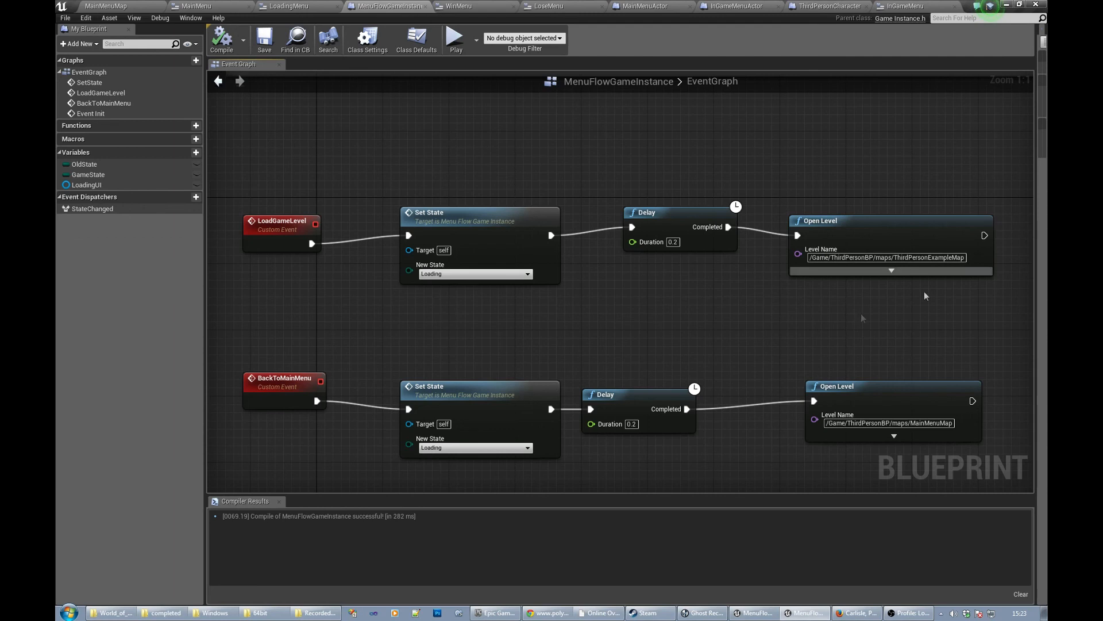
pyautogui.moveTo(637, 306)
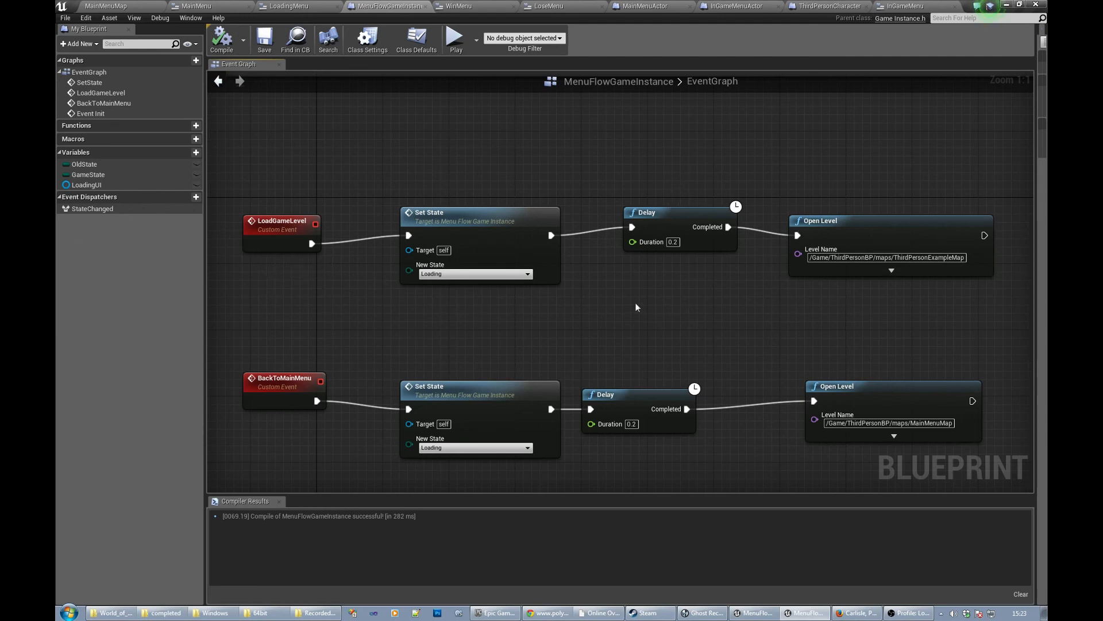
pyautogui.moveTo(394, 235)
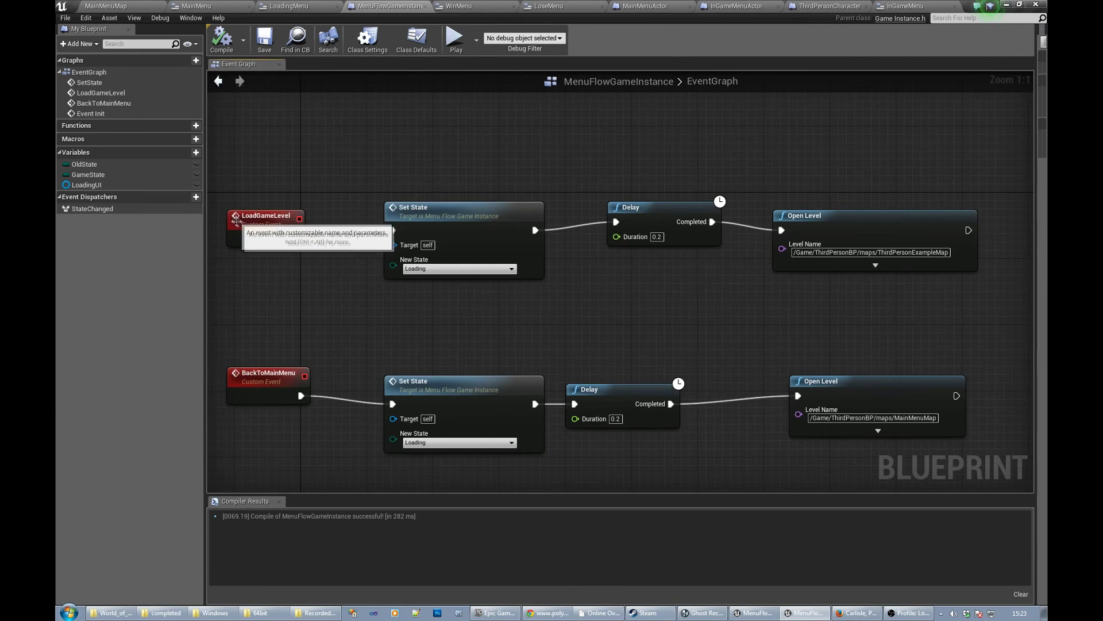
pyautogui.moveTo(250, 225)
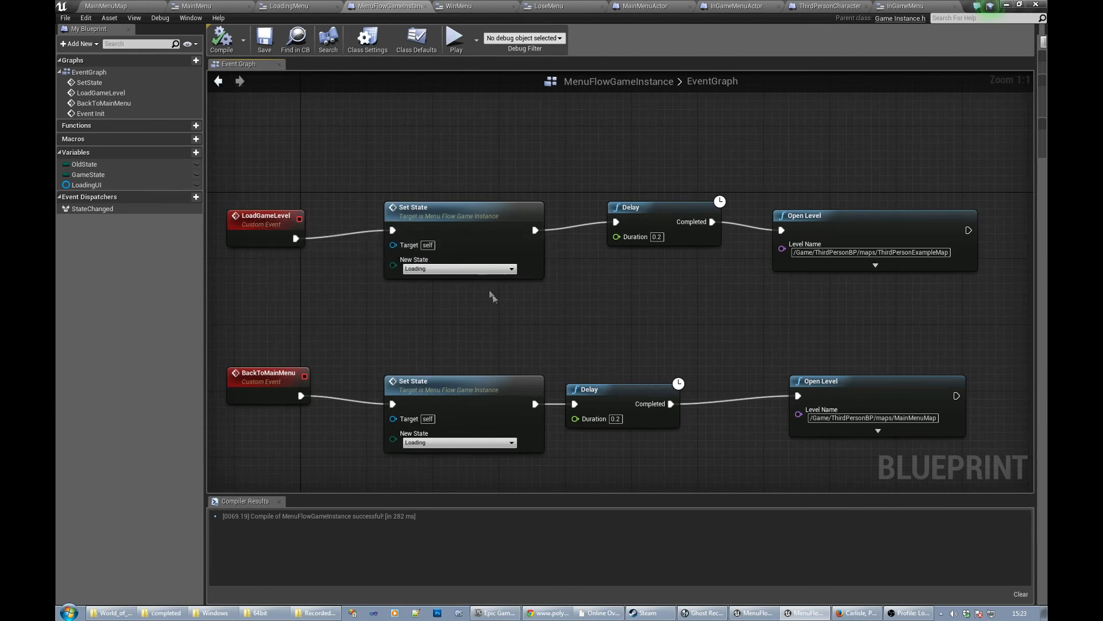
pyautogui.moveTo(457, 268)
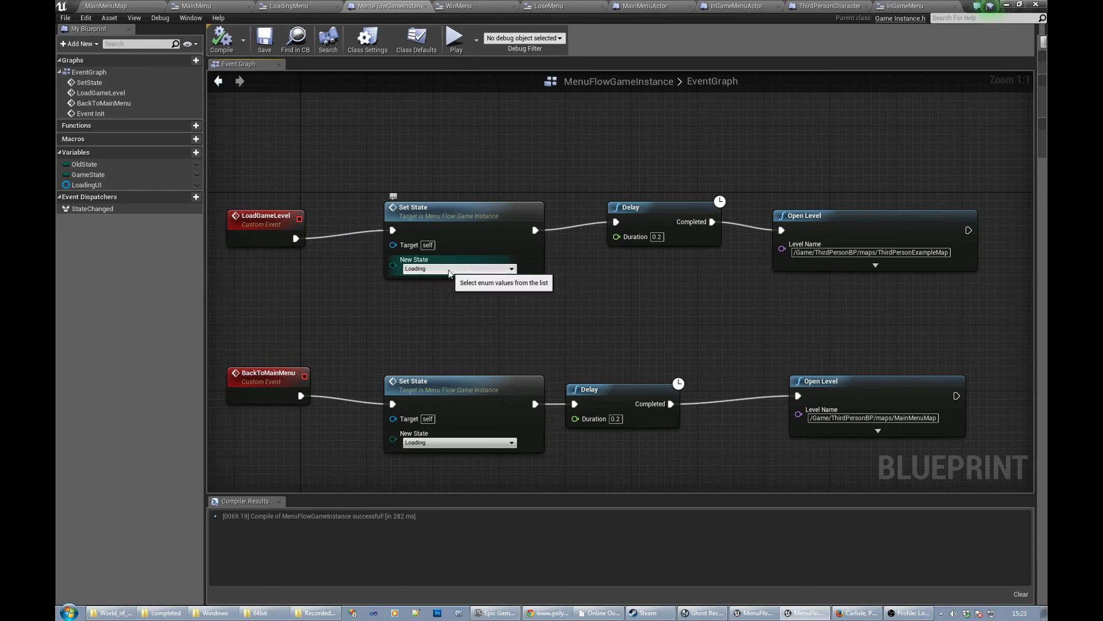
pyautogui.moveTo(512, 308)
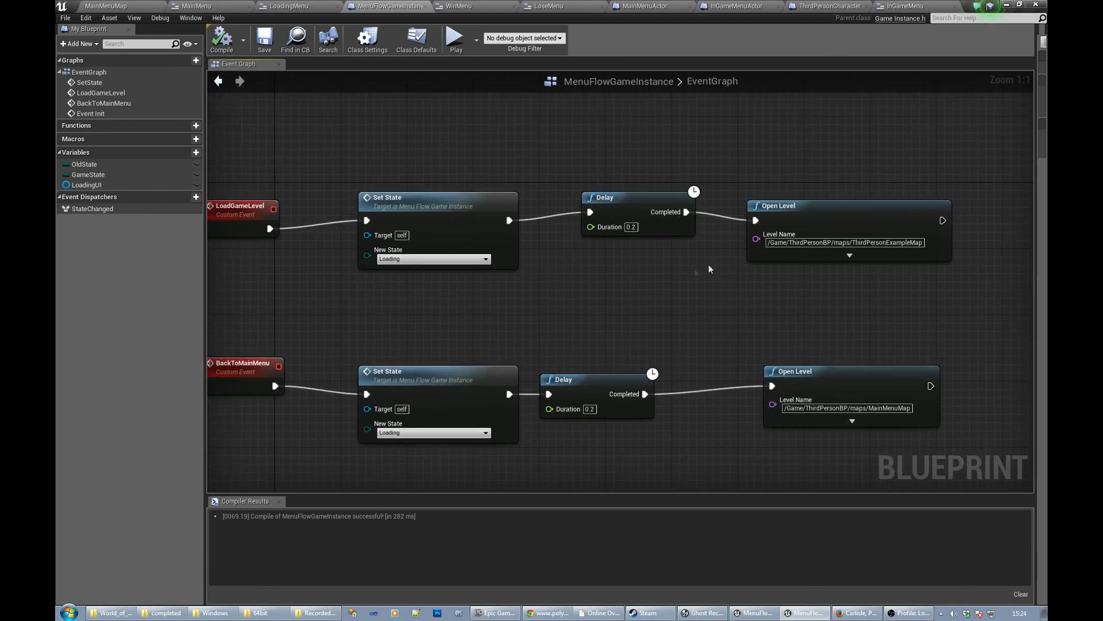
pyautogui.moveTo(657, 291)
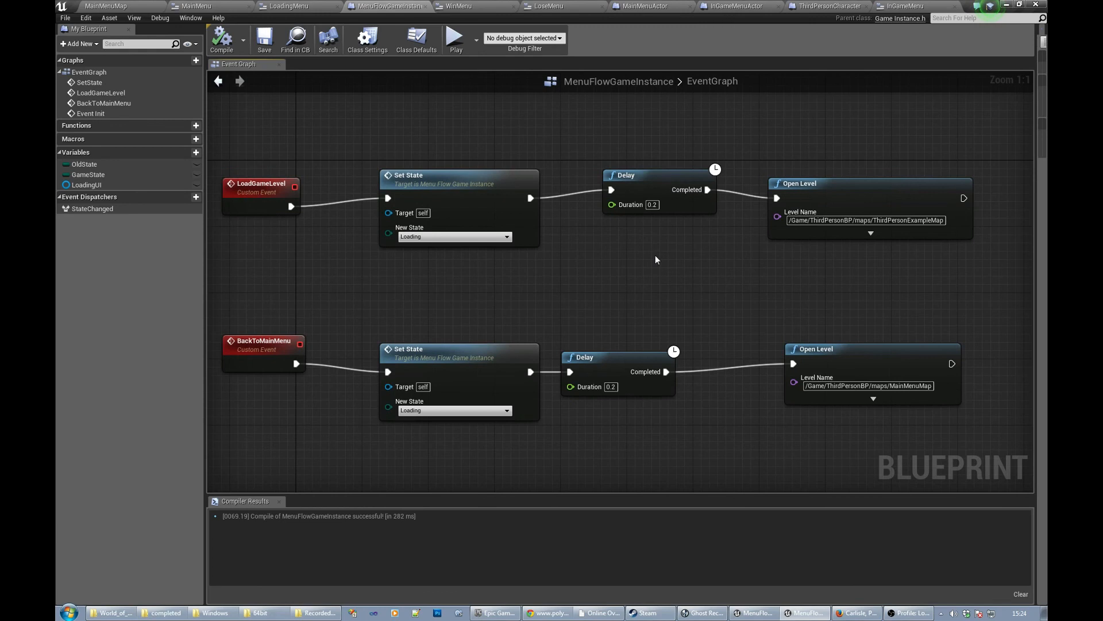
pyautogui.moveTo(434, 310)
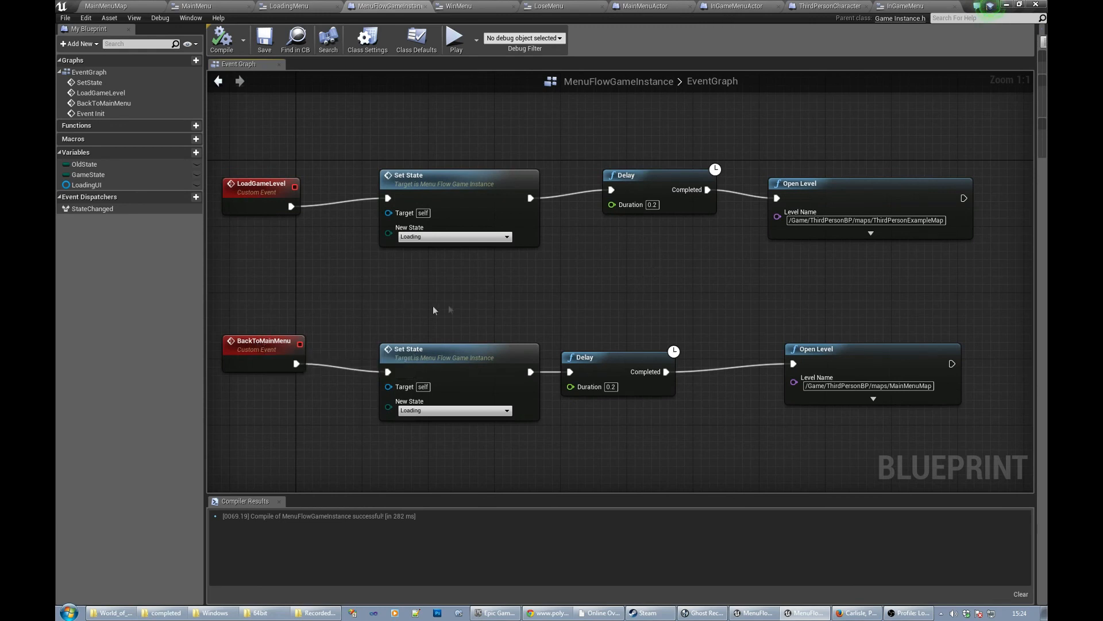
pyautogui.moveTo(644, 311)
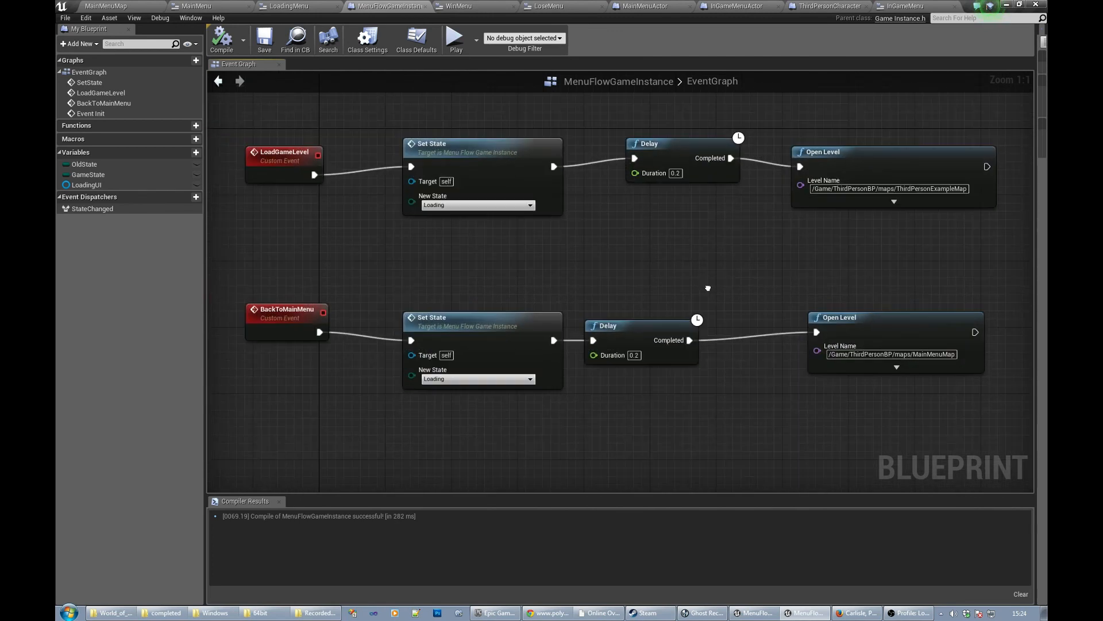
pyautogui.moveTo(221, 38)
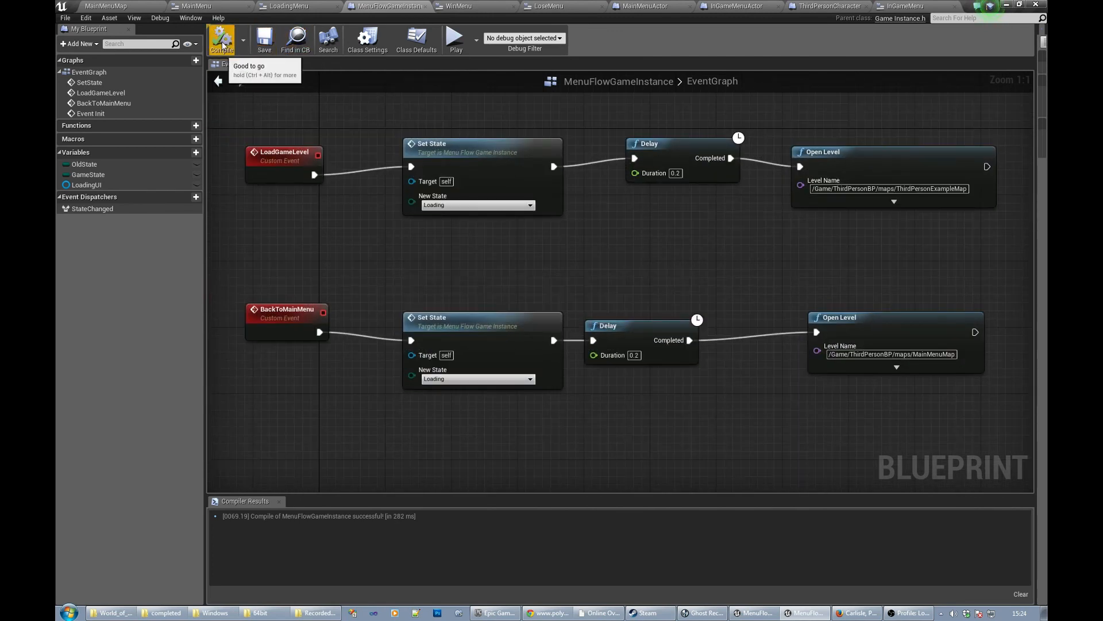
pyautogui.moveTo(432, 144)
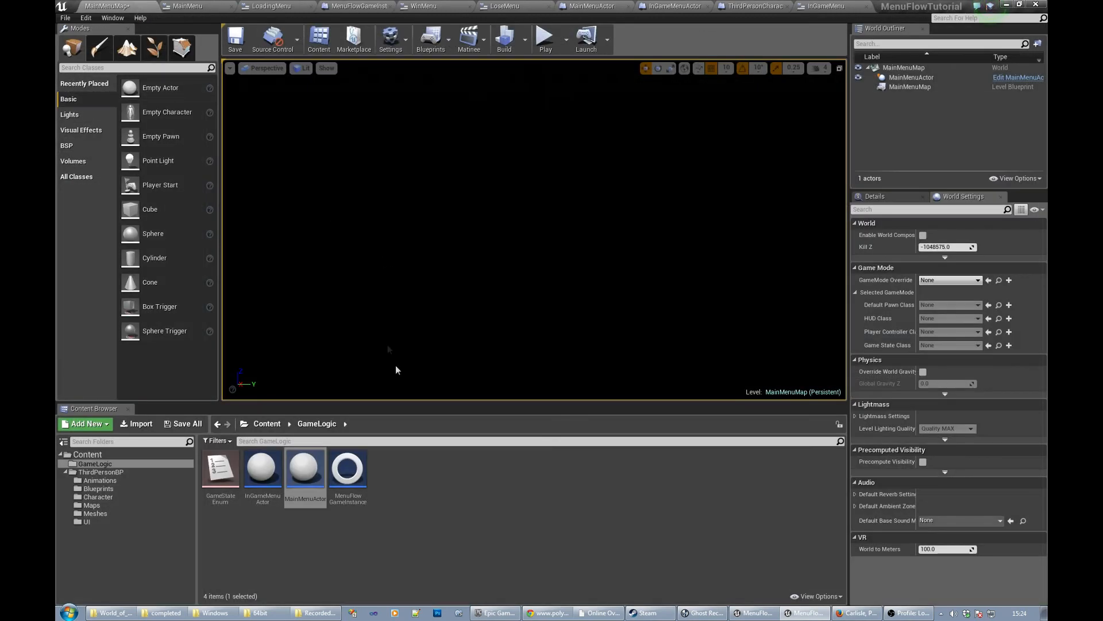
pyautogui.moveTo(347, 468)
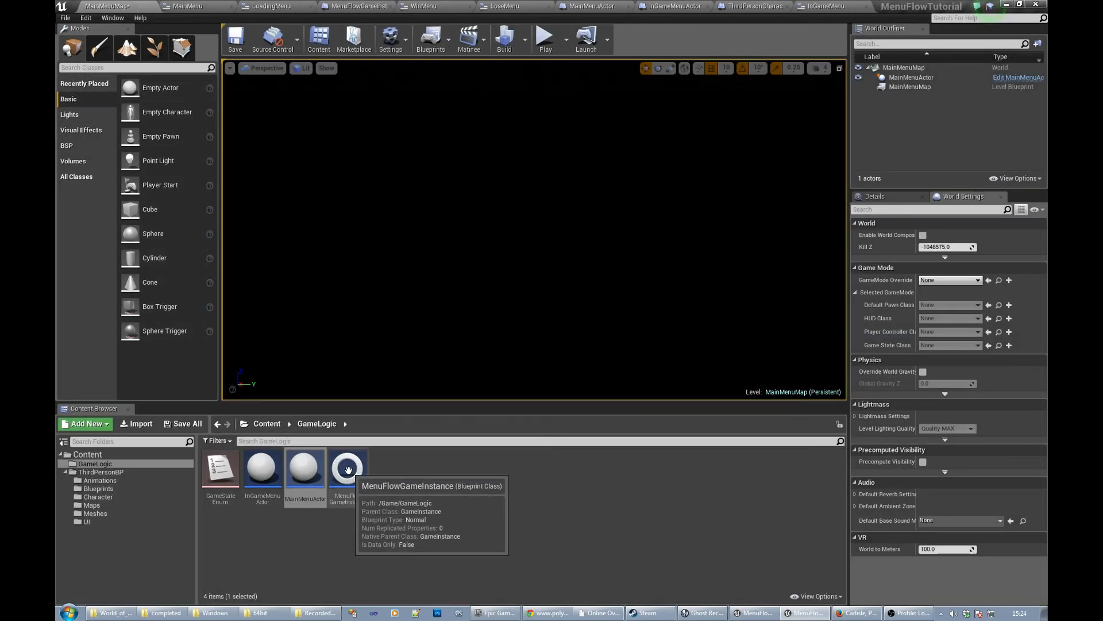
# Step: Save the map, then inspect the InGameMenu and LoadingMenu widgets from the UI folder
pyautogui.doubleClick(348, 467)
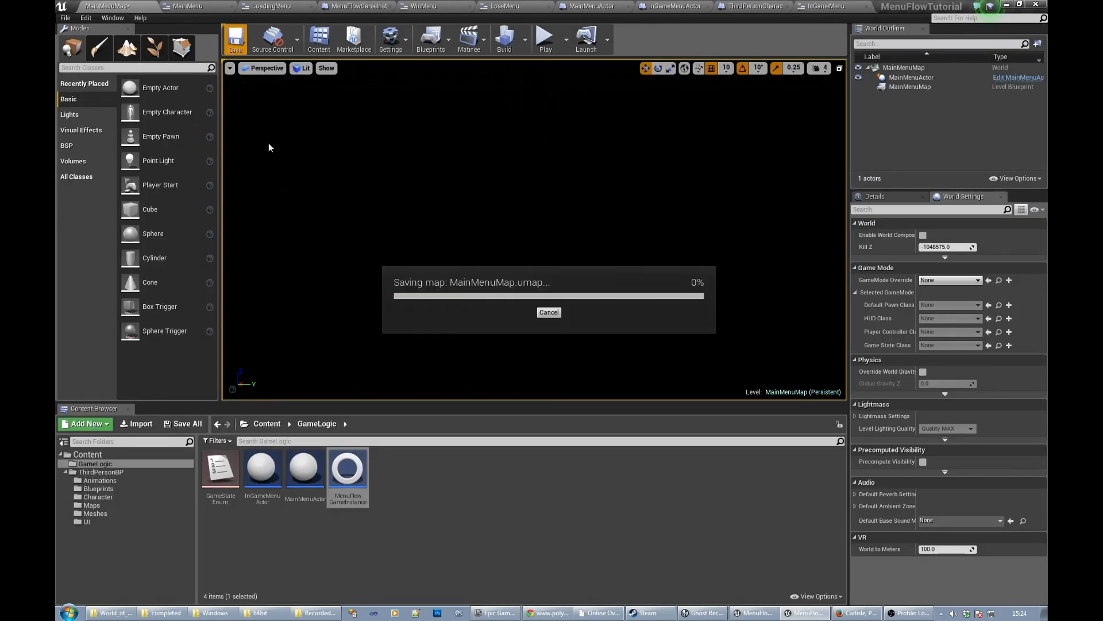
pyautogui.click(86, 521)
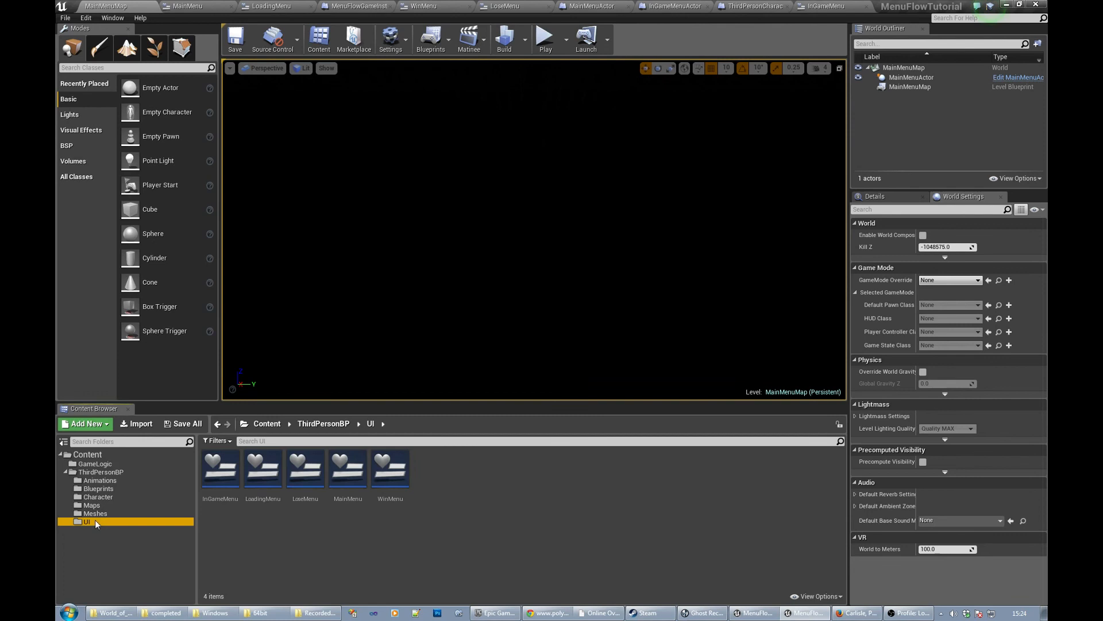
pyautogui.moveTo(262, 468)
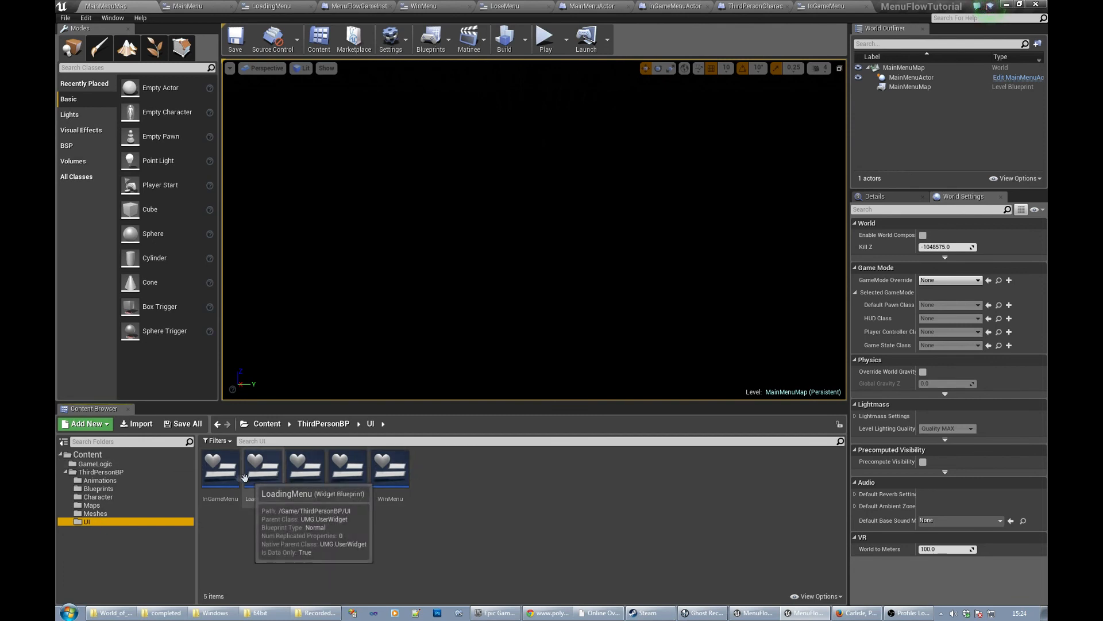
pyautogui.moveTo(218, 466)
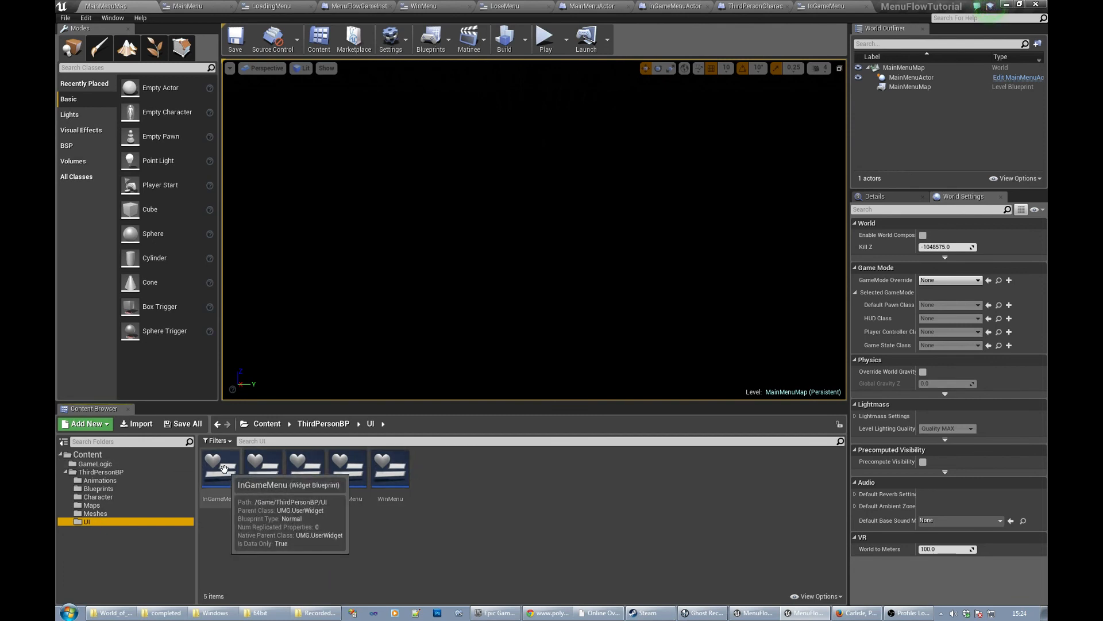
pyautogui.click(94, 463)
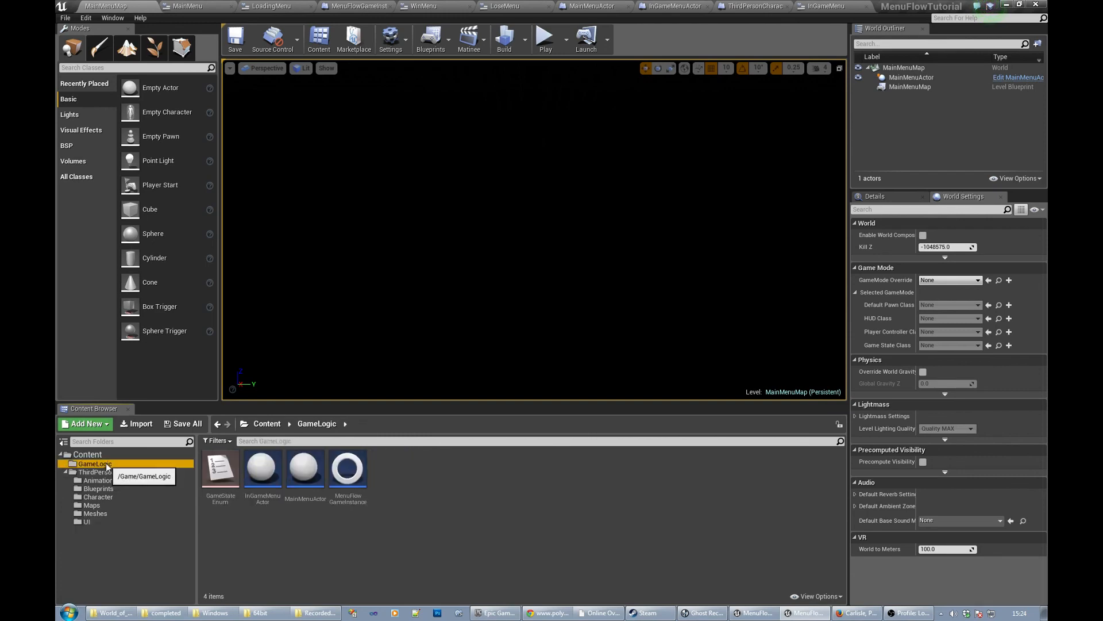
pyautogui.click(86, 521)
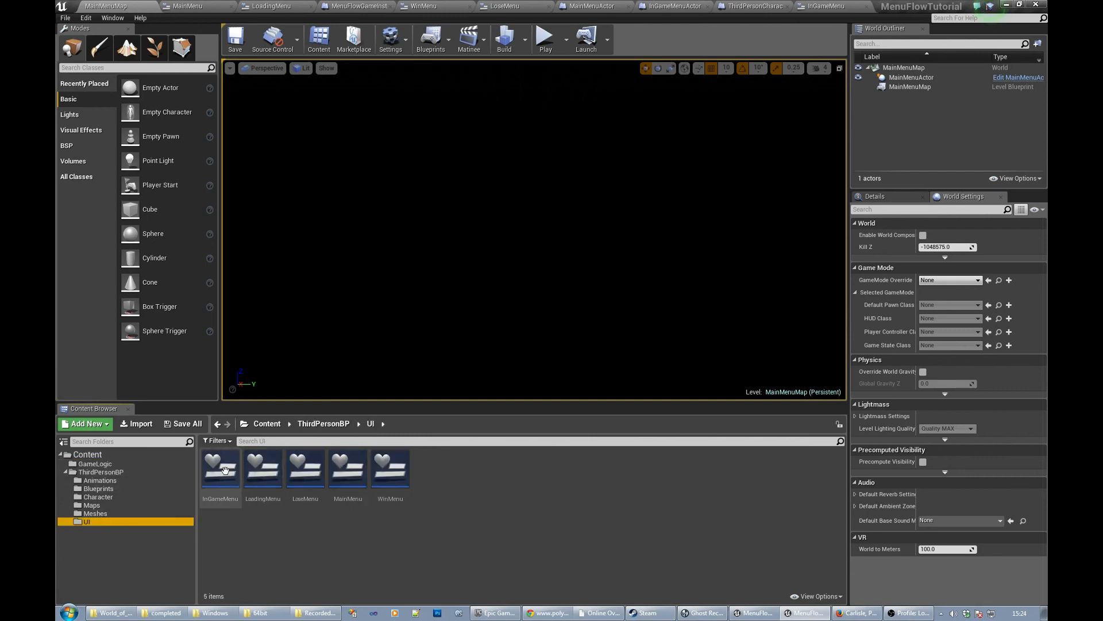
pyautogui.doubleClick(220, 468)
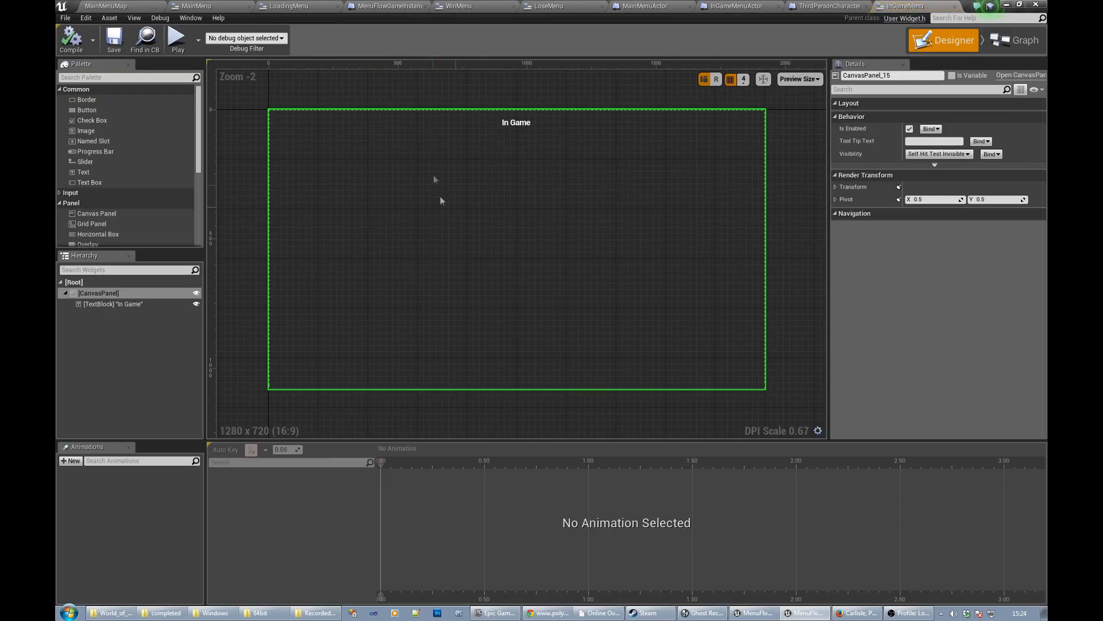
pyautogui.moveTo(520, 211)
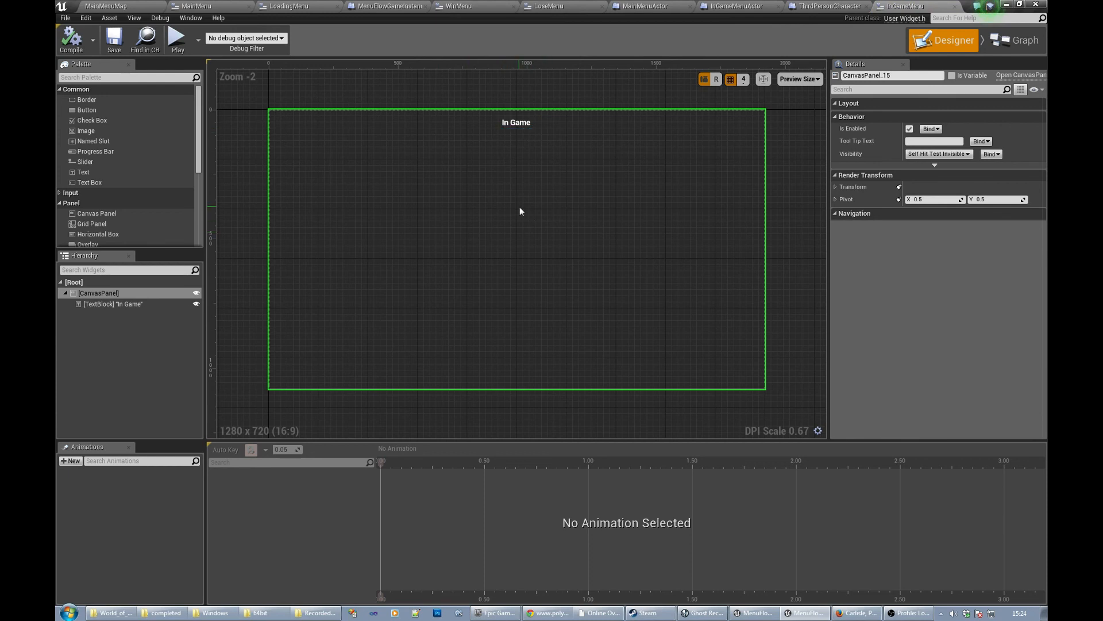
pyautogui.moveTo(452, 204)
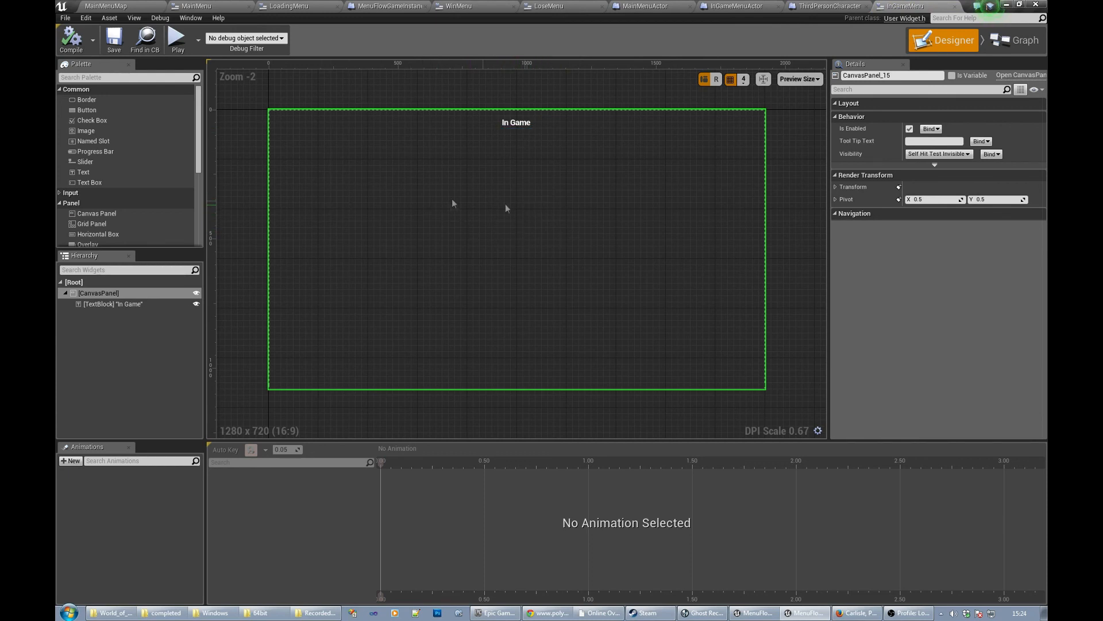
pyautogui.moveTo(520, 194)
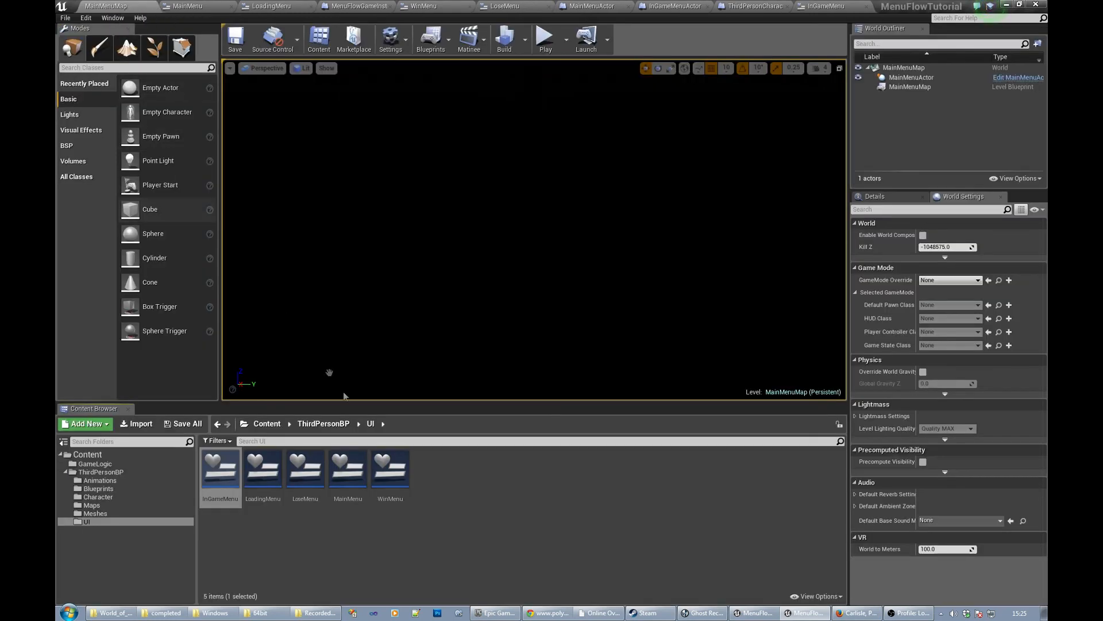
pyautogui.doubleClick(263, 467)
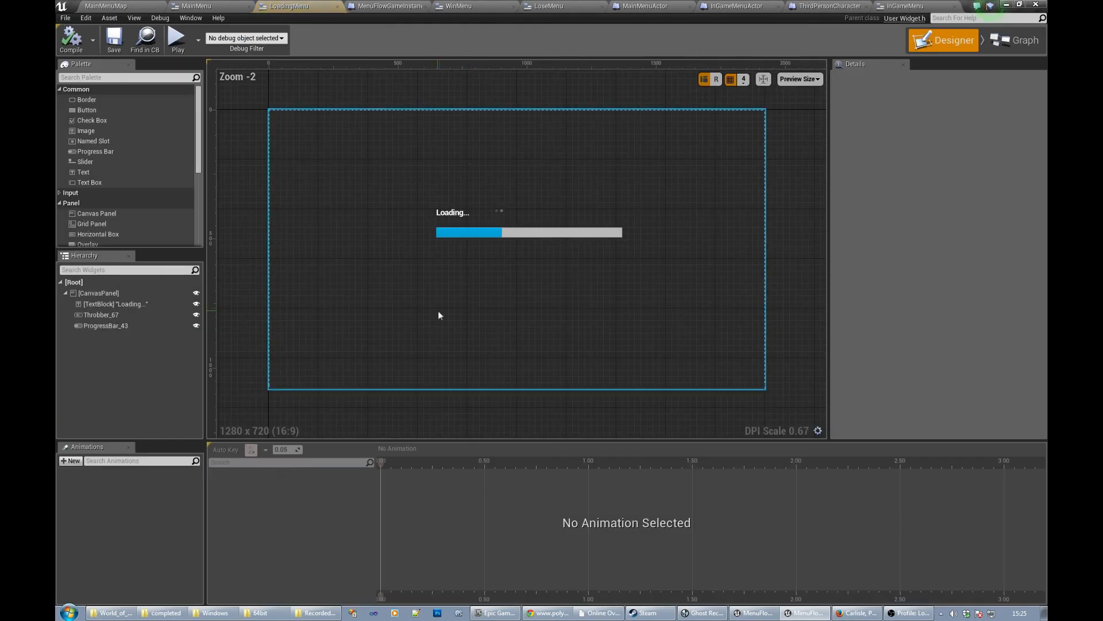
pyautogui.moveTo(524, 224)
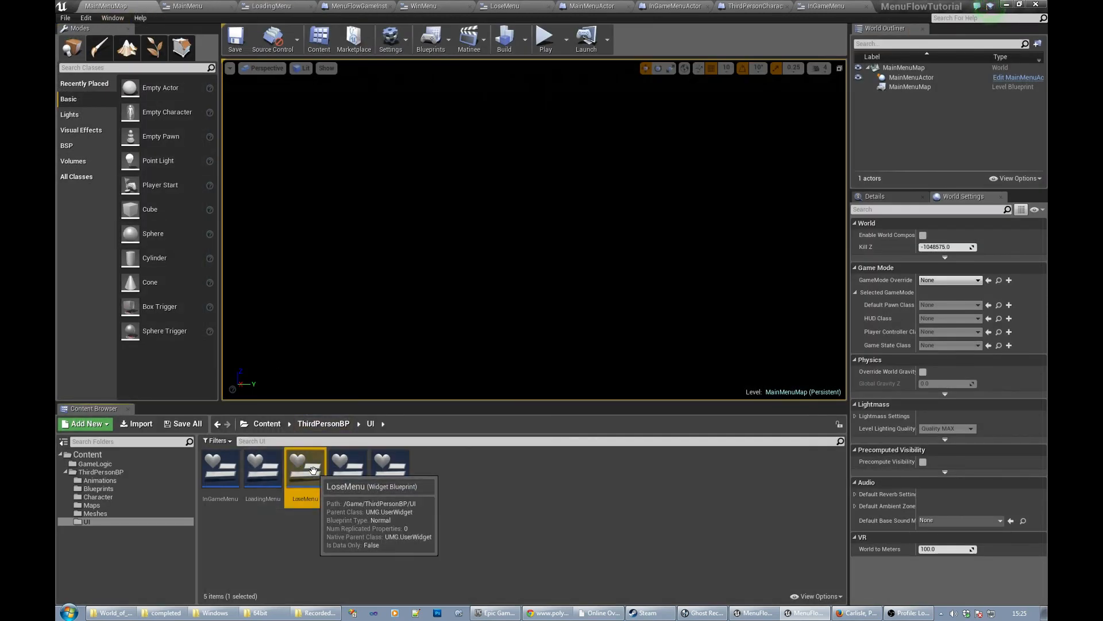
pyautogui.doubleClick(305, 468)
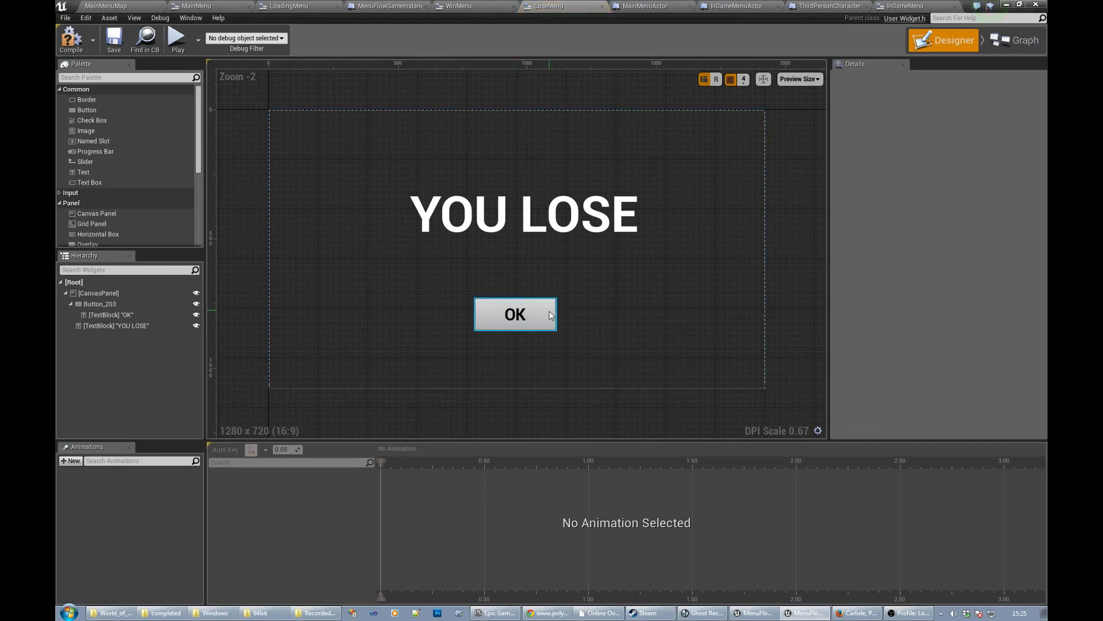
pyautogui.click(514, 313)
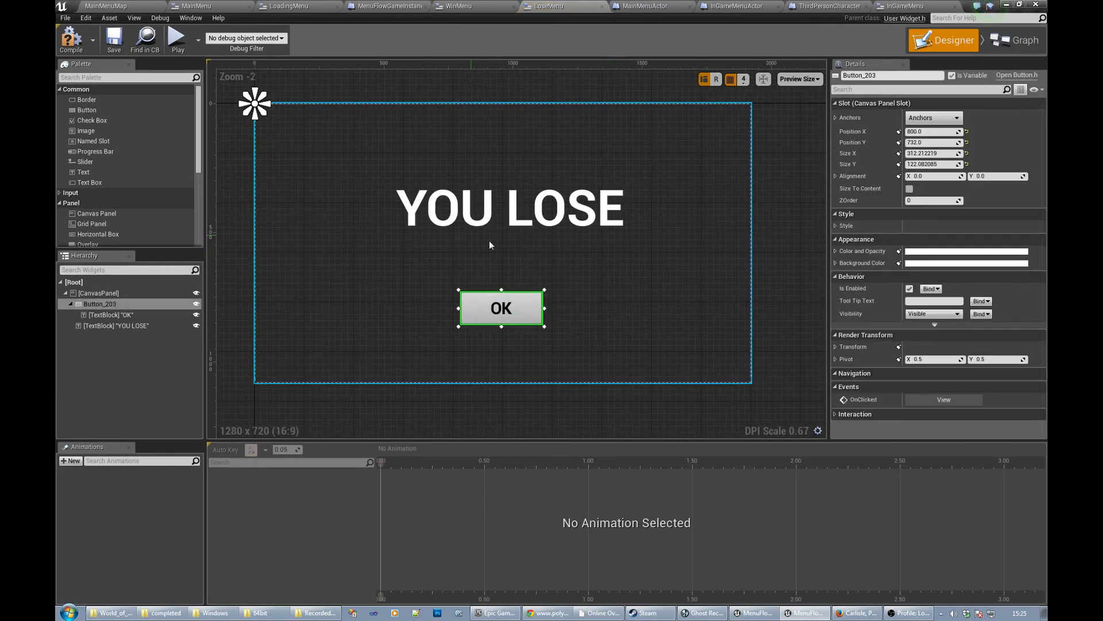
pyautogui.moveTo(943, 398)
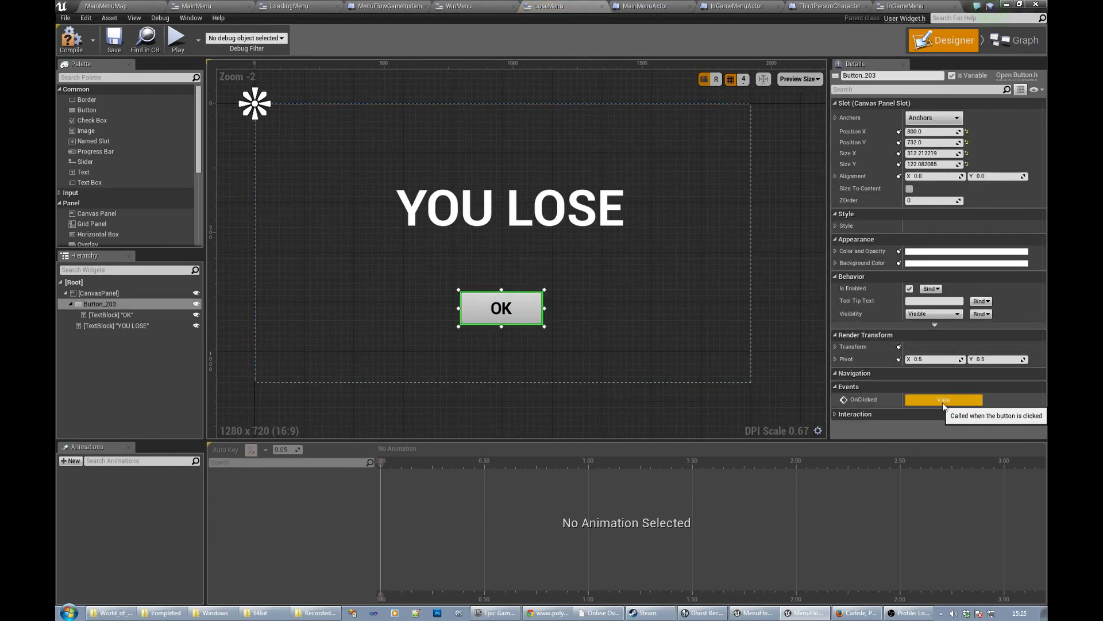
pyautogui.click(944, 399)
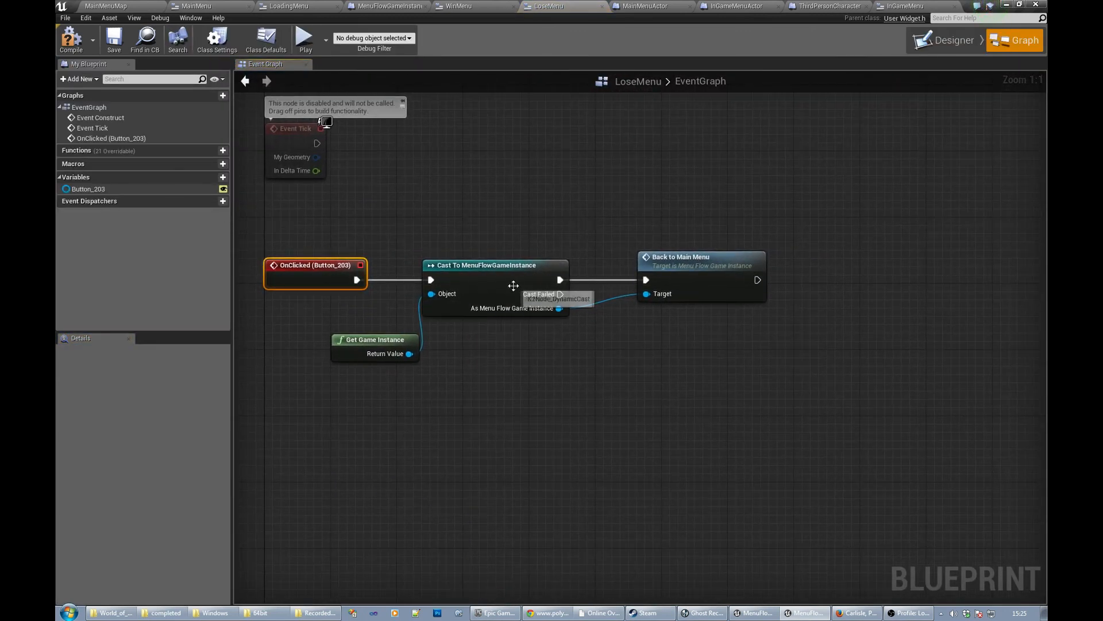
pyautogui.moveTo(555, 361)
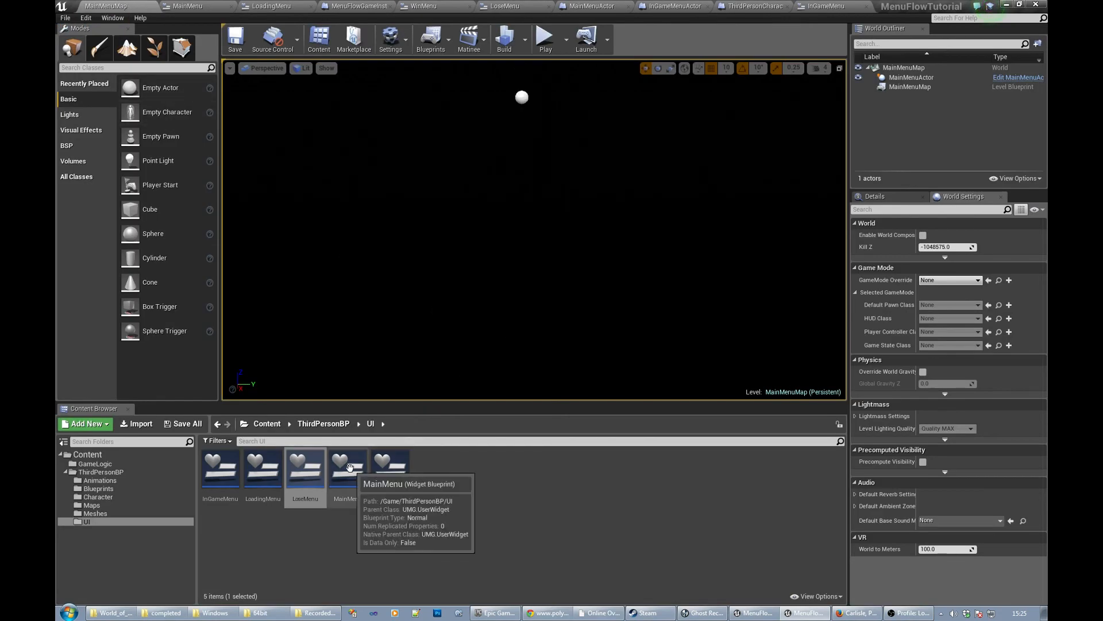
pyautogui.doubleClick(347, 467)
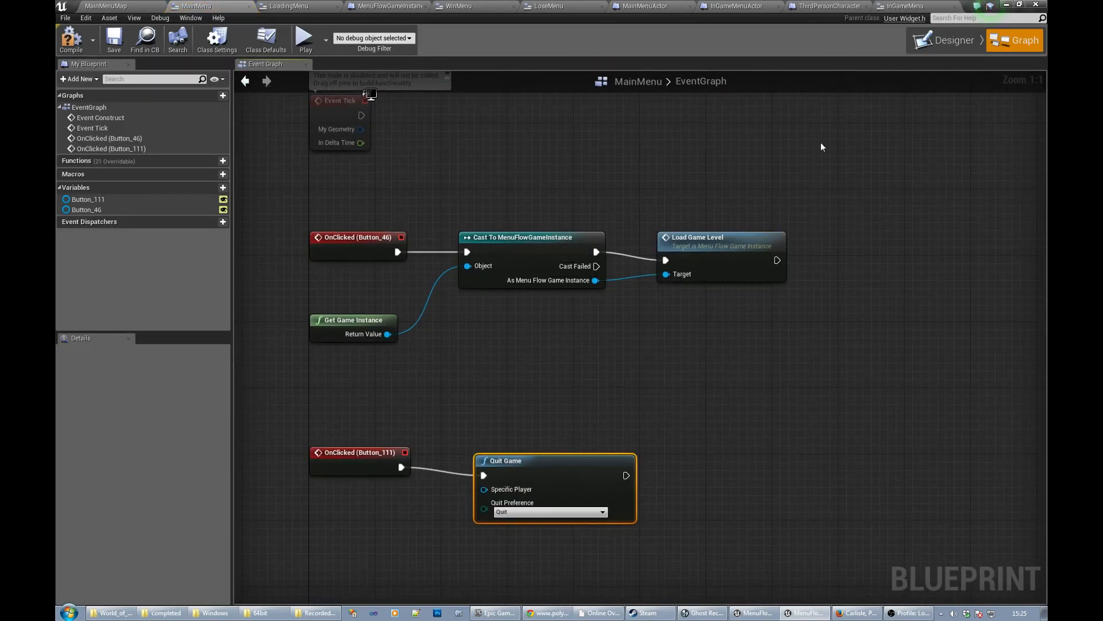
pyautogui.click(953, 40)
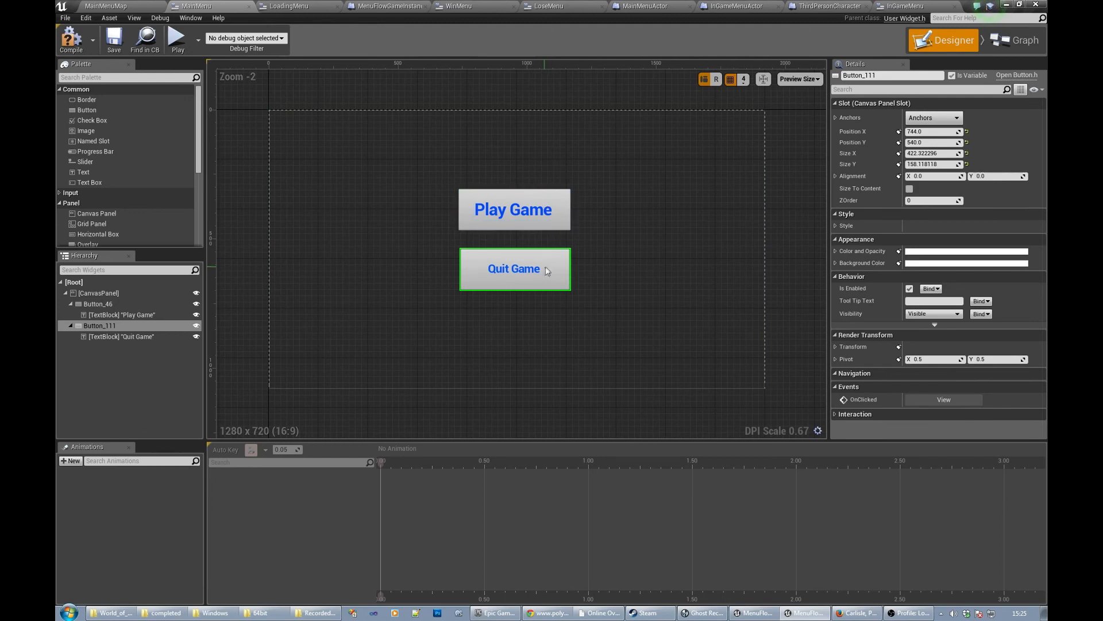
pyautogui.click(1021, 40)
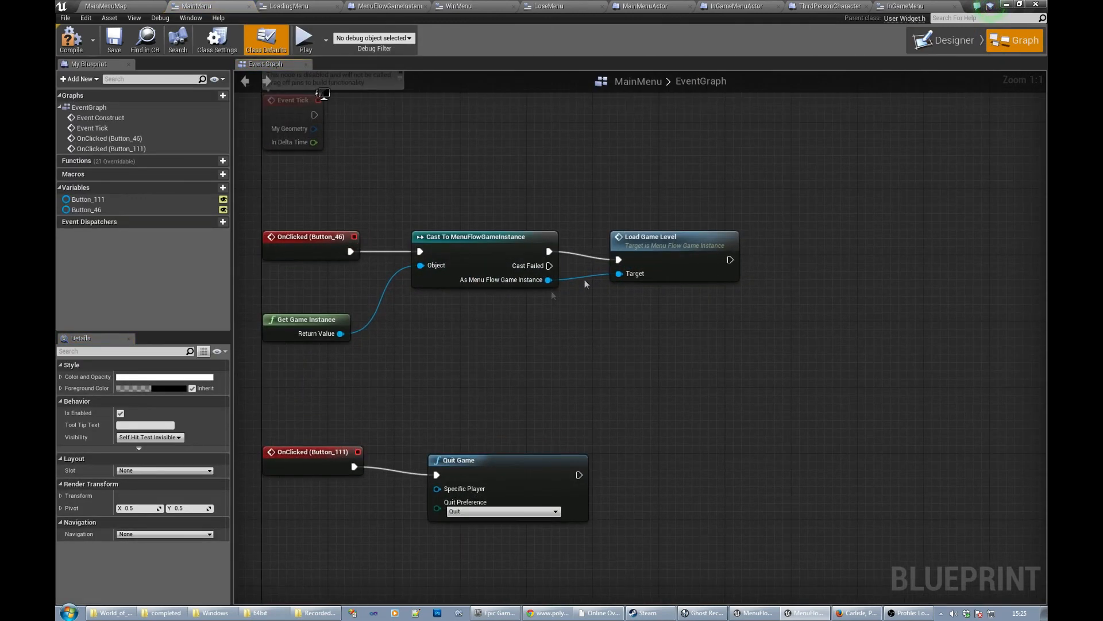
pyautogui.moveTo(591, 303)
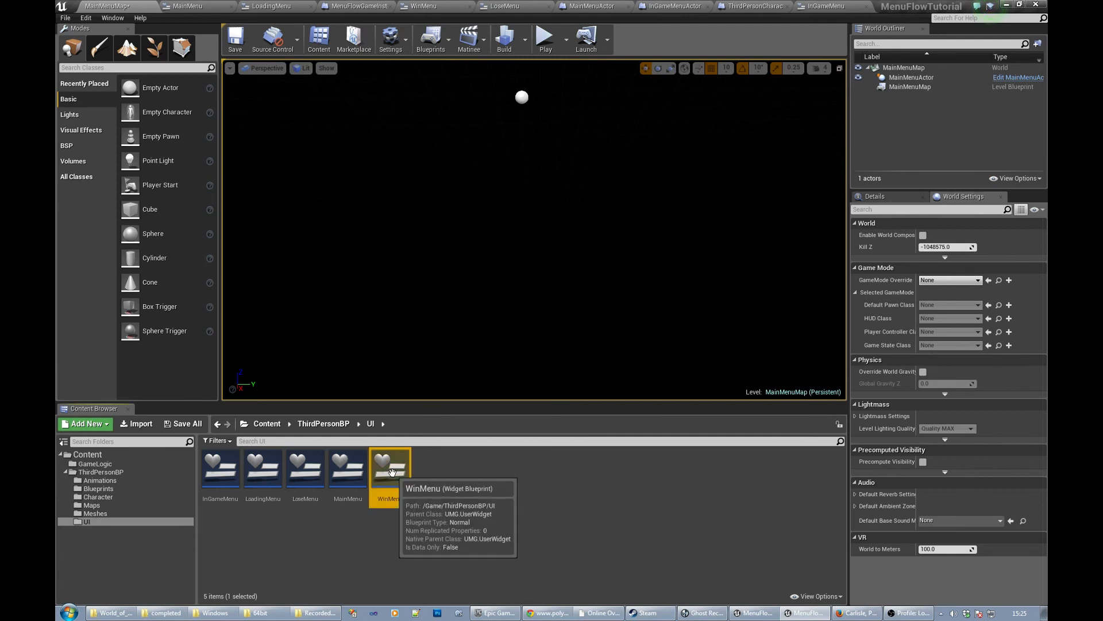
# Step: Open WinMenu and view the OK button's OnClicked graph calling Back to Main Menu
pyautogui.doubleClick(391, 468)
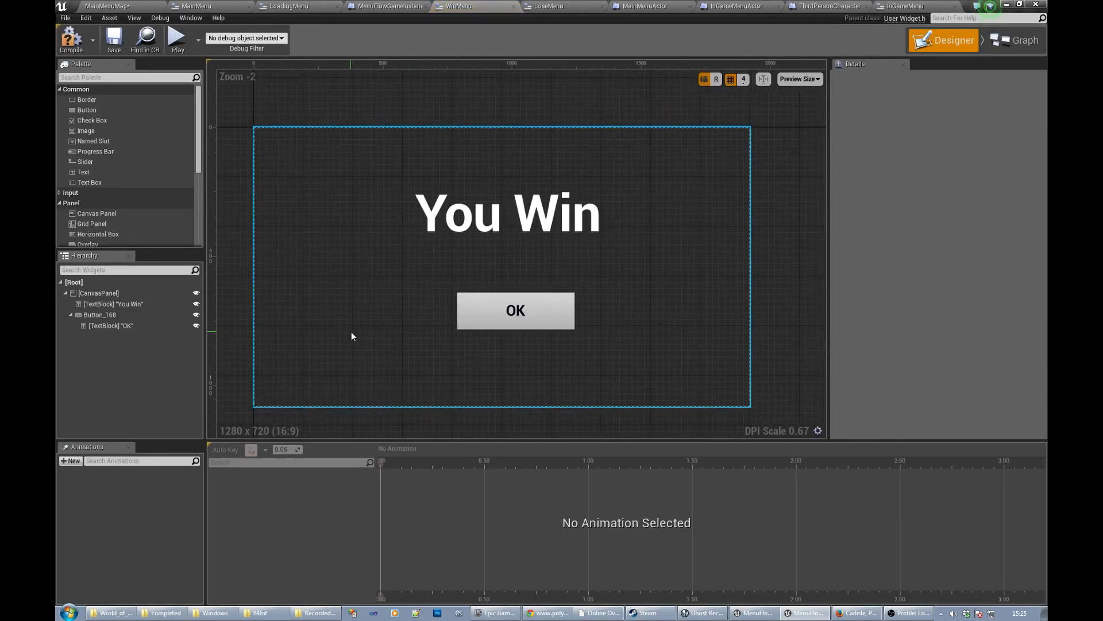
pyautogui.click(515, 310)
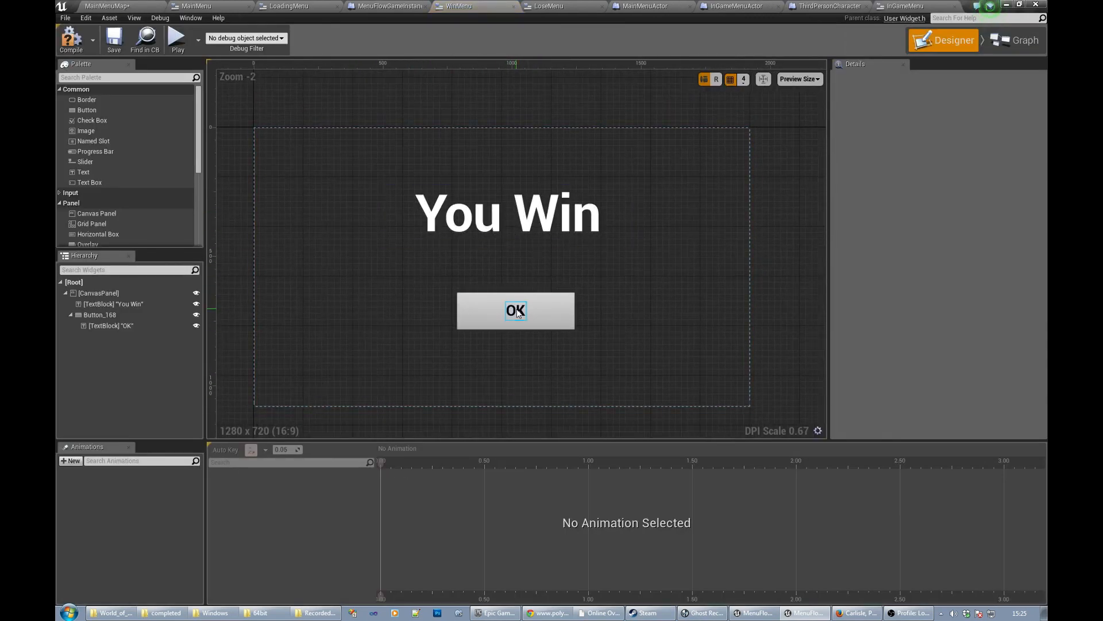
pyautogui.click(515, 310)
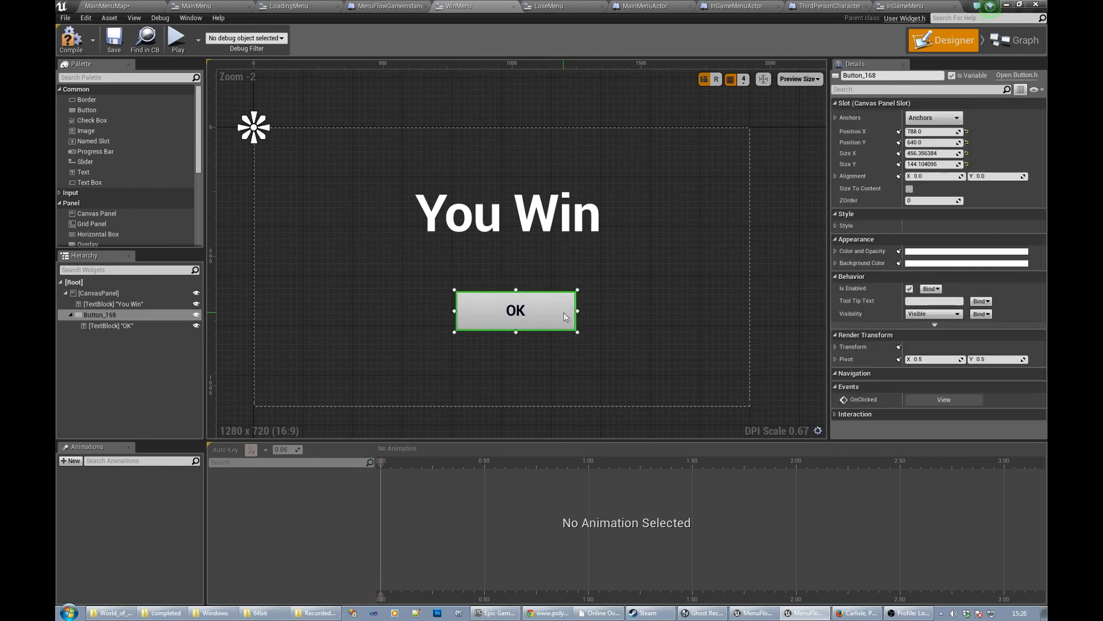
pyautogui.moveTo(145, 40)
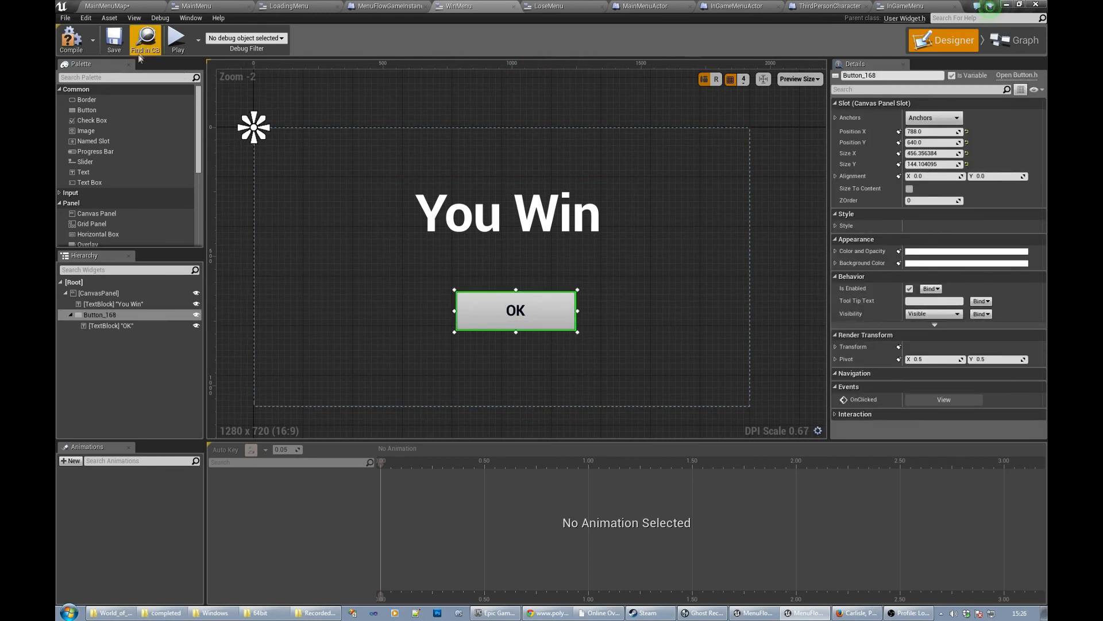
pyautogui.click(507, 214)
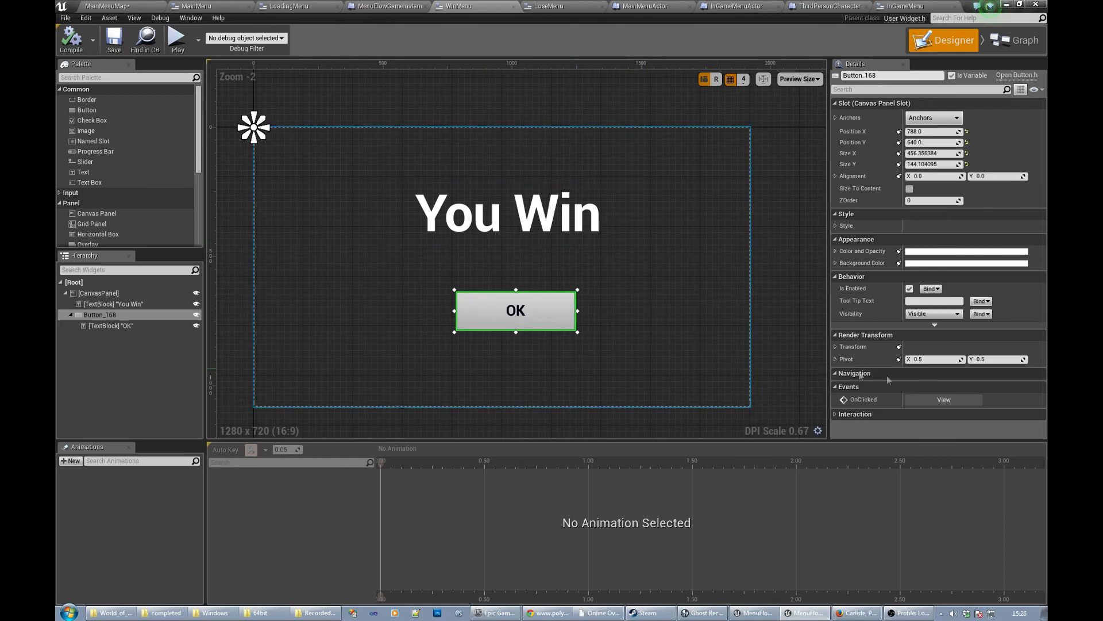
pyautogui.click(1023, 40)
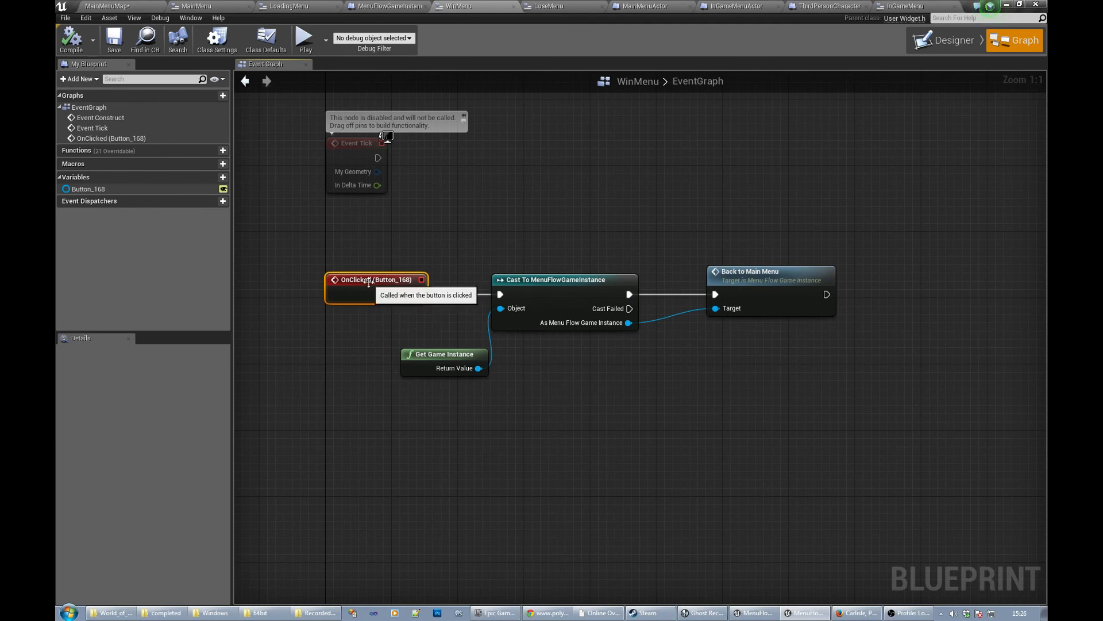
pyautogui.moveTo(788, 295)
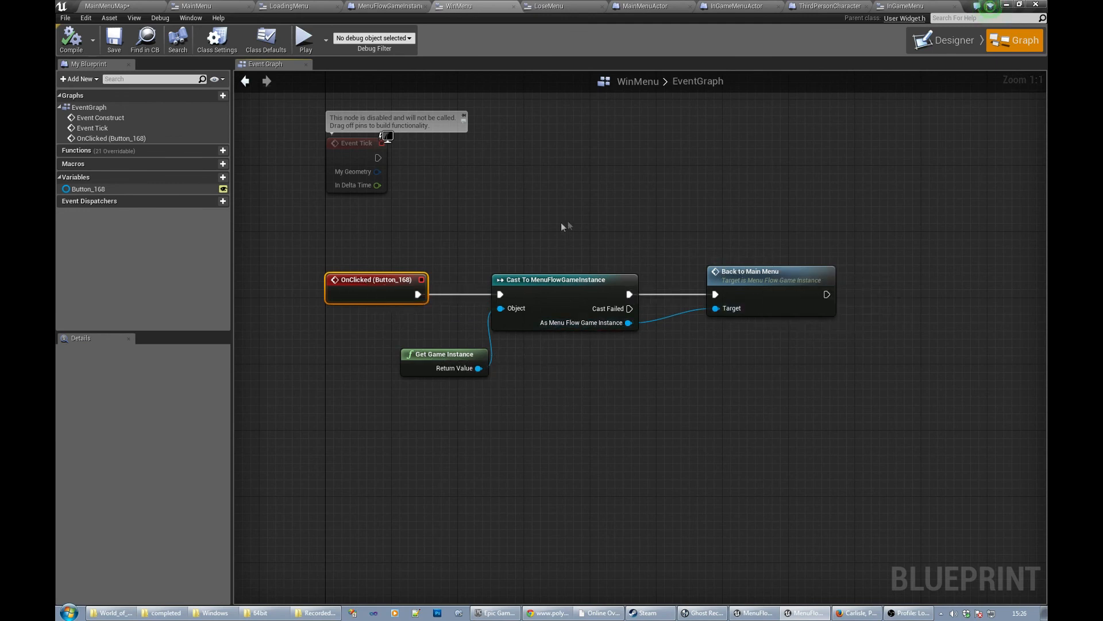
pyautogui.moveTo(71, 40)
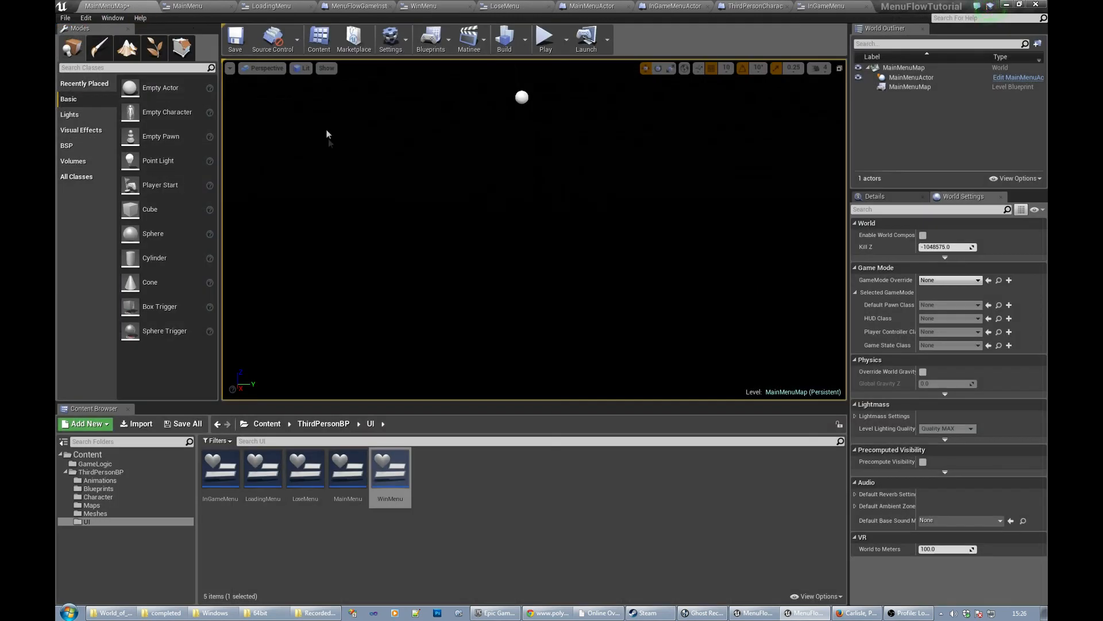
pyautogui.moveTo(373, 206)
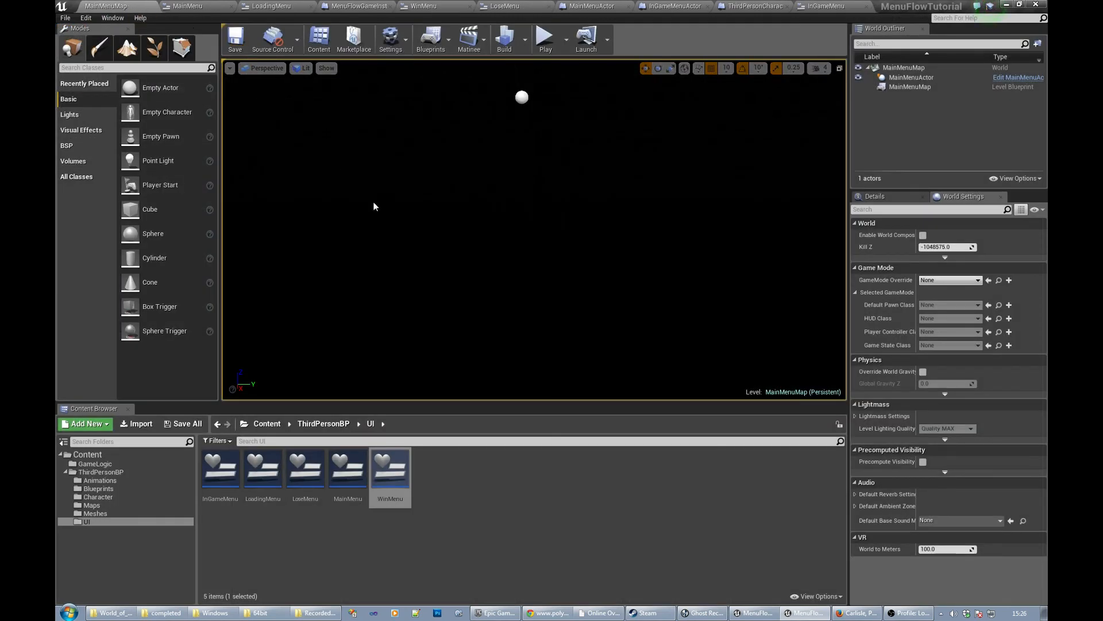
pyautogui.moveTo(912, 76)
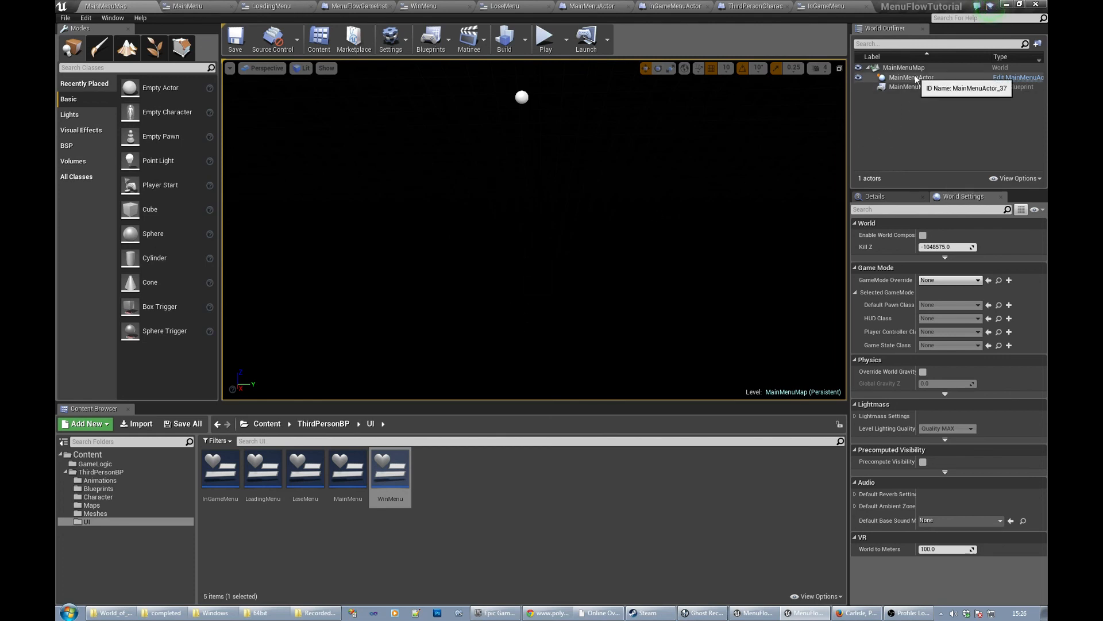
pyautogui.moveTo(551, 242)
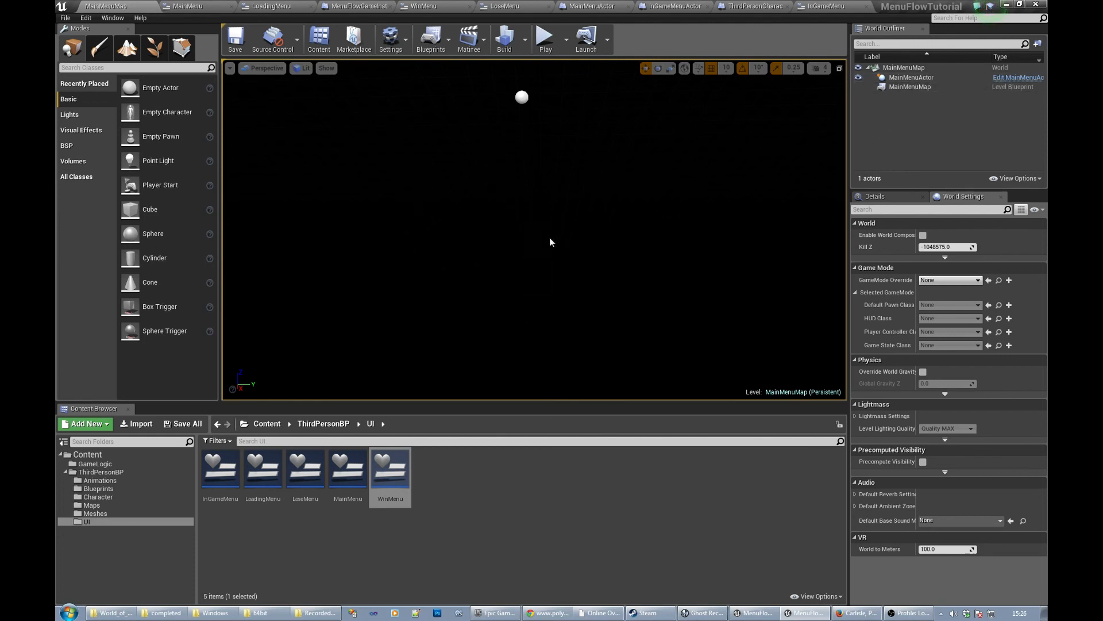
pyautogui.moveTo(910, 78)
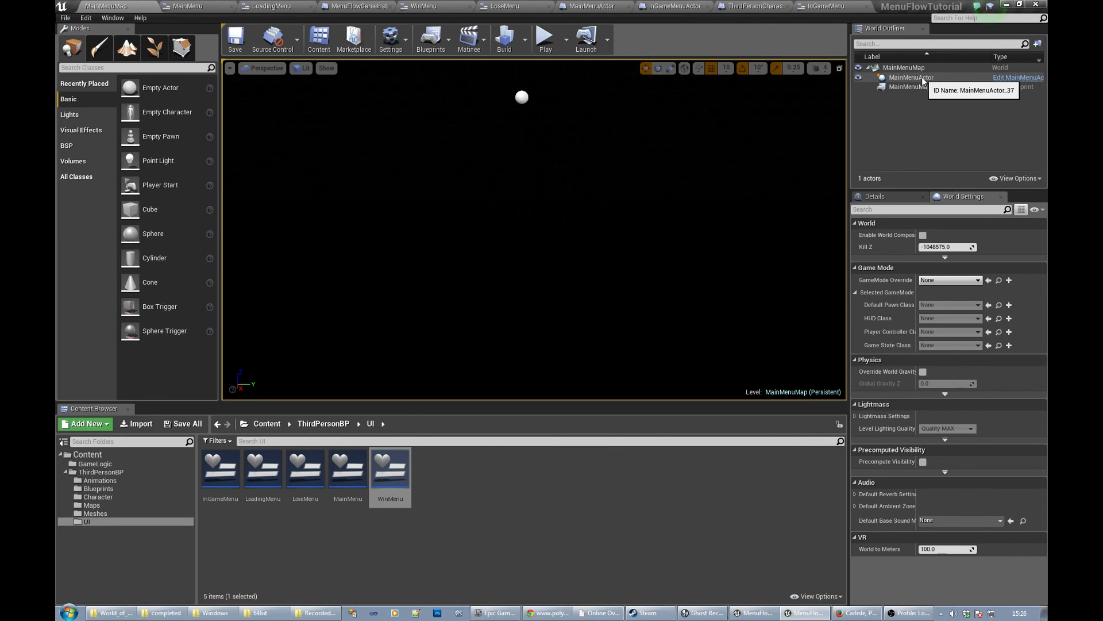
pyautogui.moveTo(355, 178)
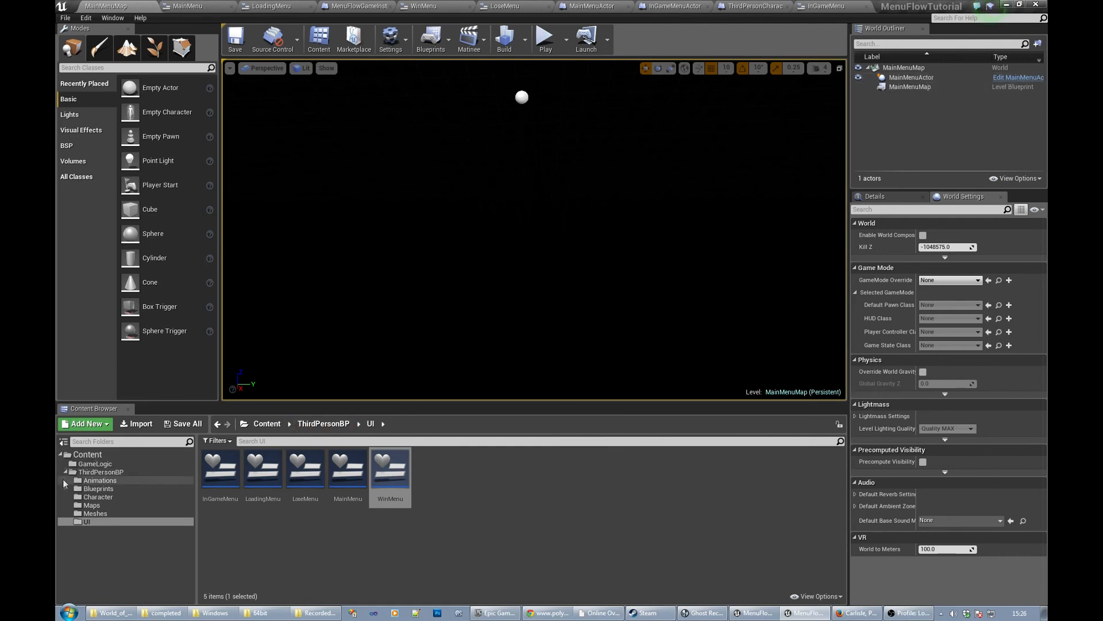
# Step: Open ThirdPersonExampleMap from the Maps folder, then show the GameLogic assets
pyautogui.click(90, 504)
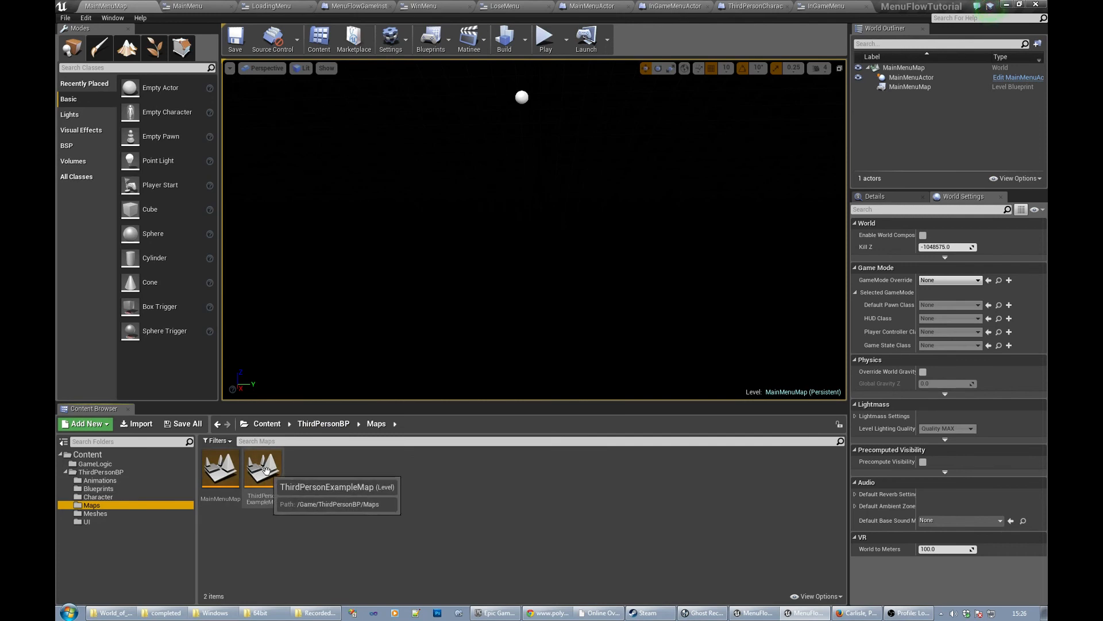
pyautogui.doubleClick(262, 470)
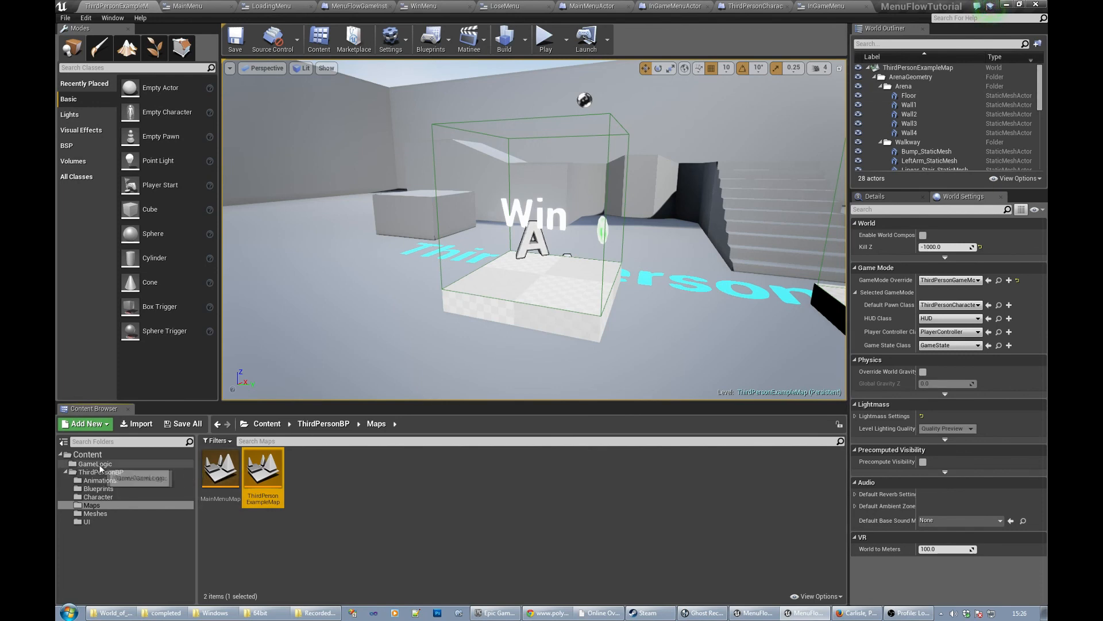
pyautogui.click(94, 463)
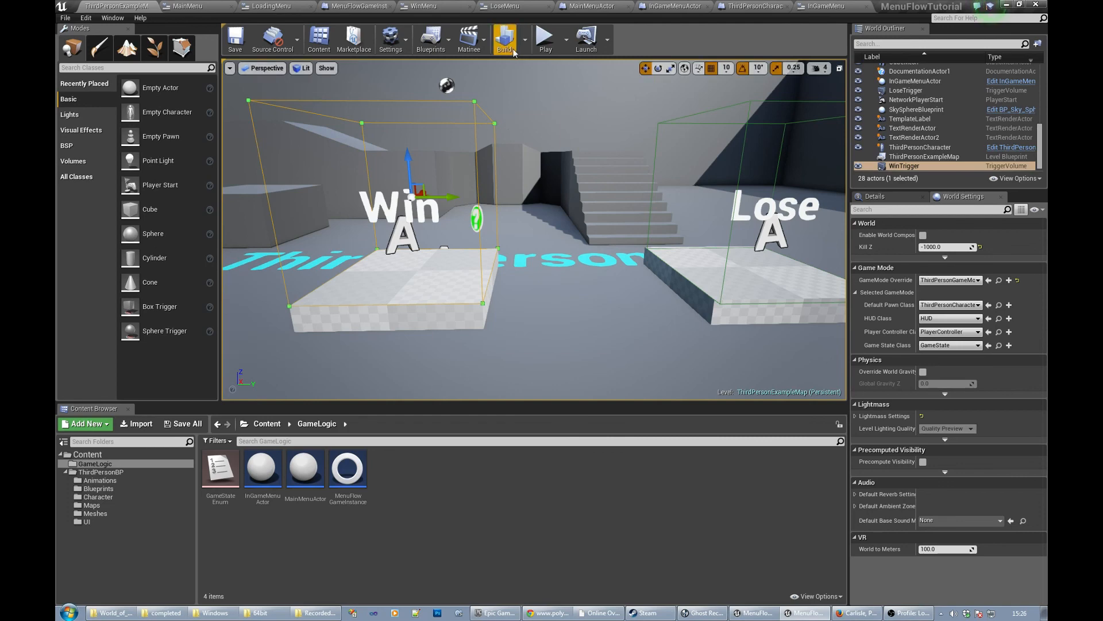
# Step: Open the Level Blueprint and zoom into the Win/Lose trigger overlap nodes
pyautogui.click(429, 39)
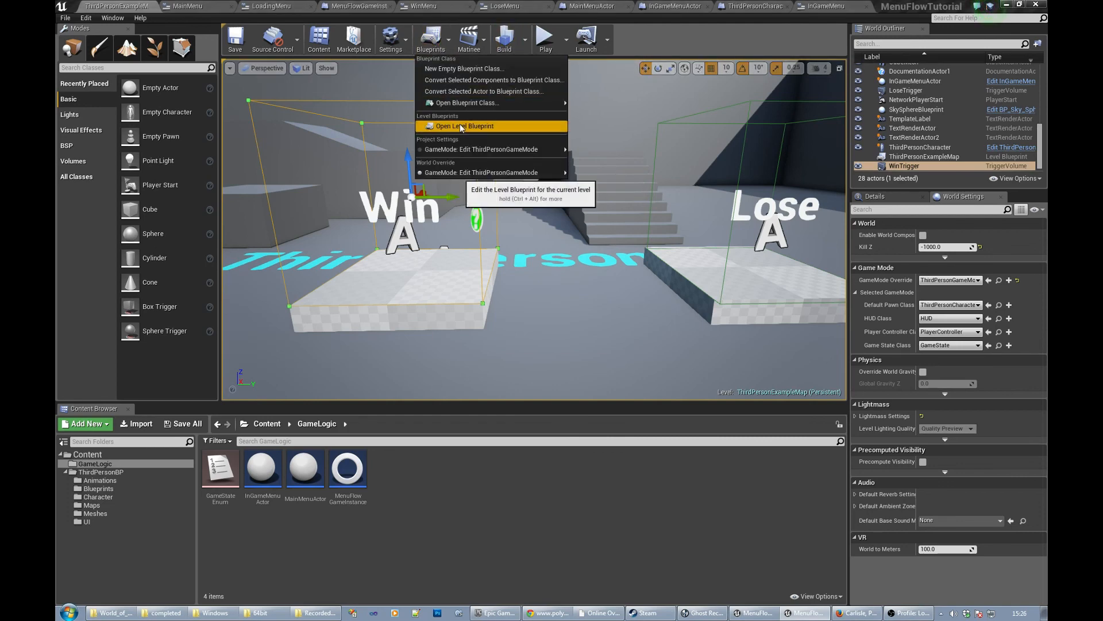
pyautogui.click(462, 125)
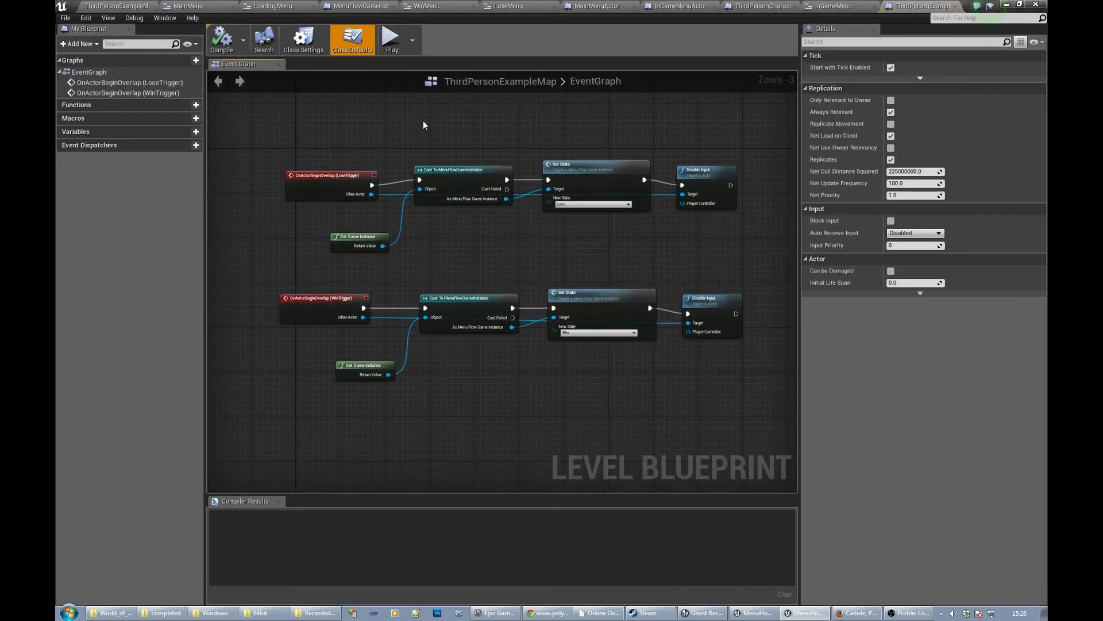
pyautogui.scroll(3)
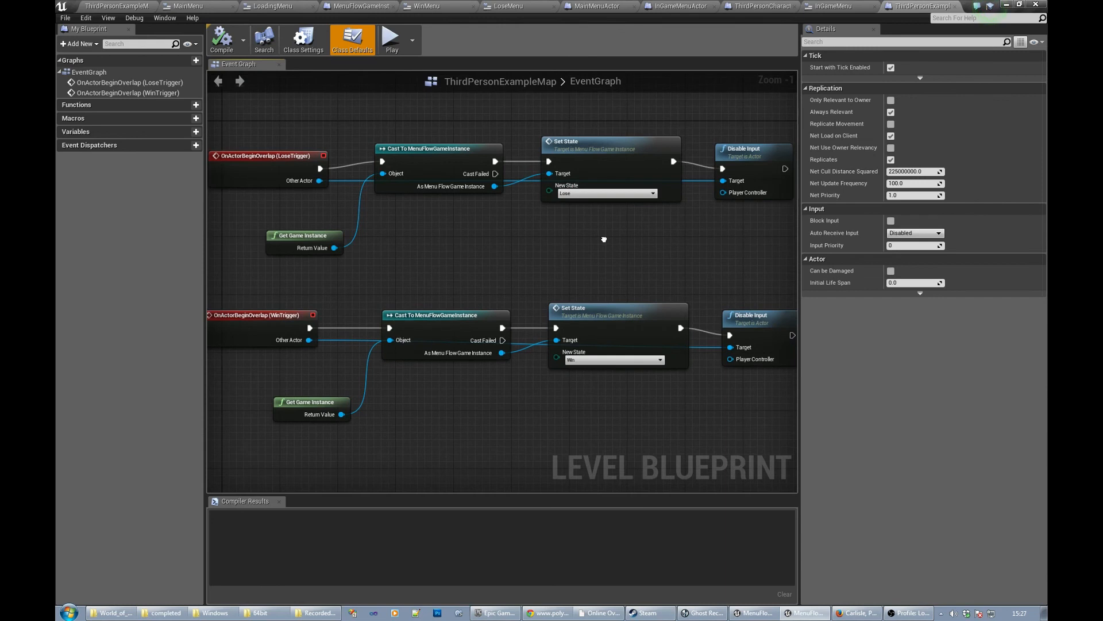
pyautogui.moveTo(601, 194)
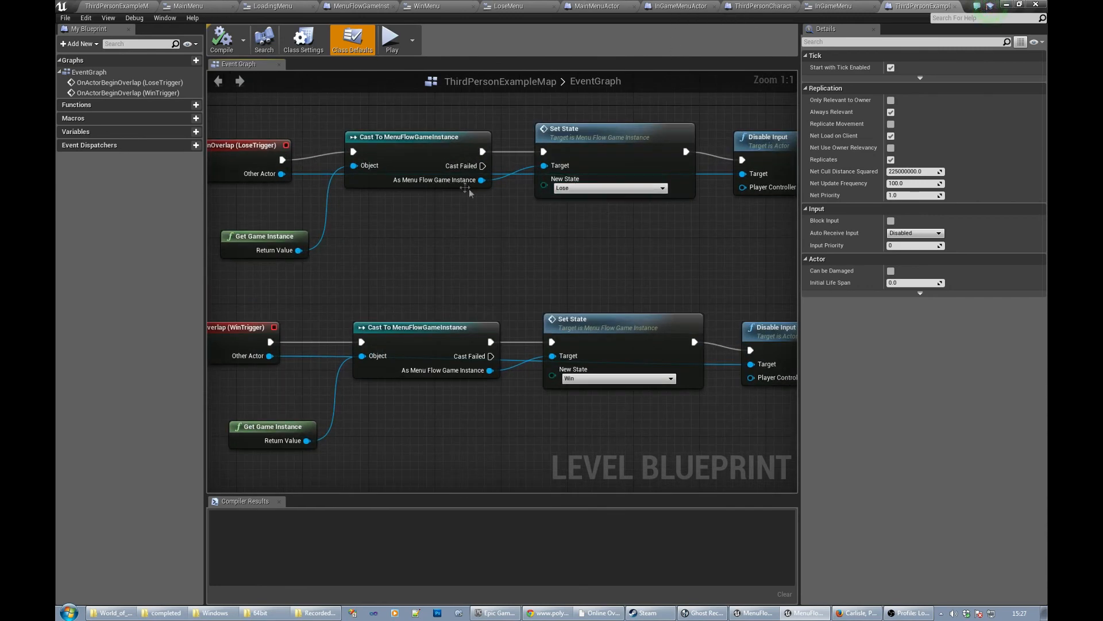
pyautogui.moveTo(512, 200)
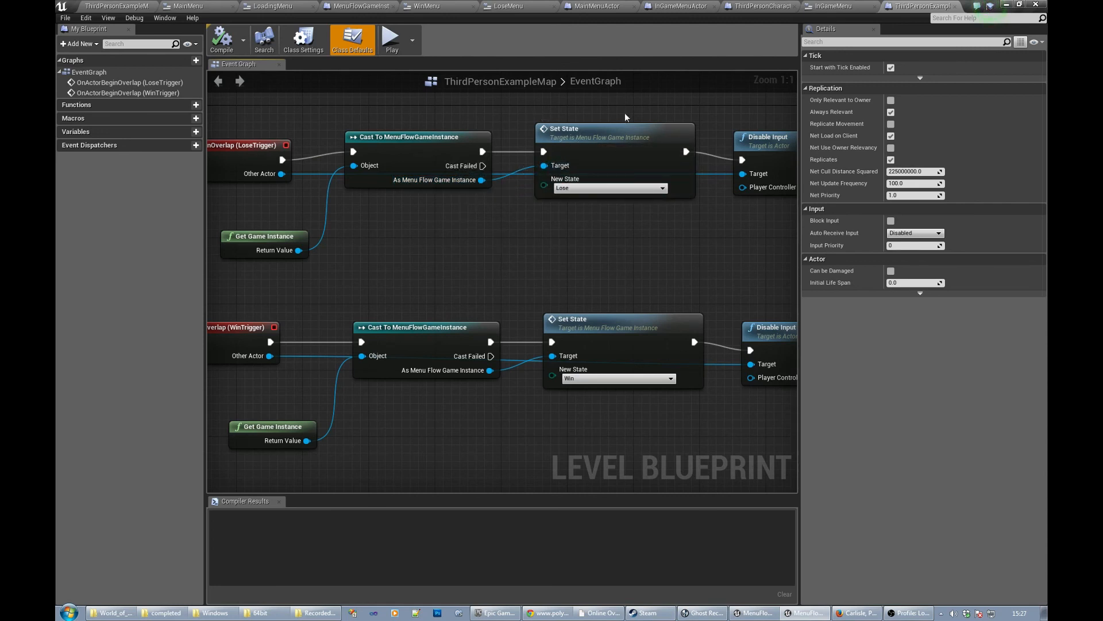
pyautogui.moveTo(599, 6)
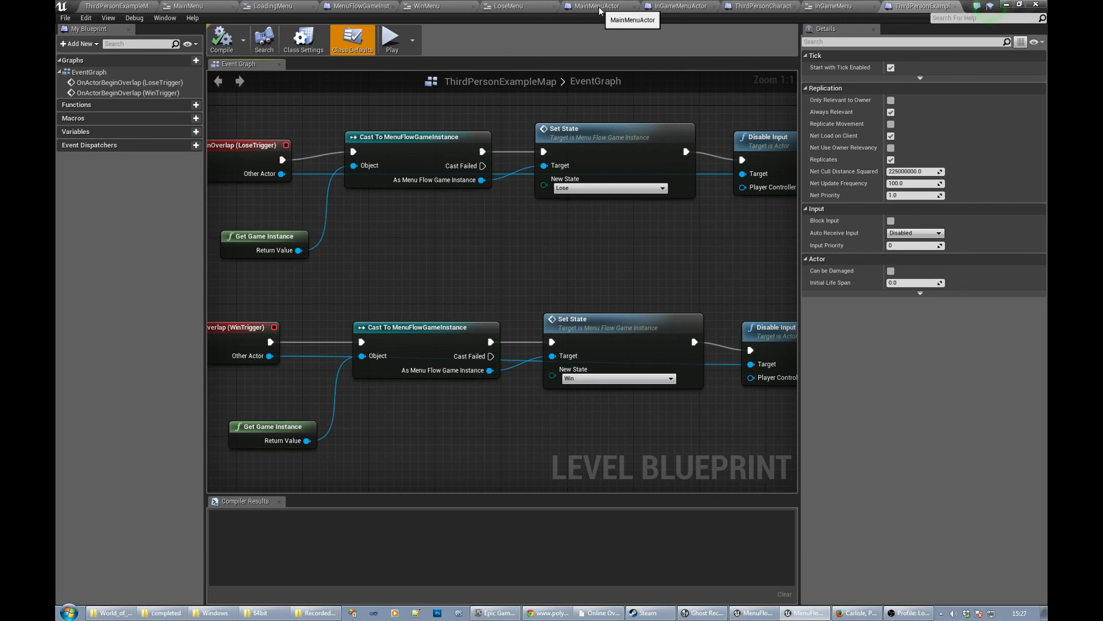
pyautogui.moveTo(535, 244)
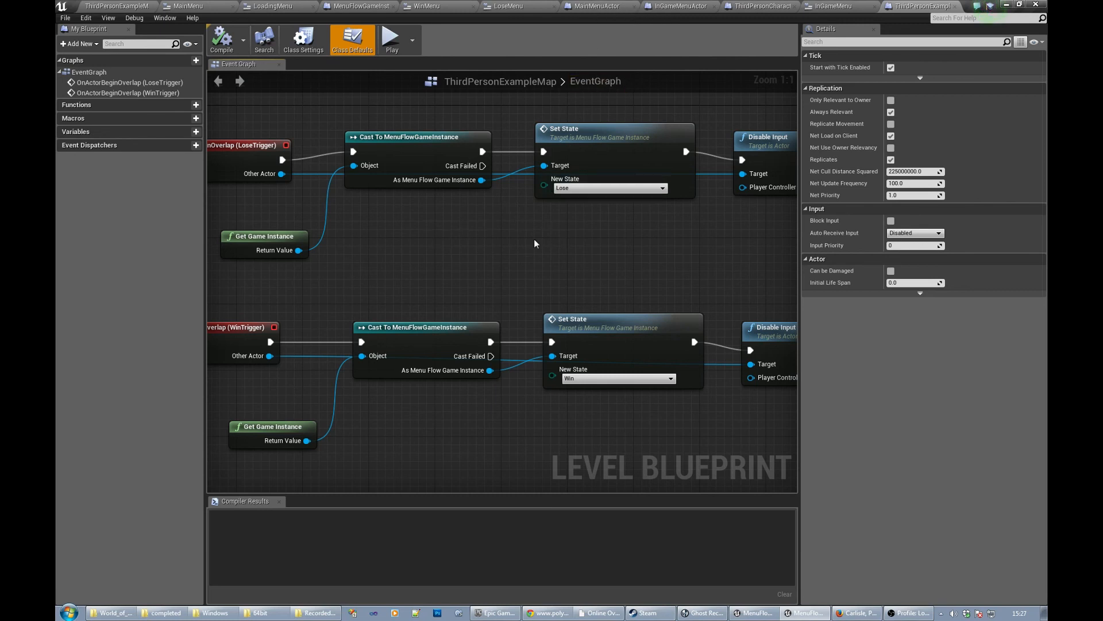
pyautogui.moveTo(570, 264)
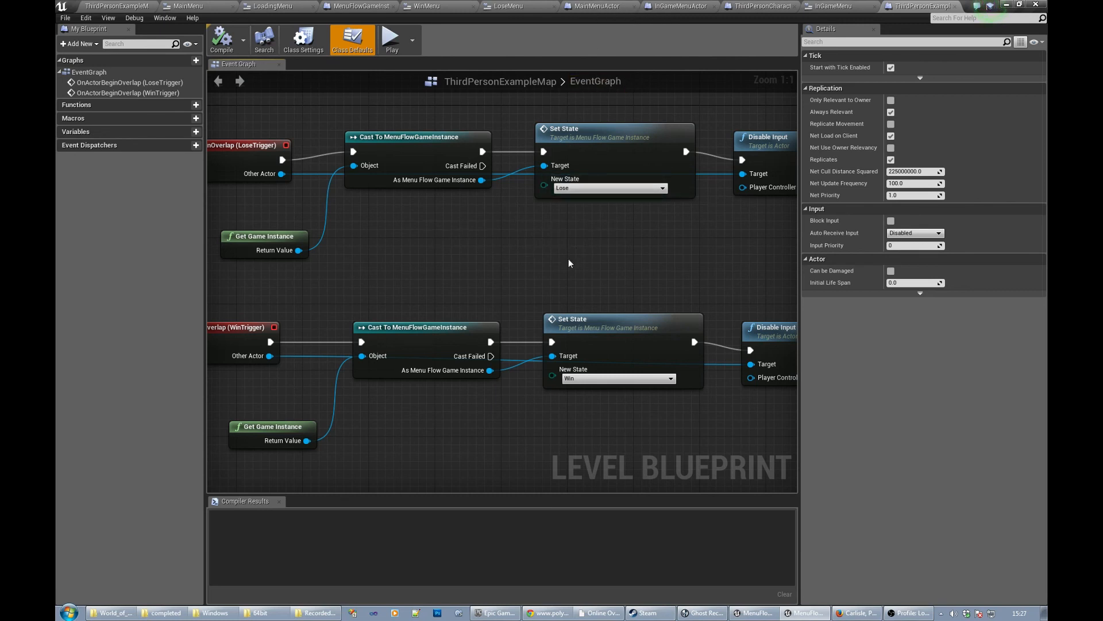